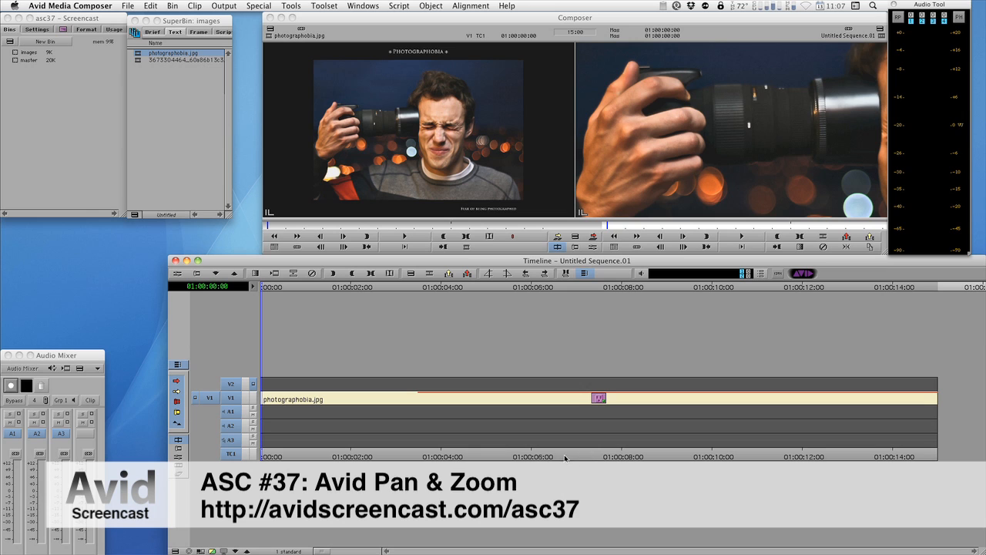
Step: Review the existing move, then apply BCC Pan and Zoom from BCC Distortion & Perspective
left_click(547, 457)
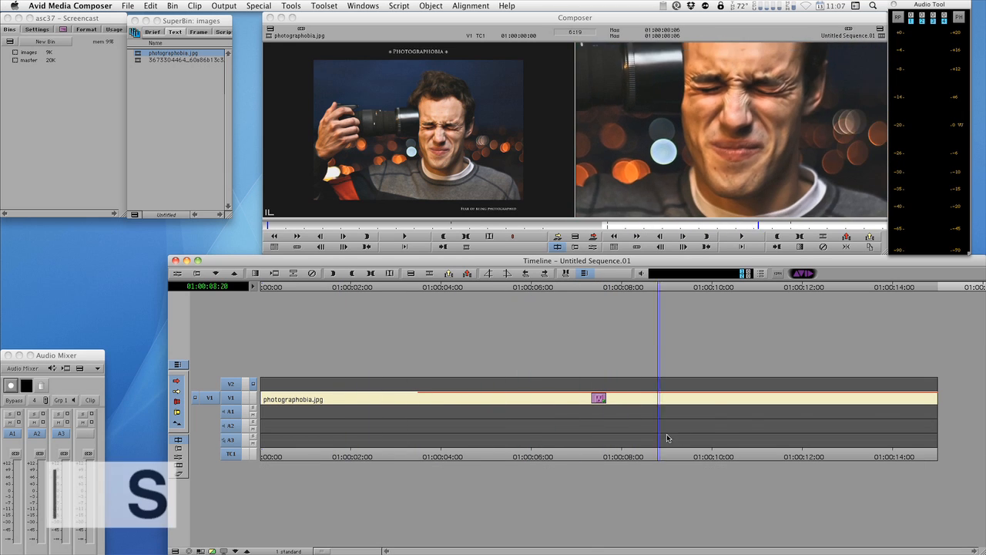
left_click(536, 414)
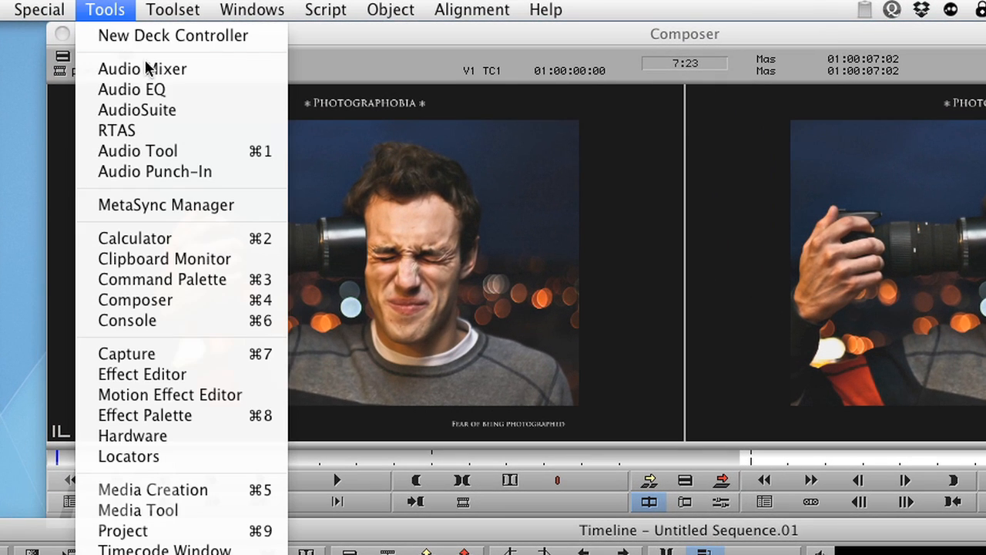
left_click(145, 415)
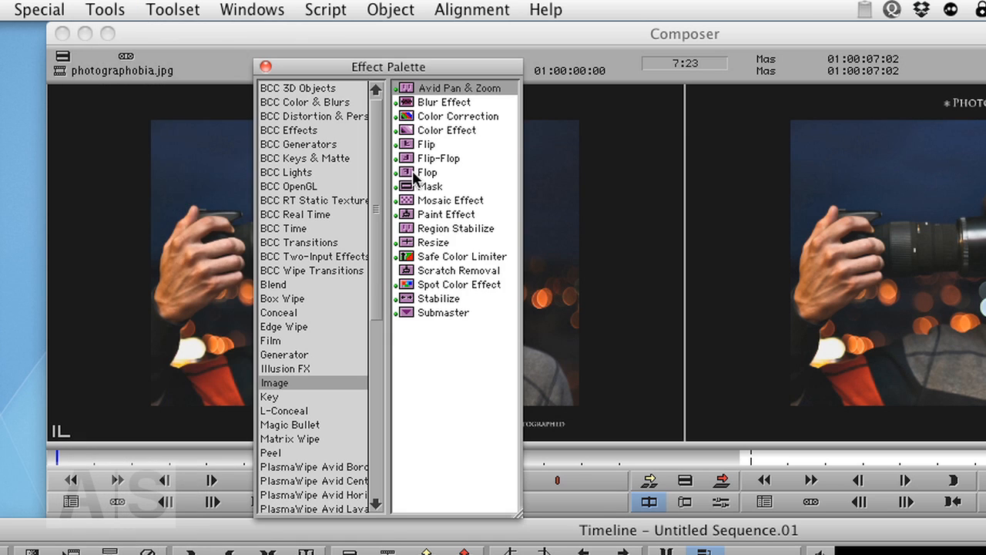
mouse_move(323, 126)
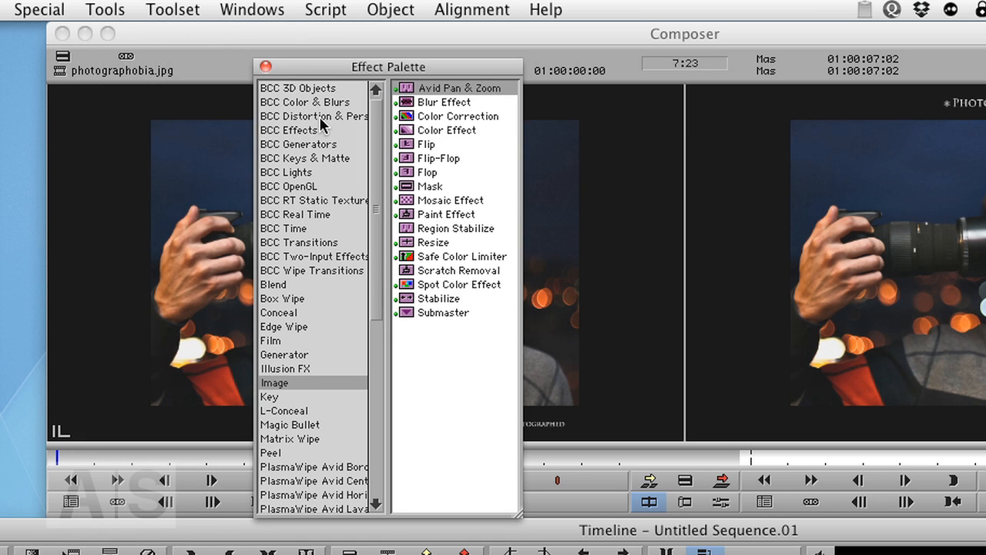
left_click(313, 116)
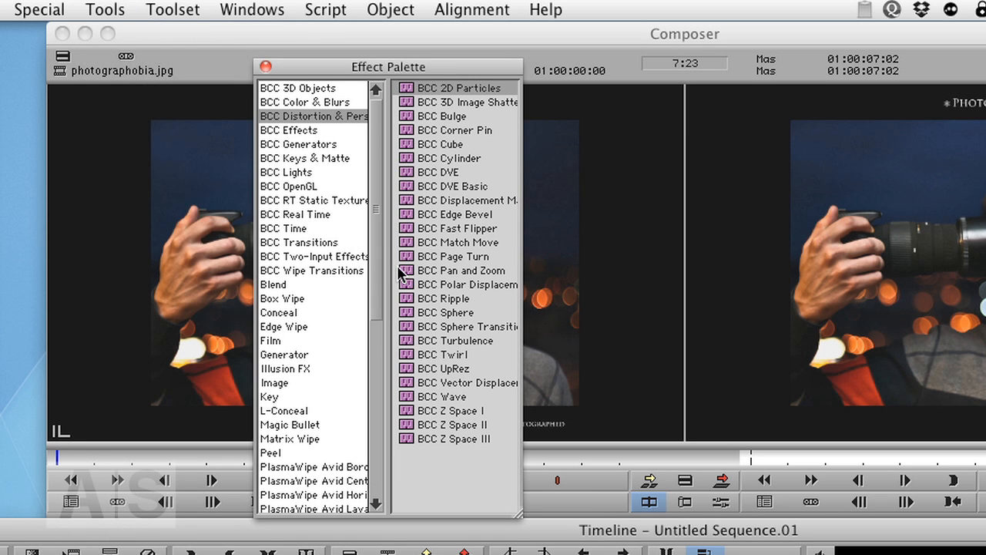
left_click(460, 270)
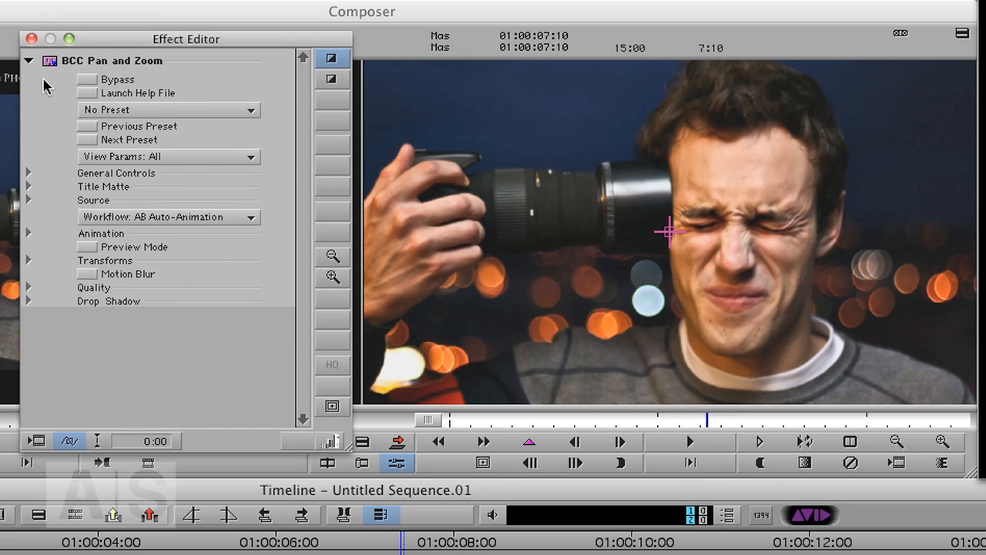
mouse_move(110, 199)
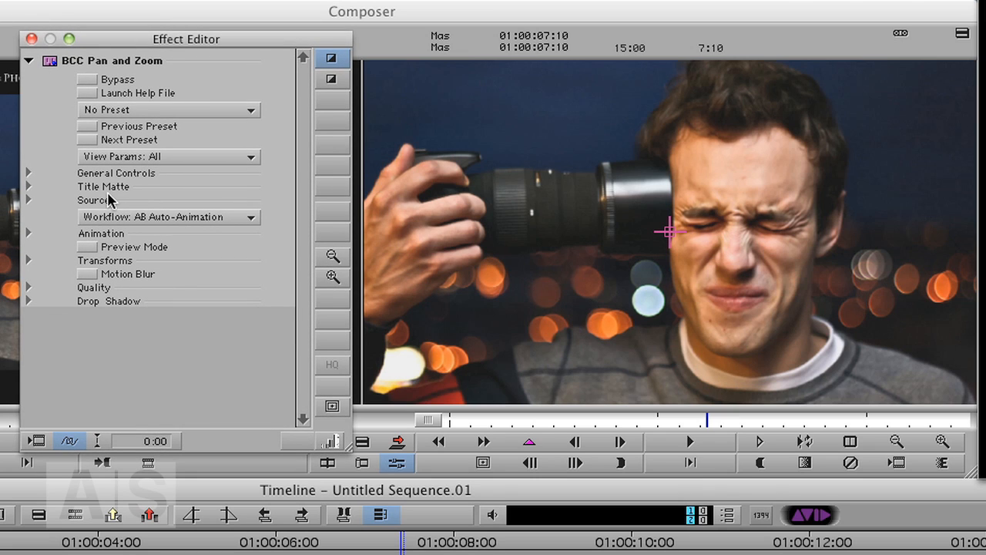
Step: Load photographobia.jpg from the Desktop as the effect's external source file
left_click(28, 200)
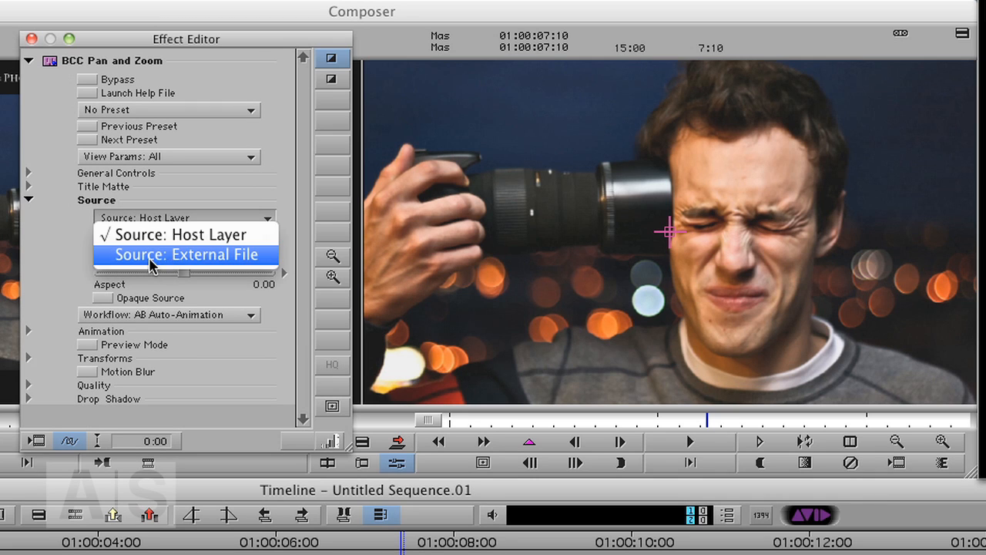
left_click(187, 254)
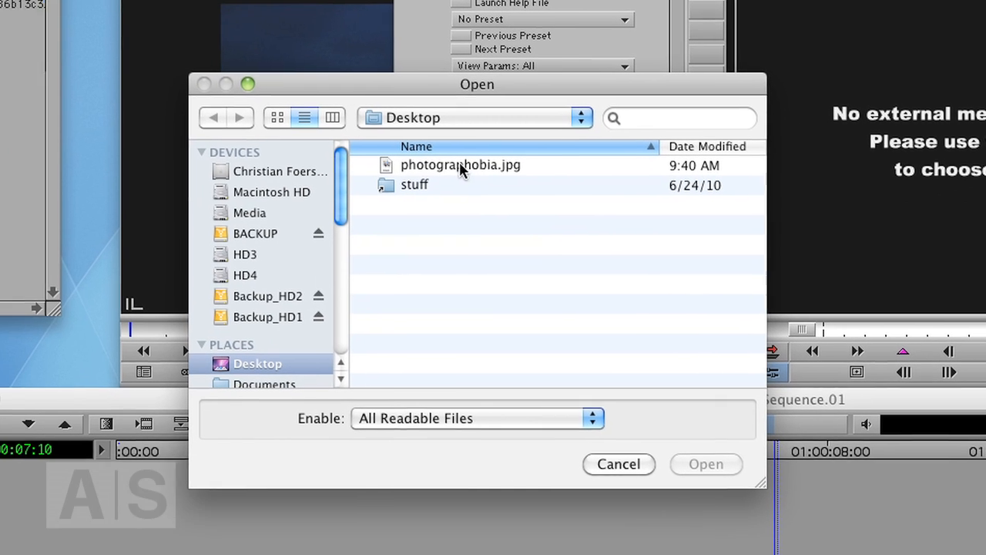
left_click(460, 164)
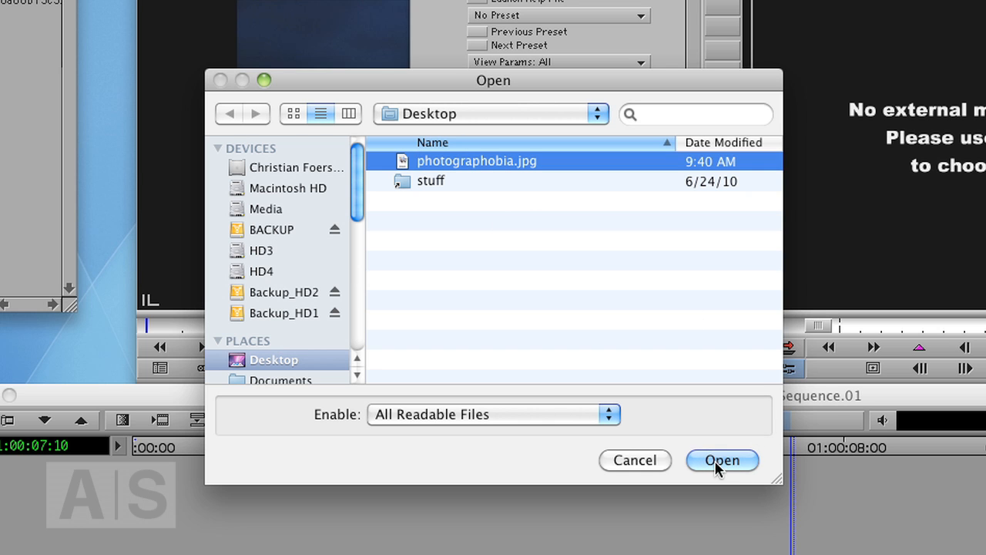
left_click(723, 460)
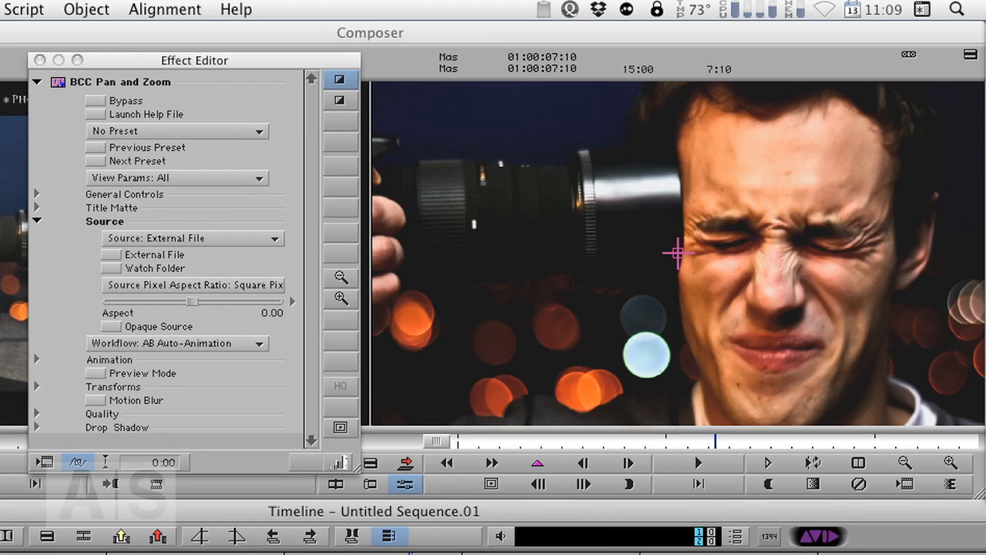
mouse_move(559, 343)
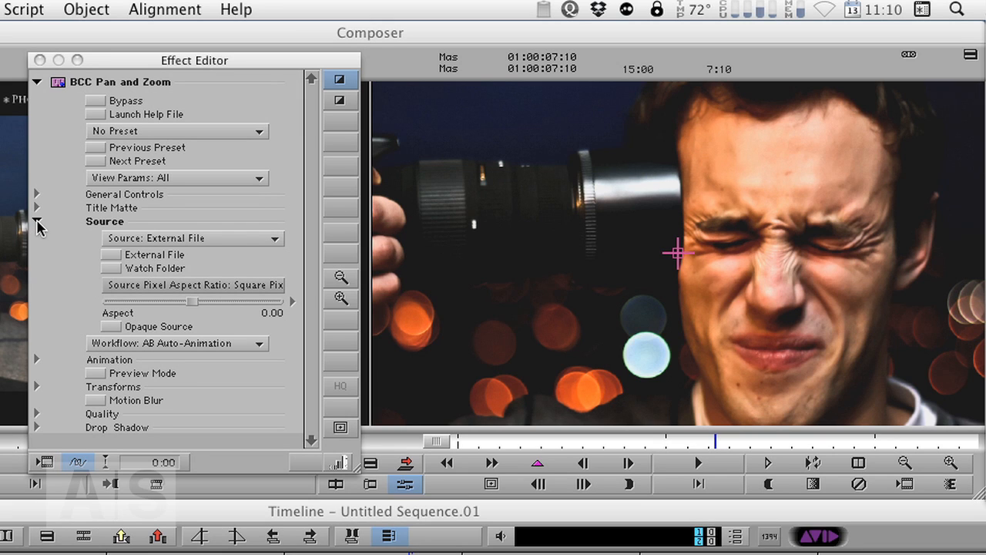
Step: Collapse Source and expand Animation, showing exponential interpolation, hold 5 and ease 33
left_click(36, 225)
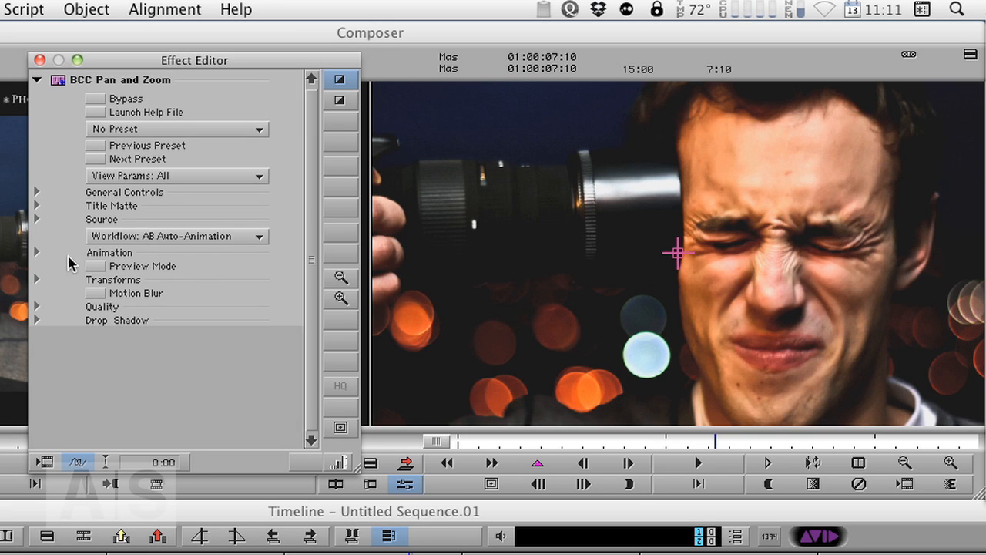
left_click(35, 252)
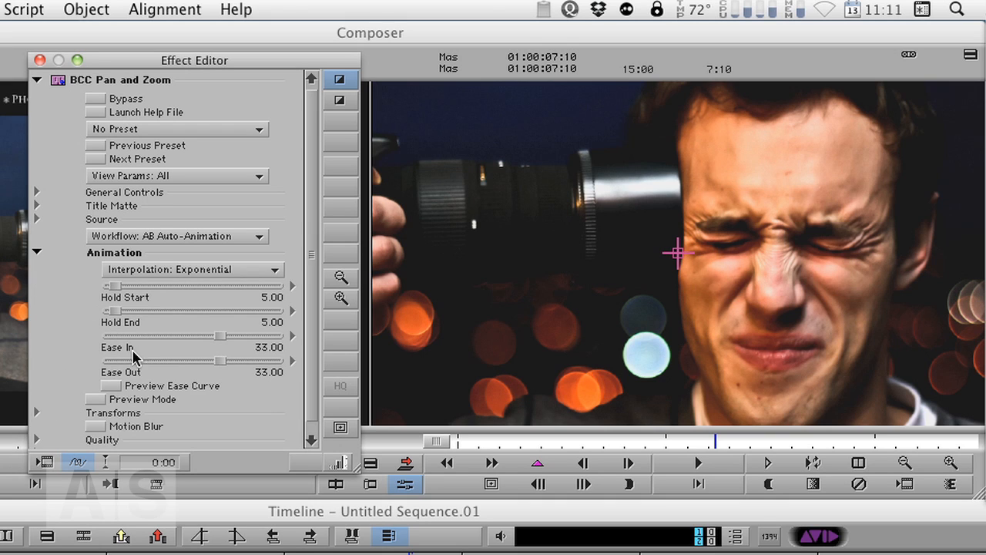
mouse_move(169, 236)
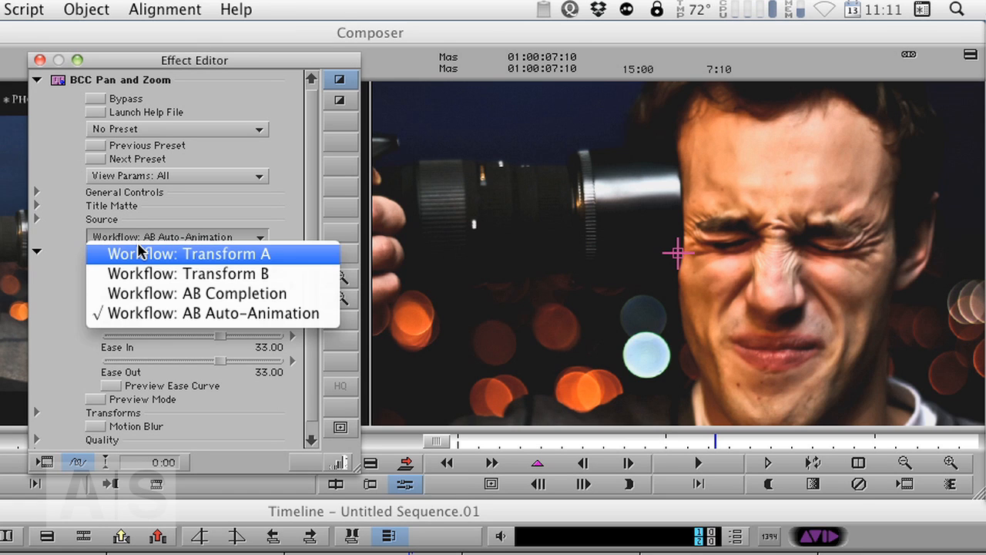
mouse_move(208, 274)
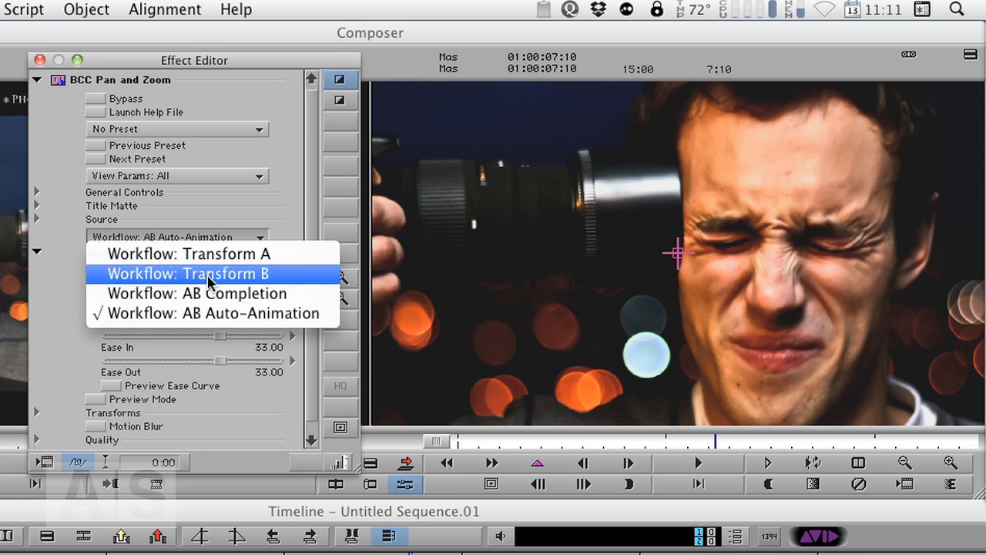
mouse_move(212, 254)
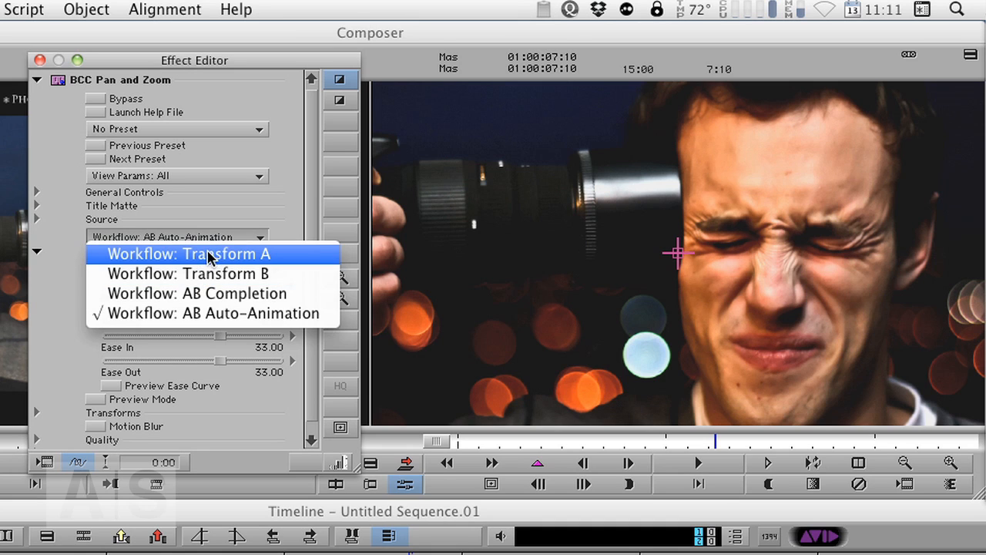
mouse_move(202, 274)
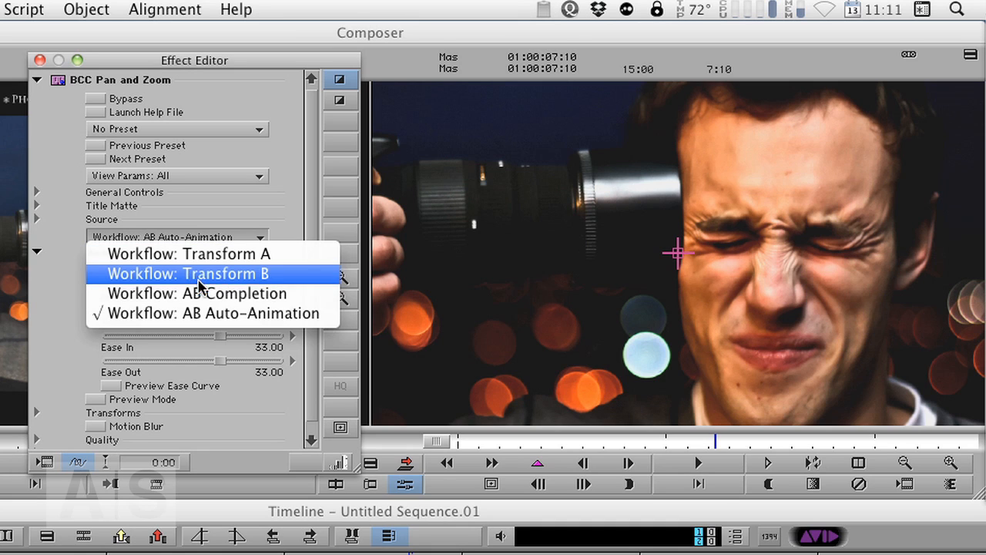
mouse_move(274, 314)
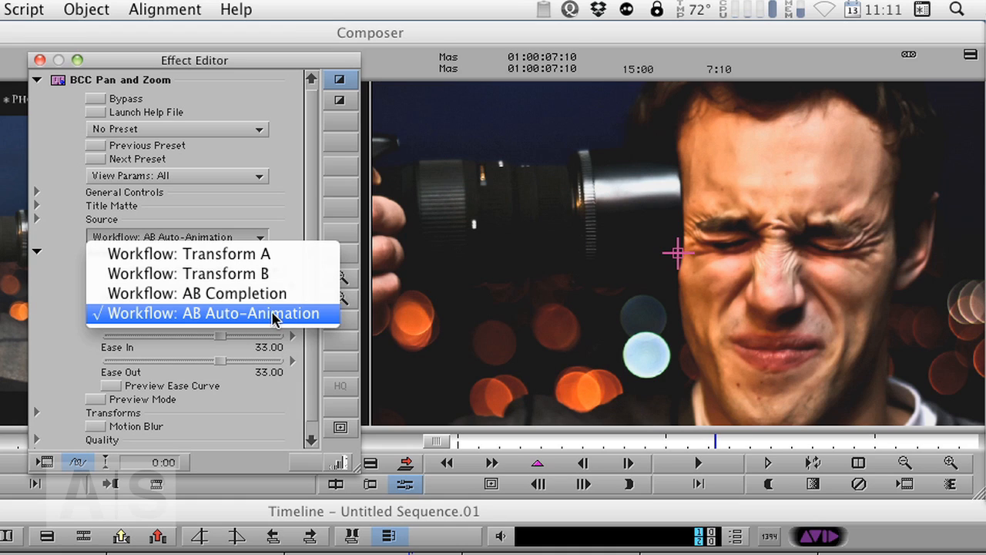
mouse_move(270, 321)
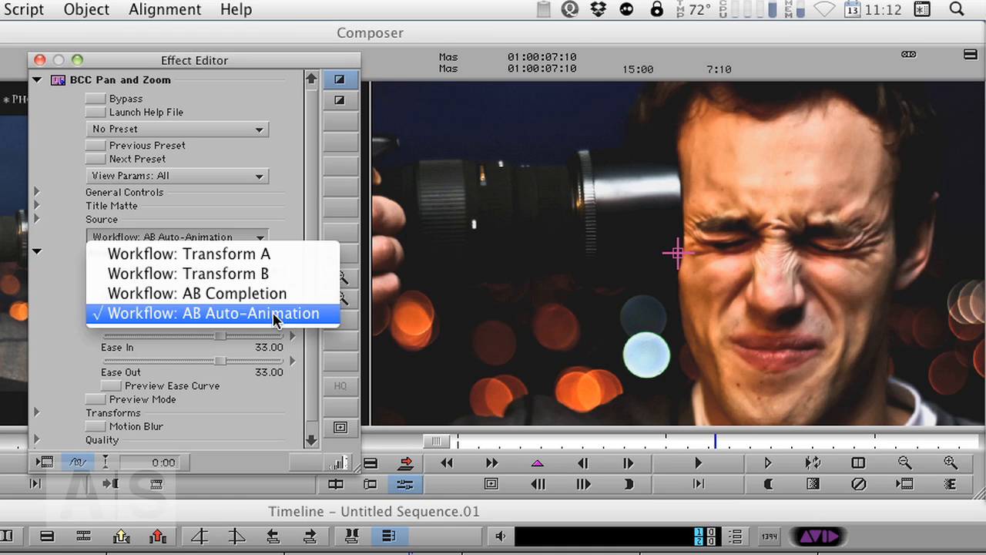
mouse_move(122, 330)
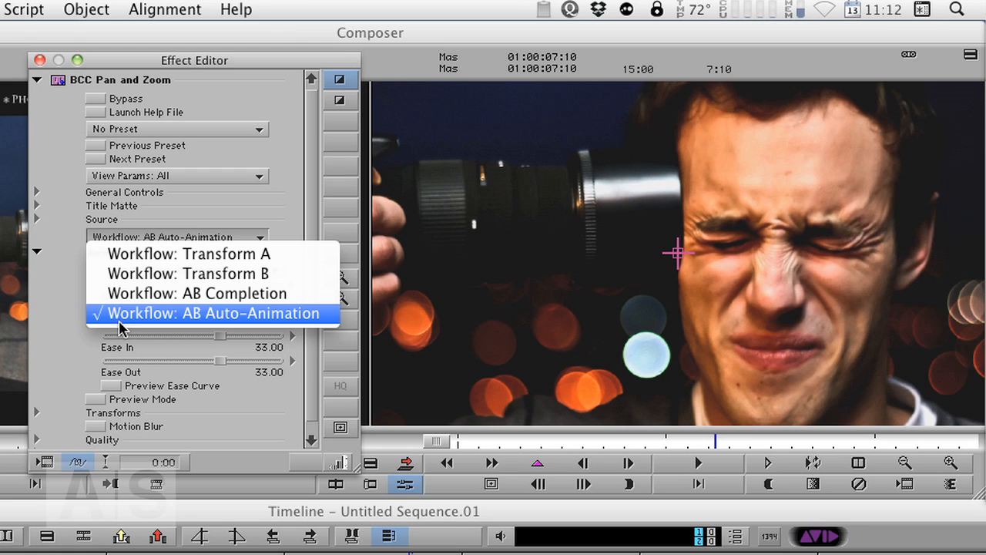
mouse_move(207, 322)
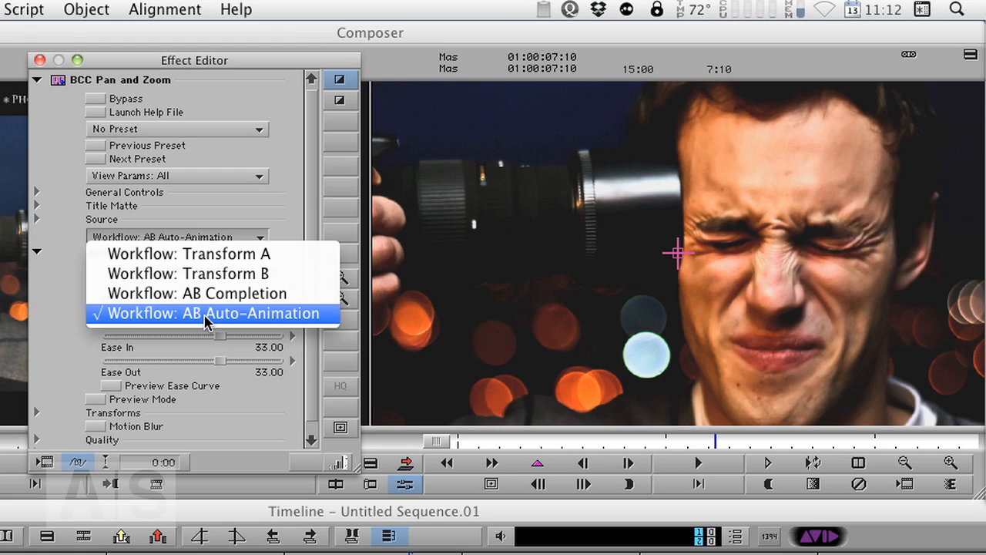
mouse_move(239, 319)
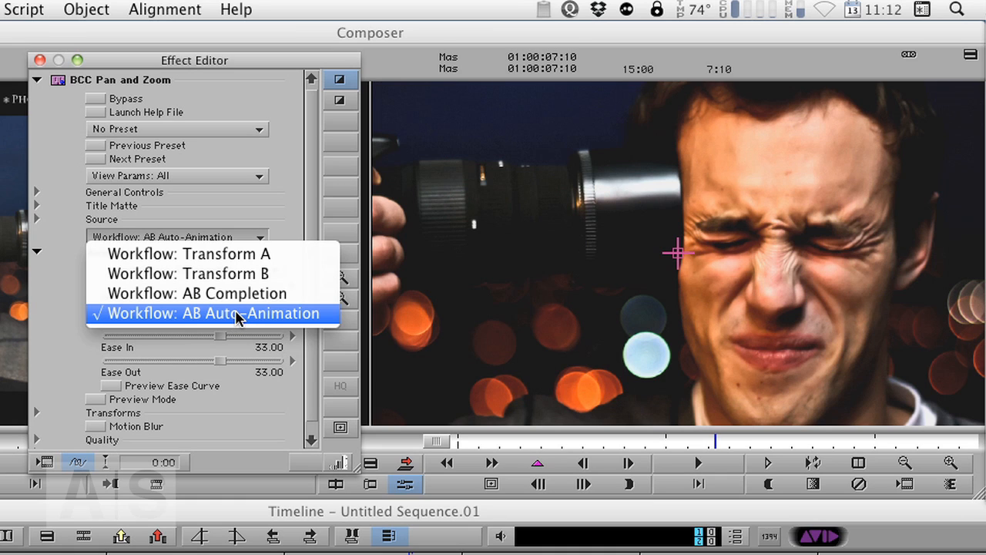
mouse_move(235, 320)
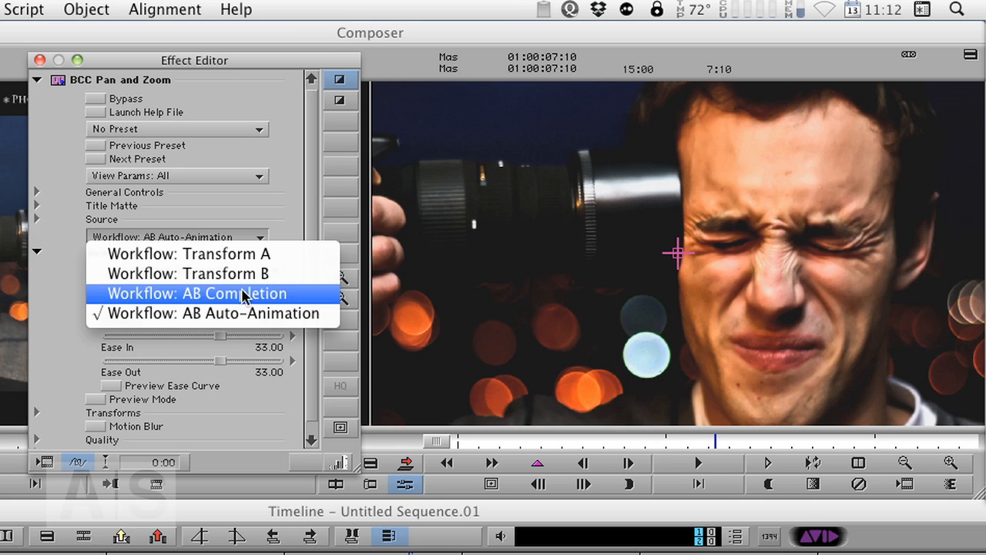
mouse_move(243, 308)
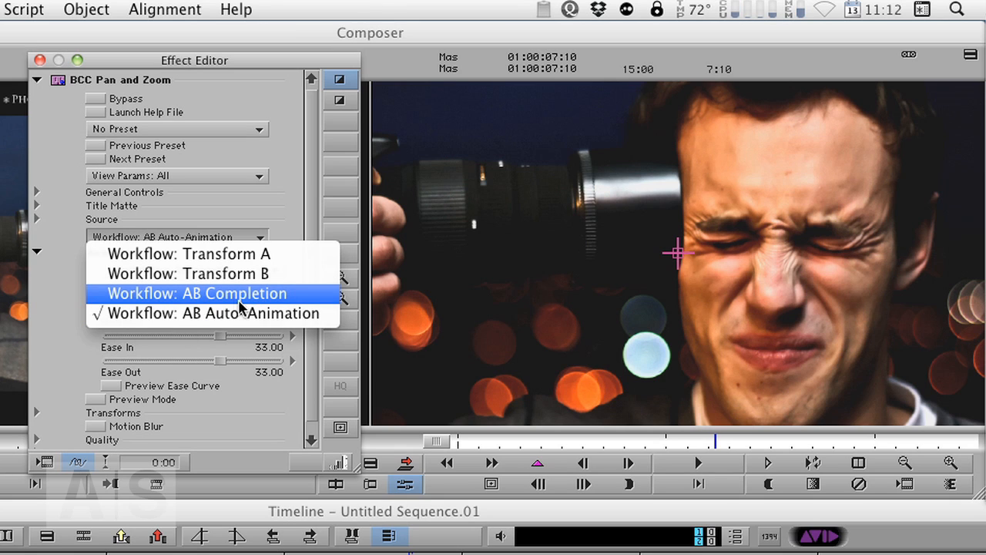
mouse_move(245, 299)
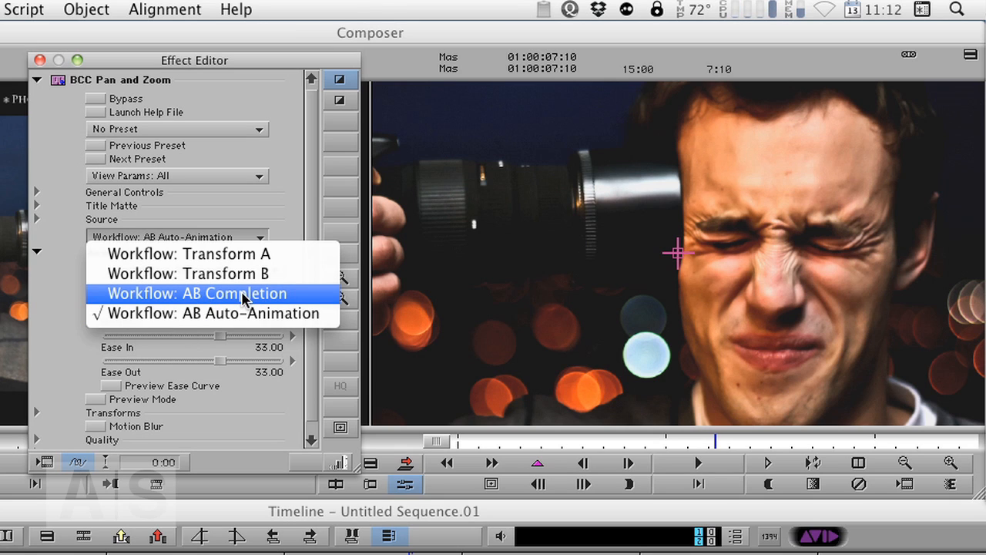
mouse_move(227, 303)
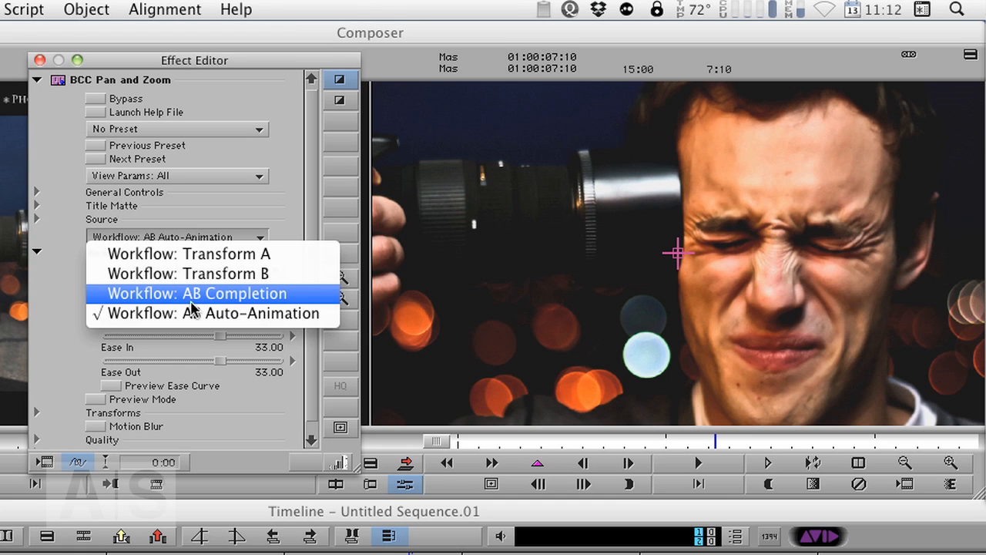
mouse_move(224, 254)
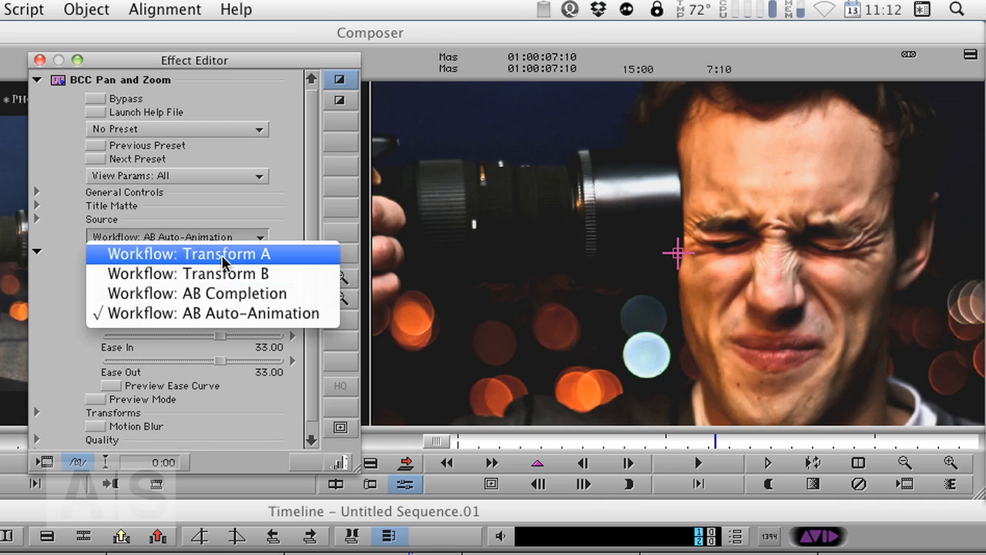
mouse_move(171, 274)
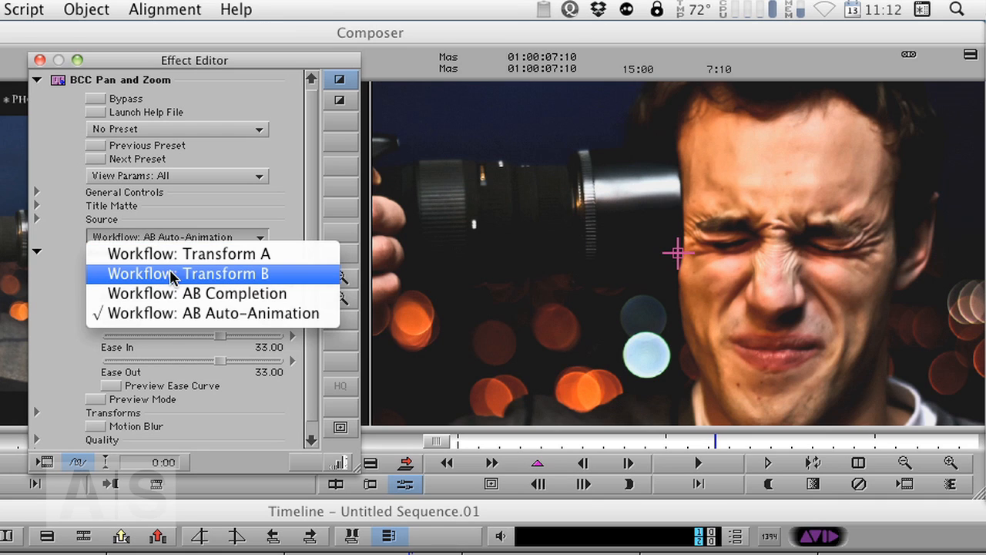
mouse_move(209, 277)
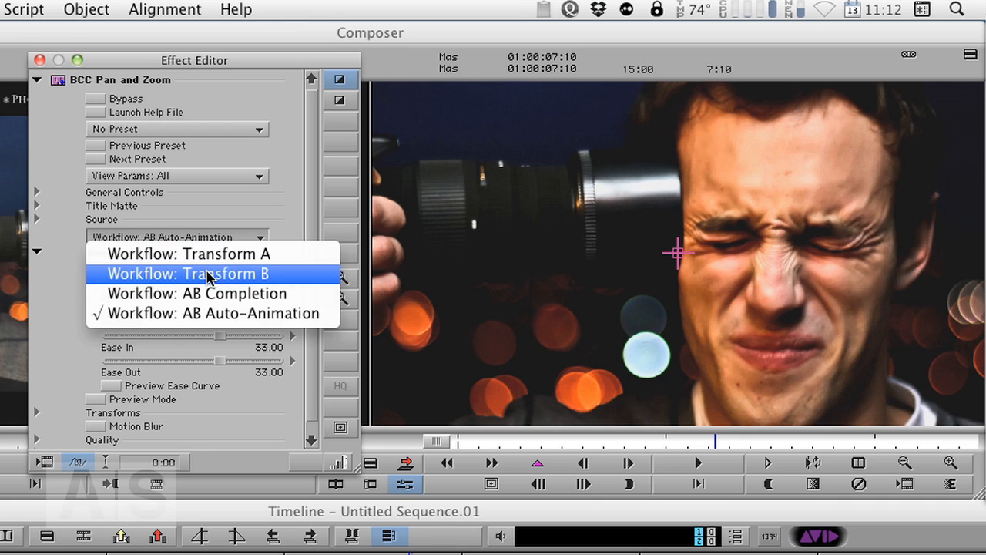
mouse_move(193, 253)
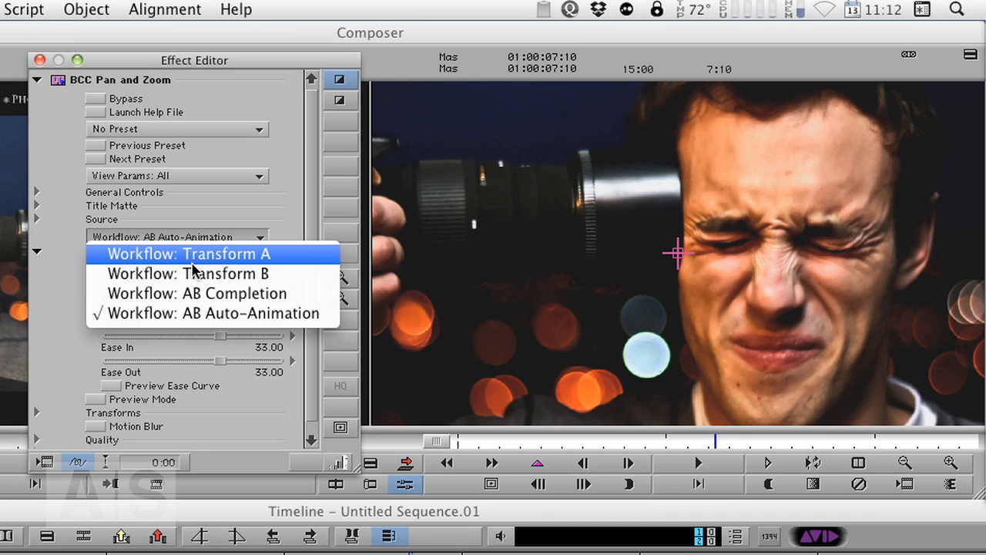
mouse_move(171, 262)
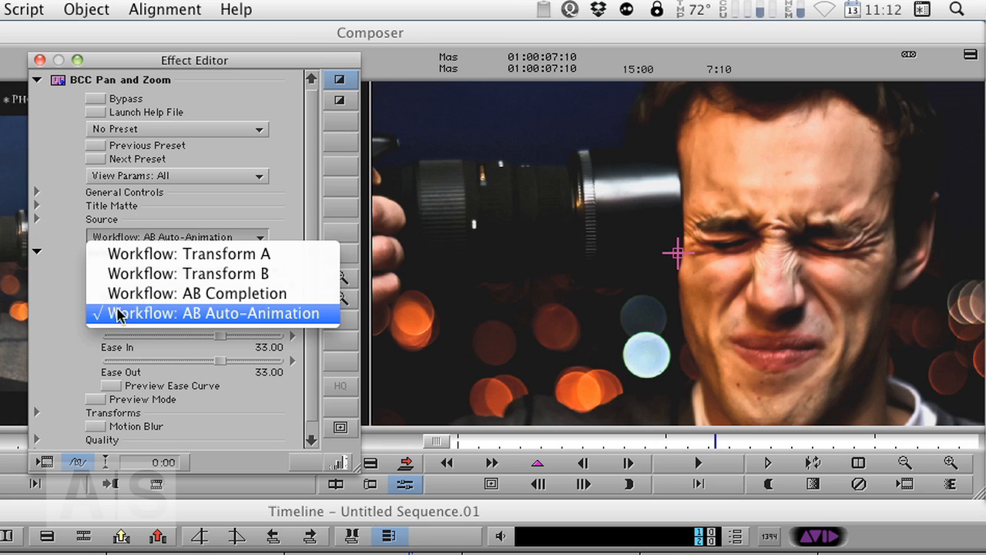
mouse_move(258, 325)
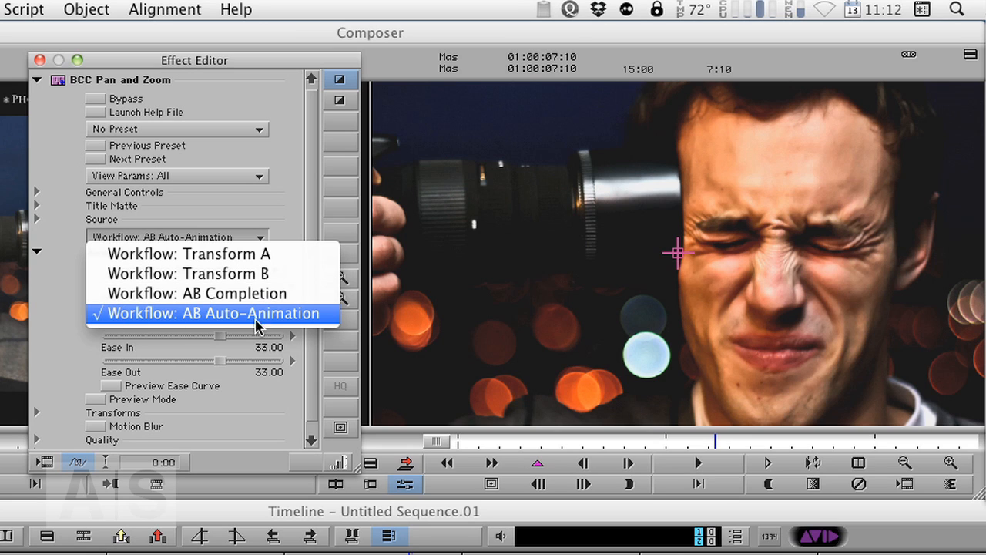
mouse_move(220, 316)
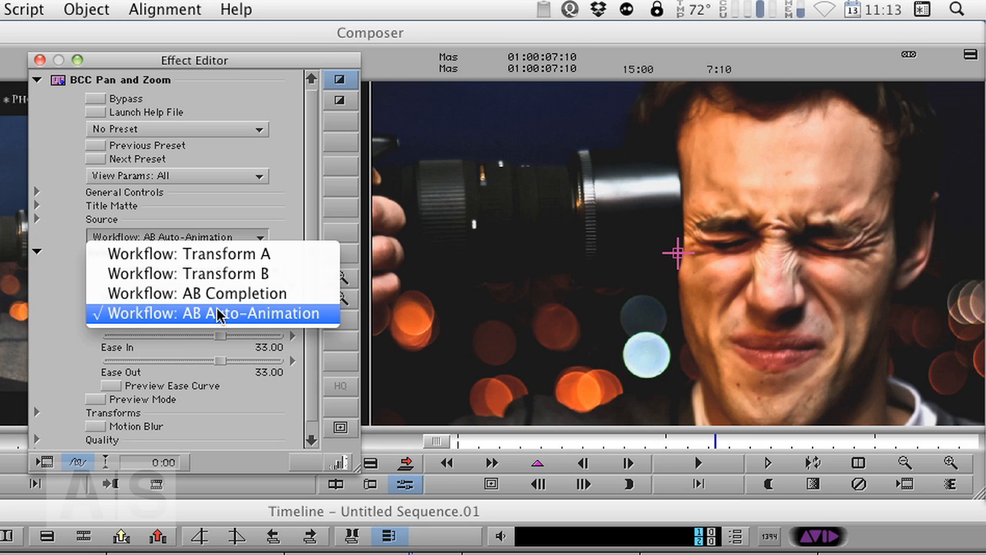
Step: Keep the AB Auto-Animation workflow and turn on Preview Mode
left_click(208, 313)
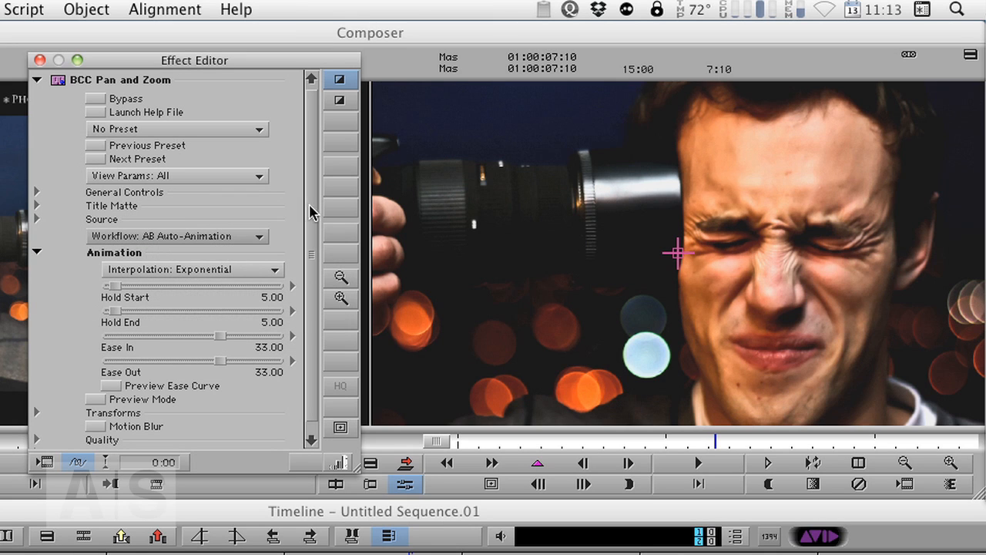
scroll("down", 3)
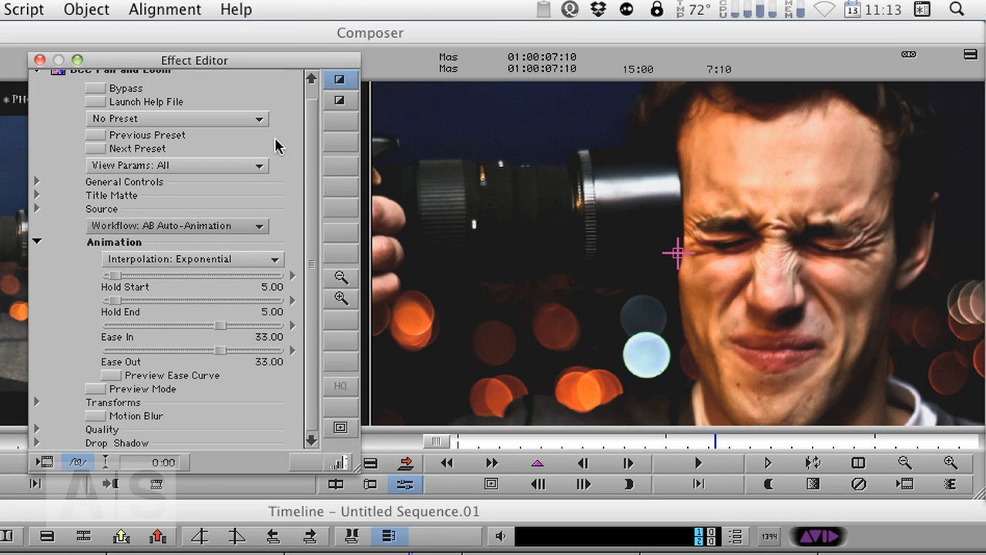
mouse_move(235, 196)
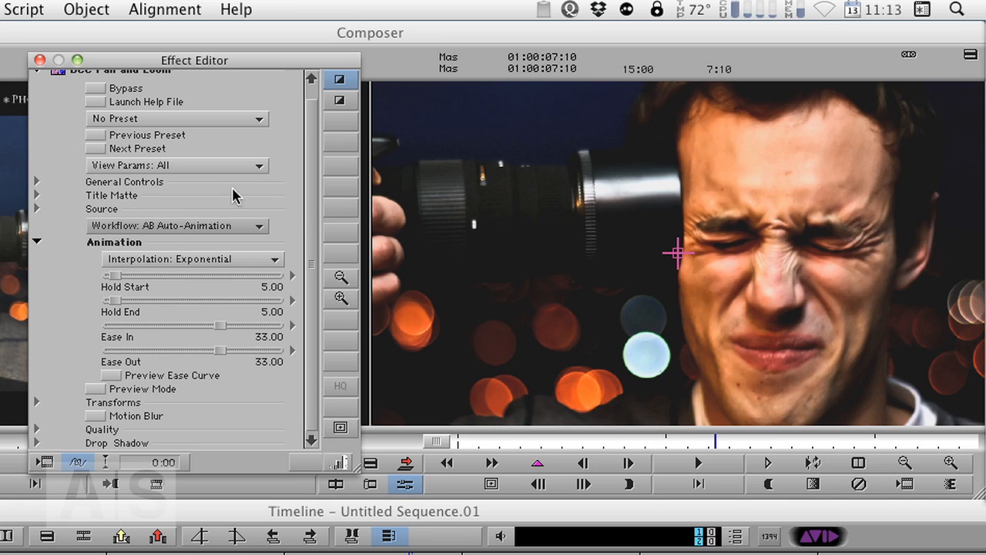
mouse_move(101, 393)
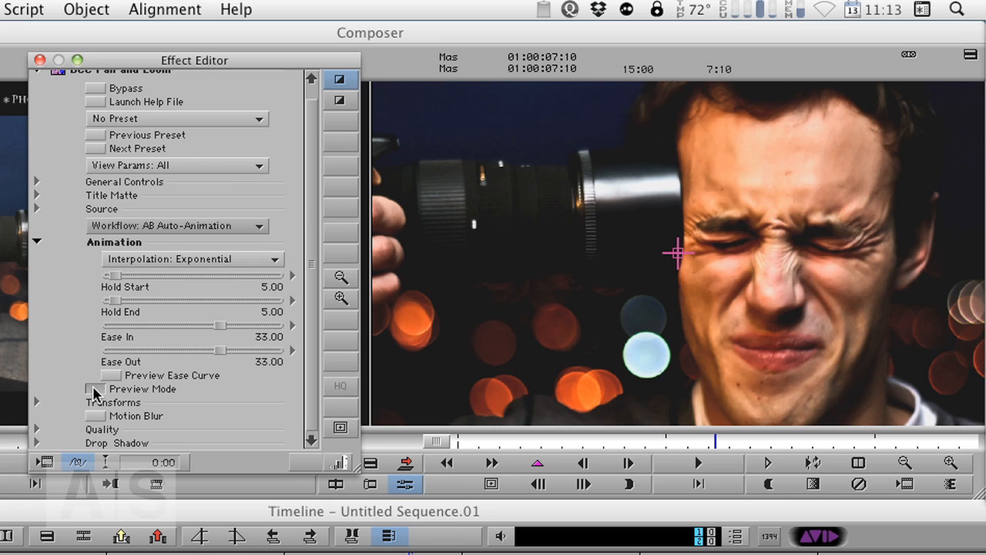
left_click(96, 389)
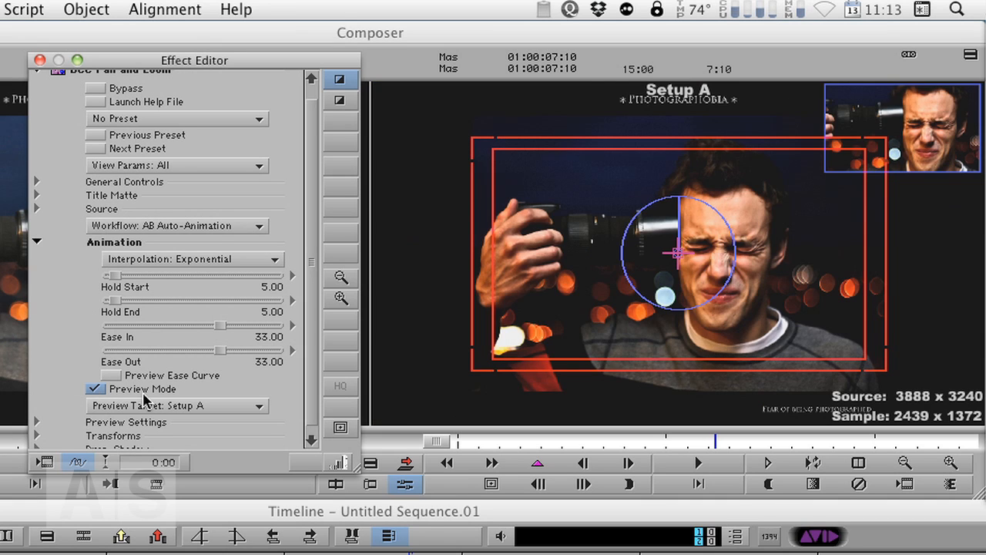
Step: Preview Setup A, then Setup B, then return to Setup A as the preview target
left_click(177, 405)
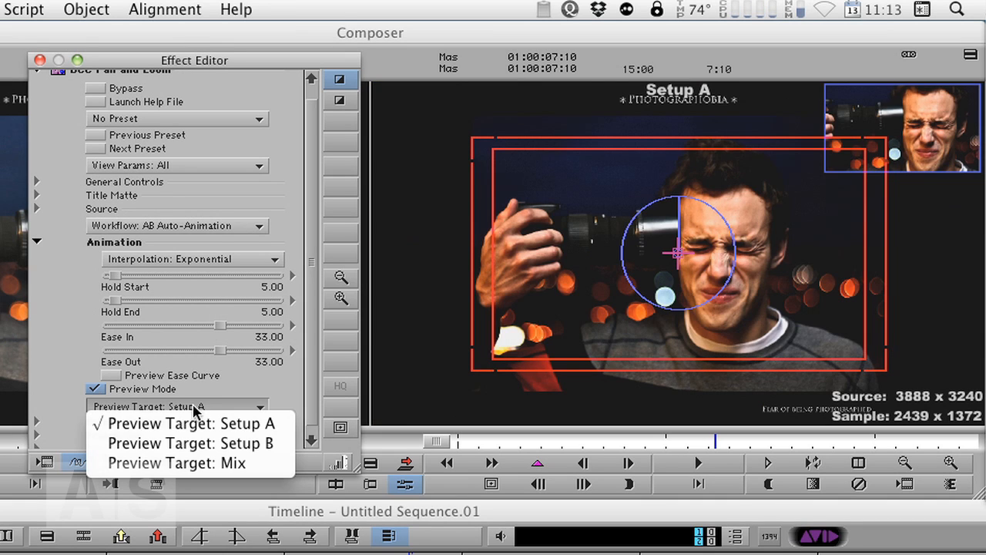
mouse_move(195, 443)
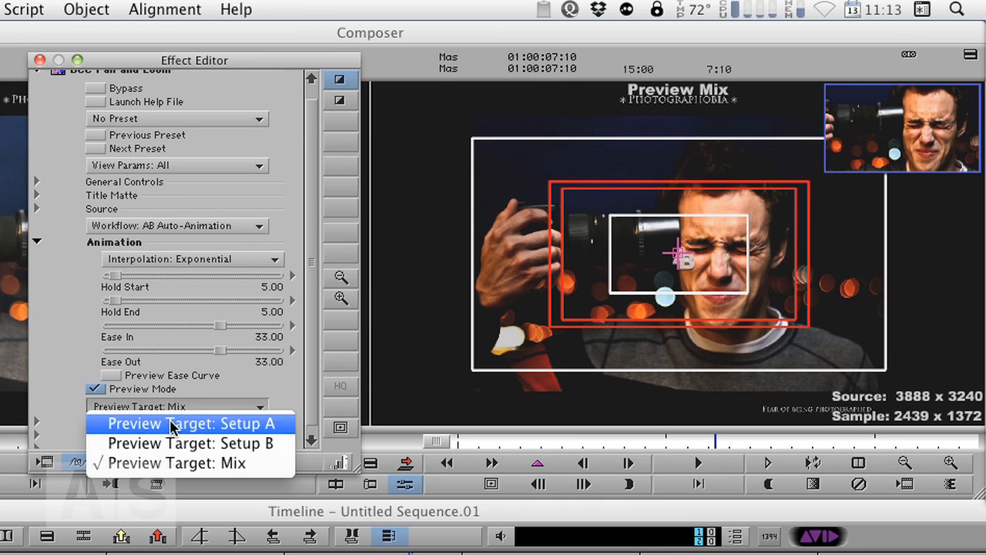
left_click(192, 423)
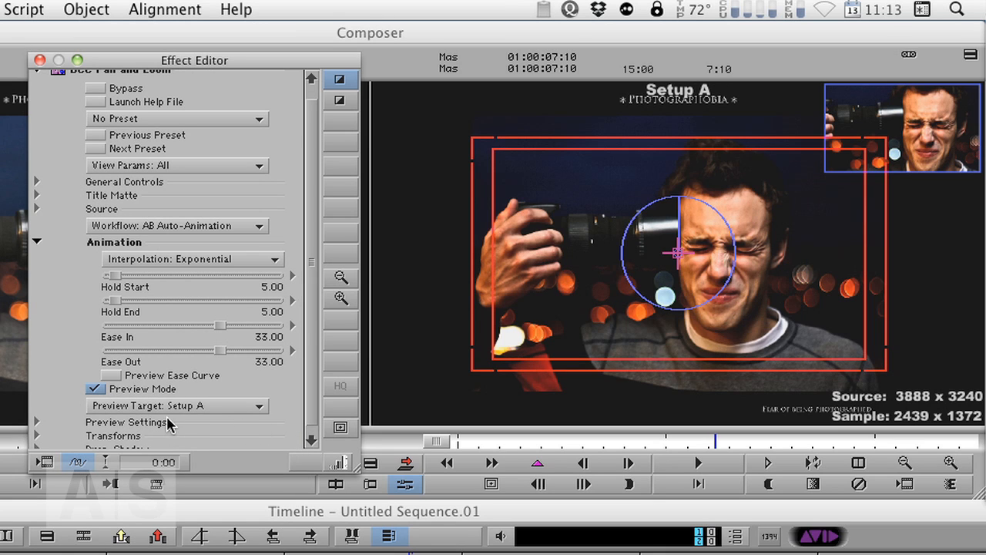
left_click(177, 406)
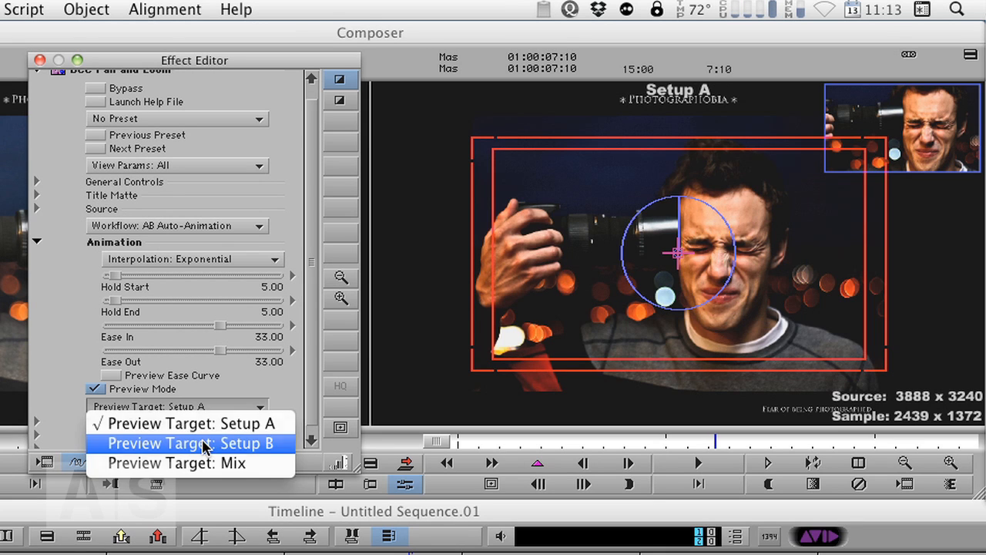
left_click(198, 443)
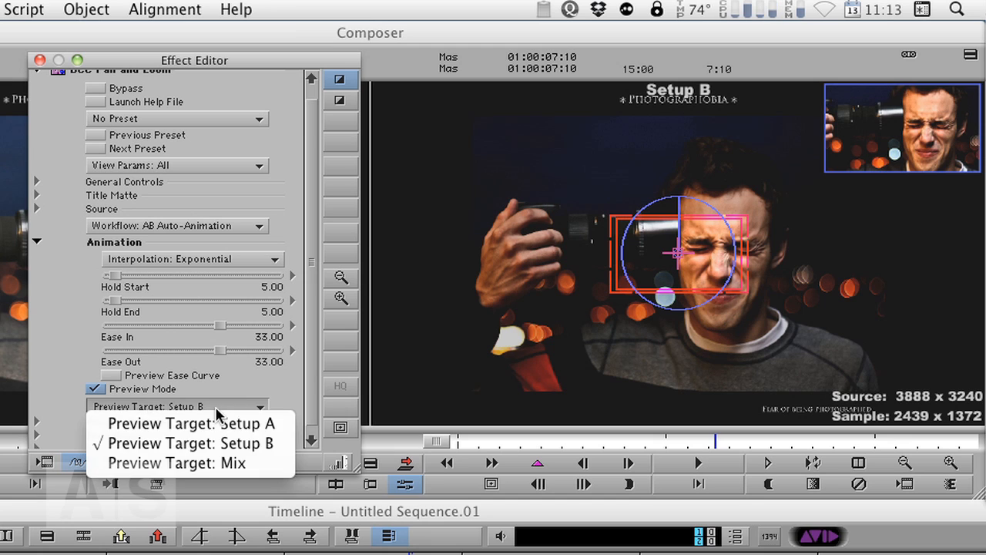
left_click(191, 423)
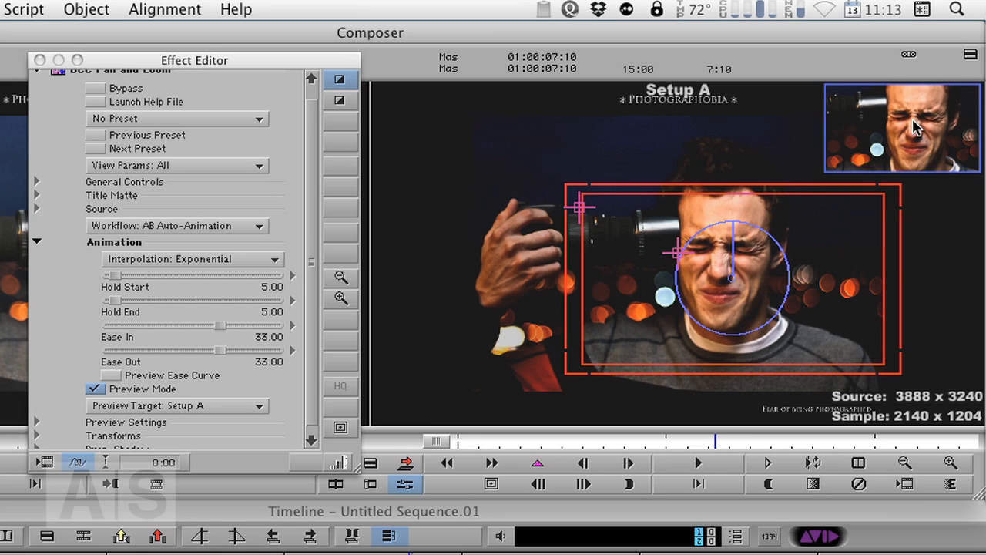
mouse_move(859, 175)
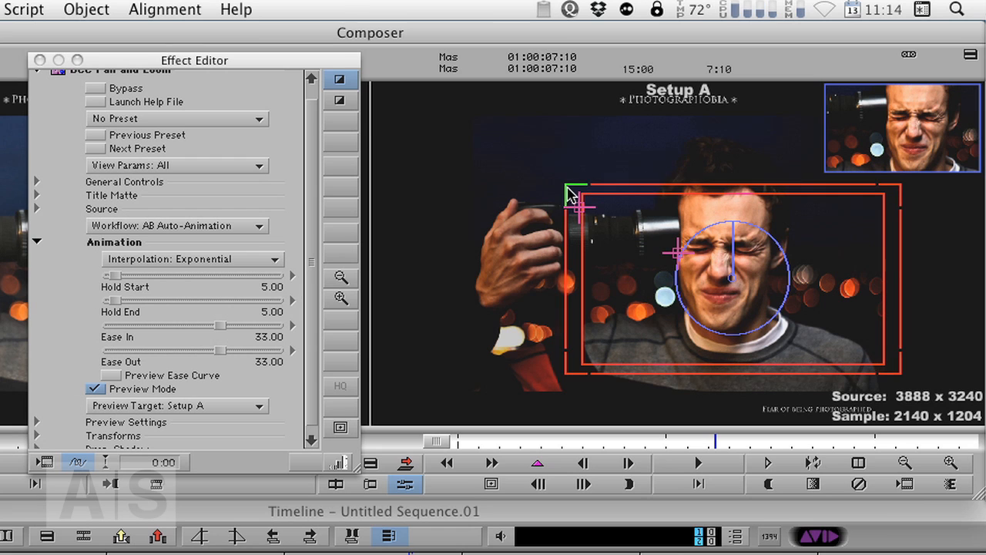
Step: Shrink and reposition Setup A's frame tightly around the face, then preview Setup B
left_click_drag(574, 191, 612, 214)
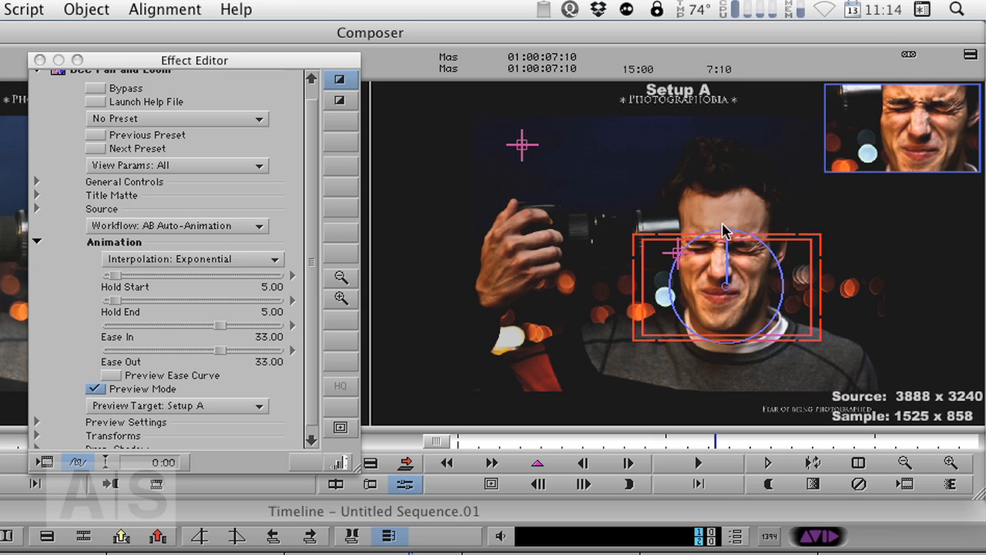
left_click_drag(724, 231, 659, 279)
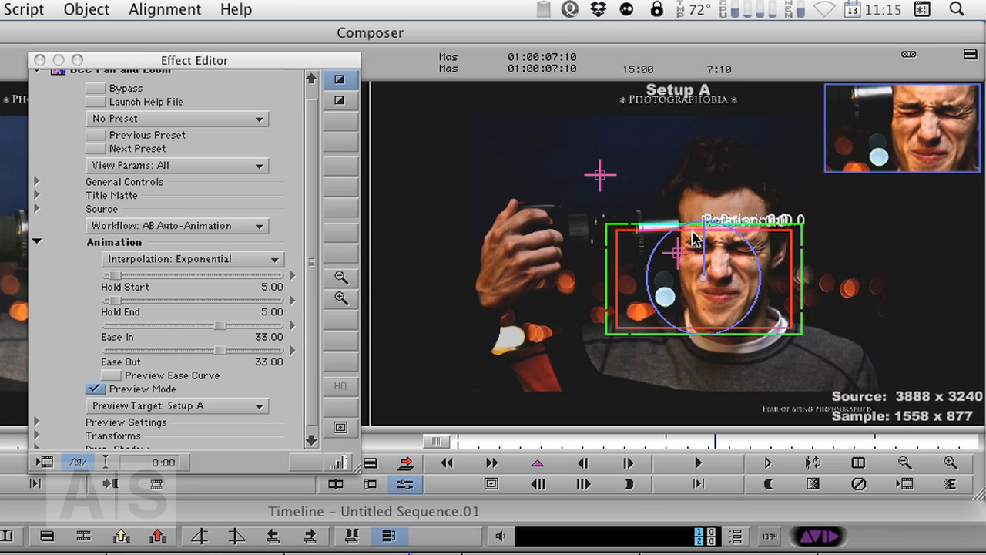
left_click(177, 406)
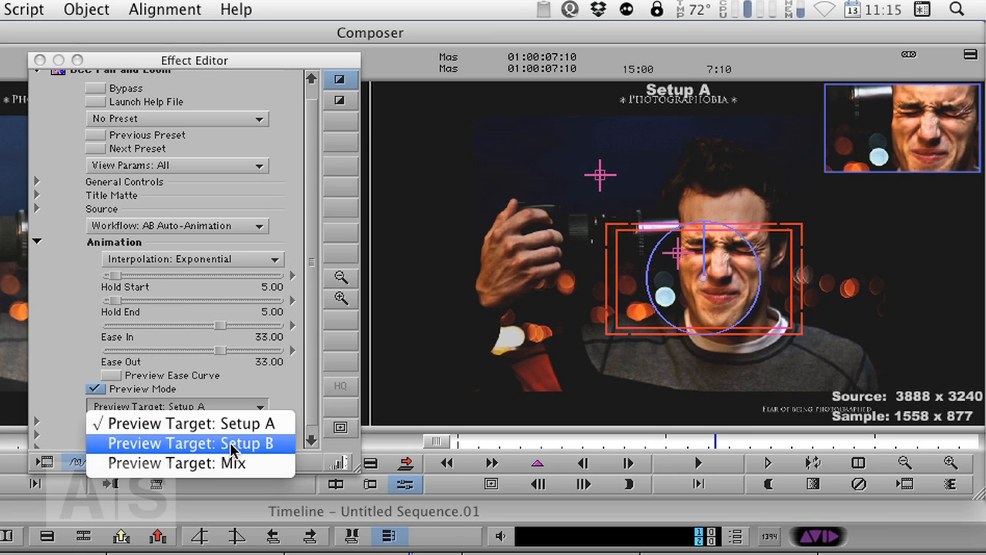
left_click(192, 443)
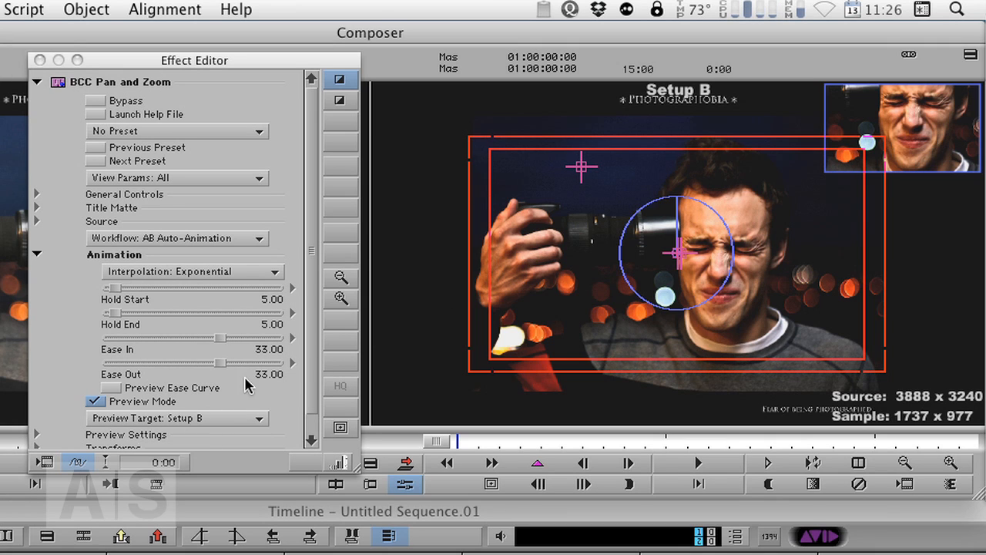
Step: Turn off Preview Mode and keep Exponential after reviewing the interpolation options
left_click(95, 400)
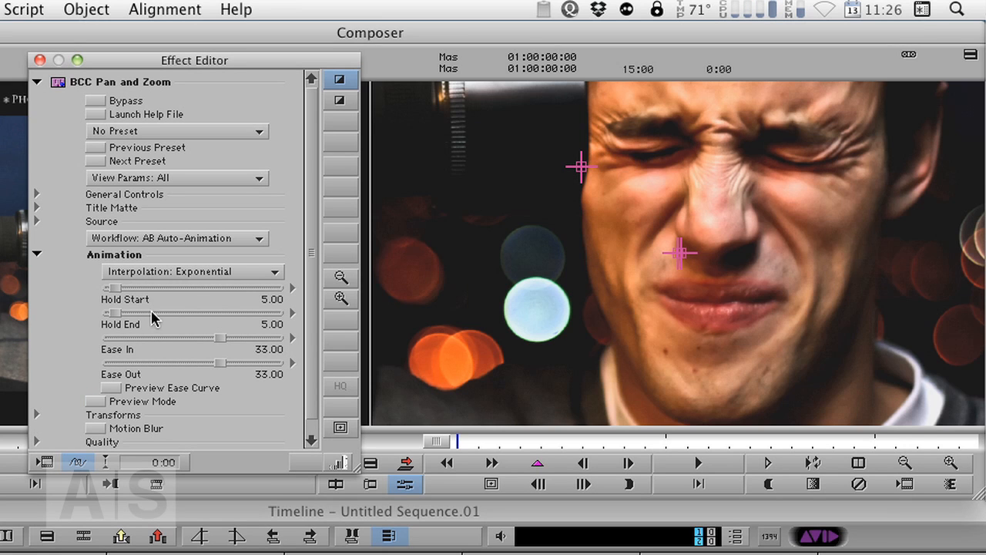
mouse_move(196, 299)
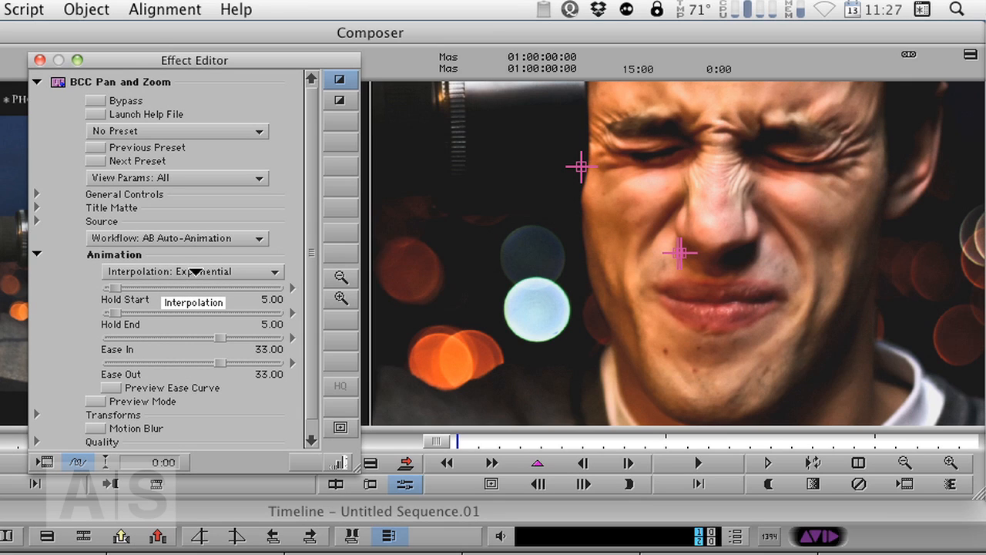
left_click(193, 271)
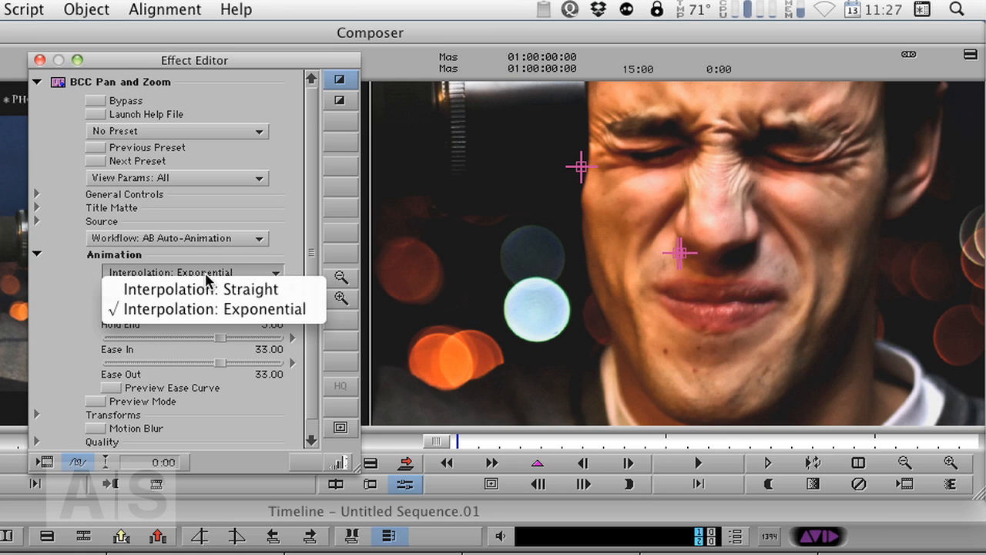
mouse_move(215, 289)
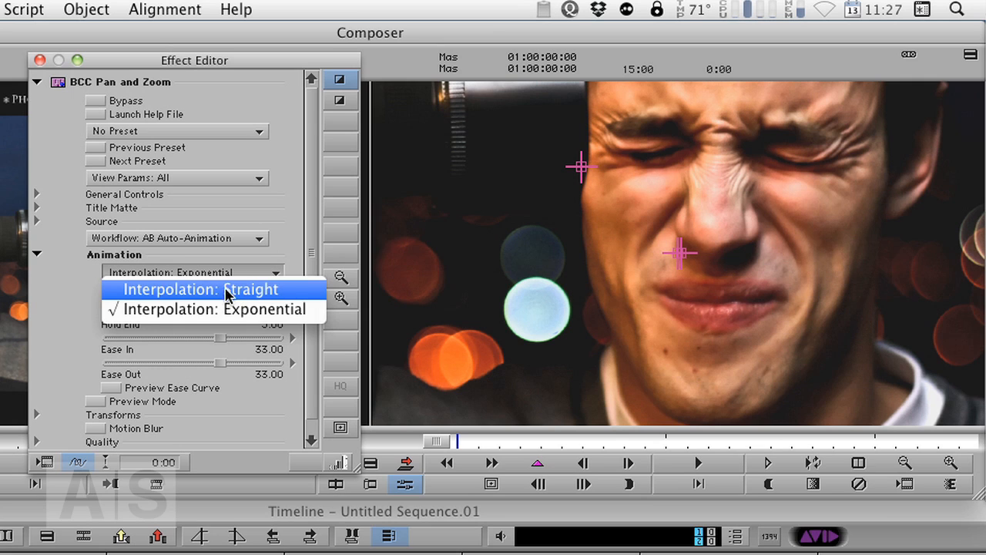
mouse_move(131, 293)
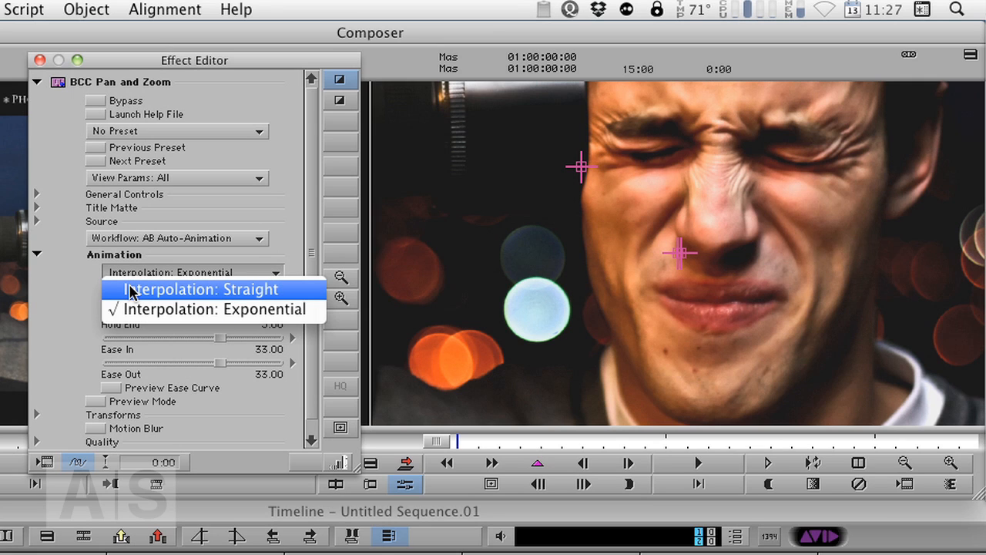
mouse_move(199, 289)
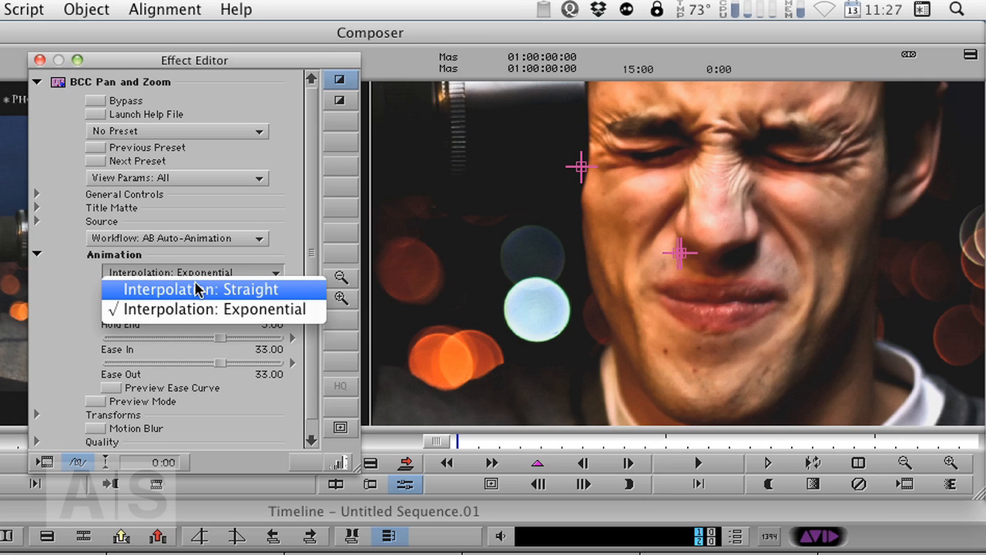
mouse_move(276, 309)
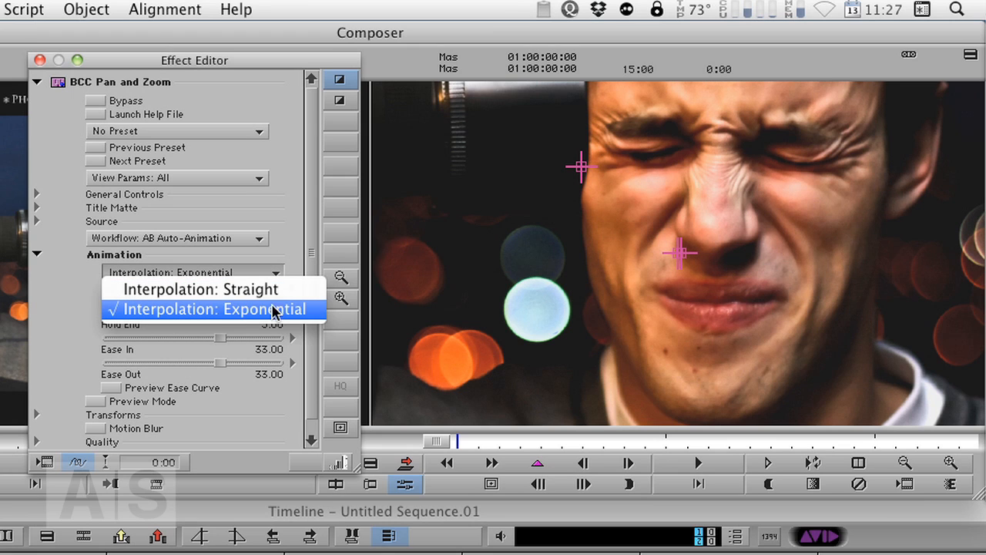
left_click(212, 309)
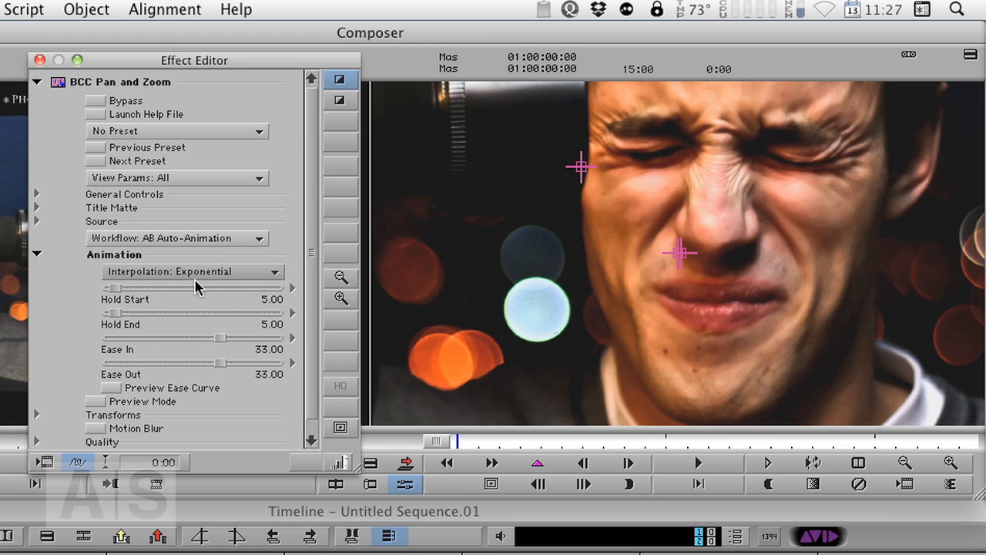
mouse_move(141, 297)
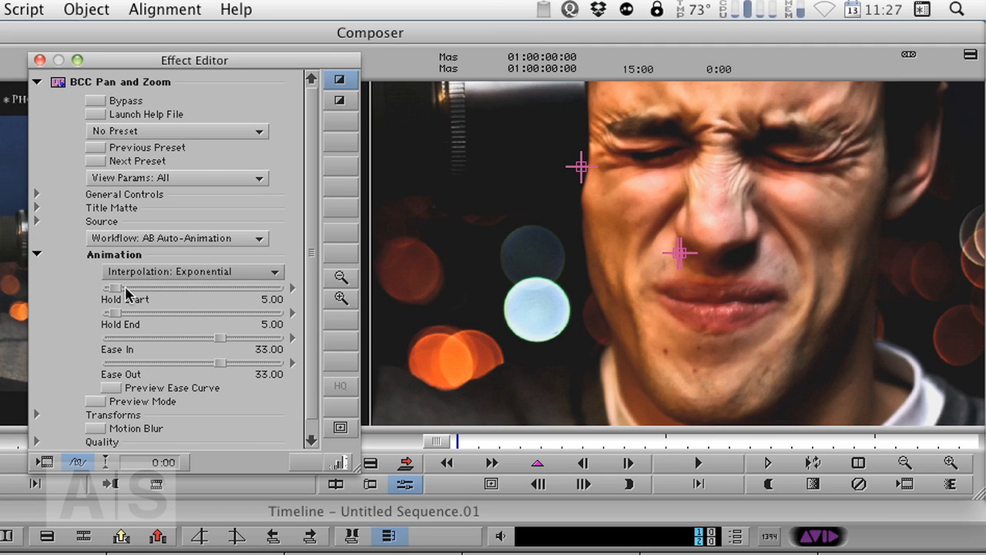
mouse_move(328, 299)
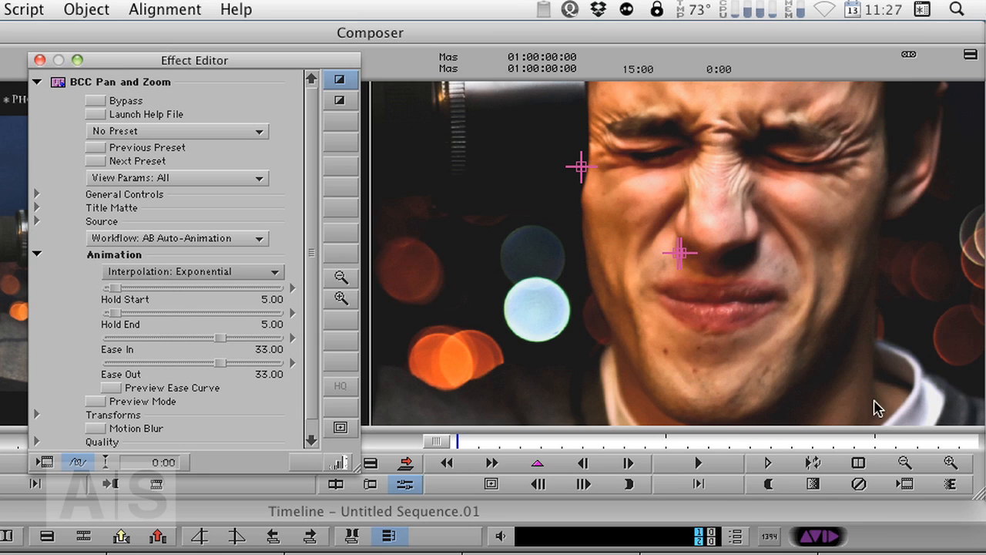
mouse_move(859, 520)
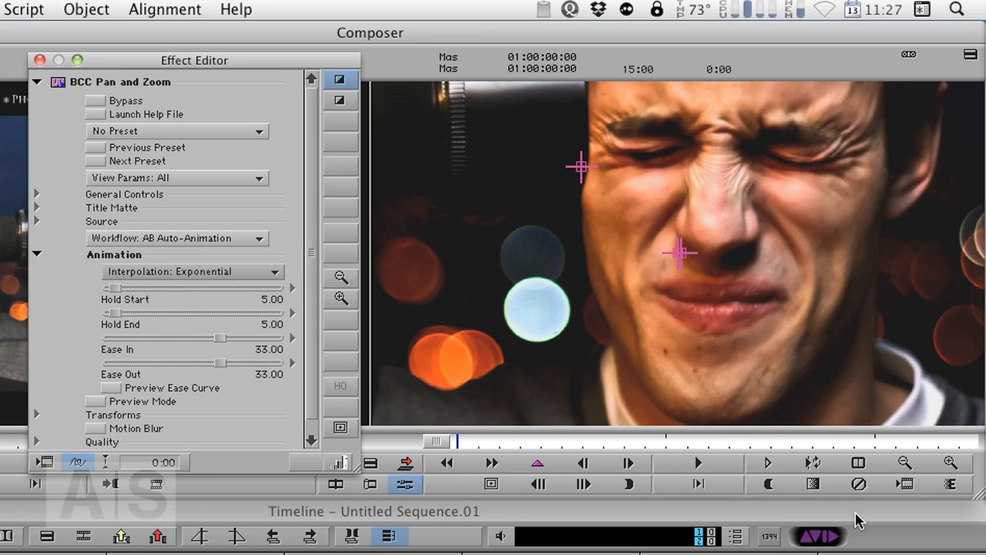
Step: Drag Hold Start up to 15 and stop the animation playback
left_click_drag(105, 286, 135, 287)
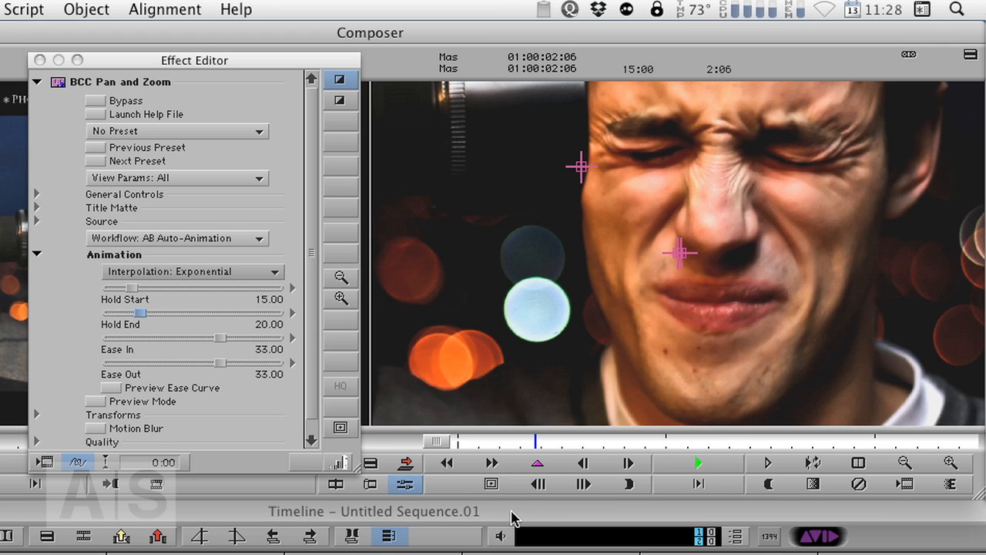
left_click(538, 484)
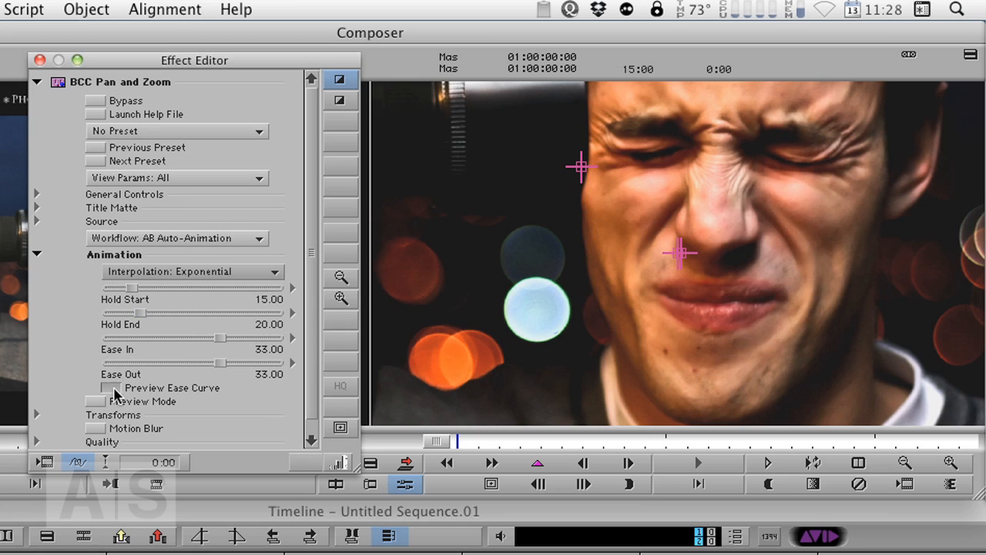
left_click(111, 387)
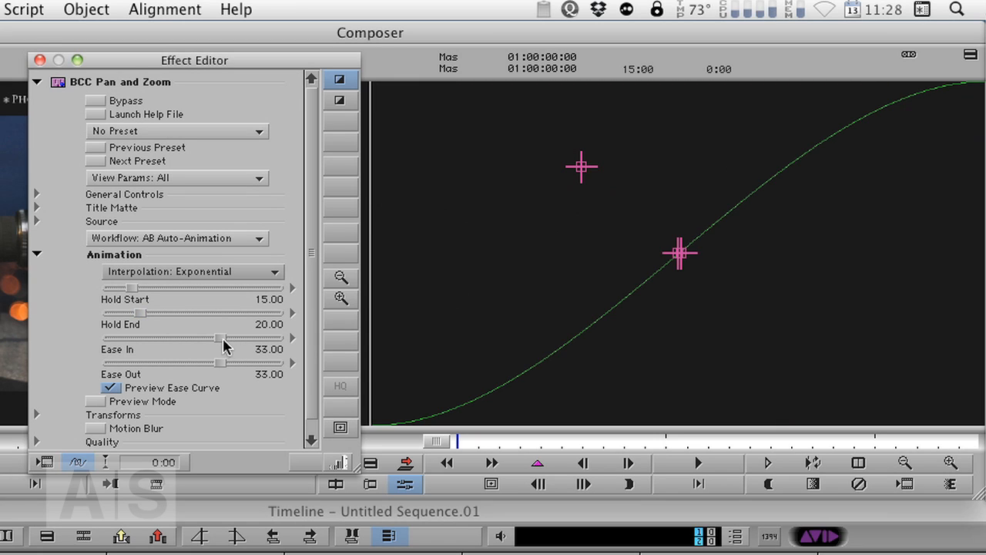
left_click_drag(220, 337, 235, 337)
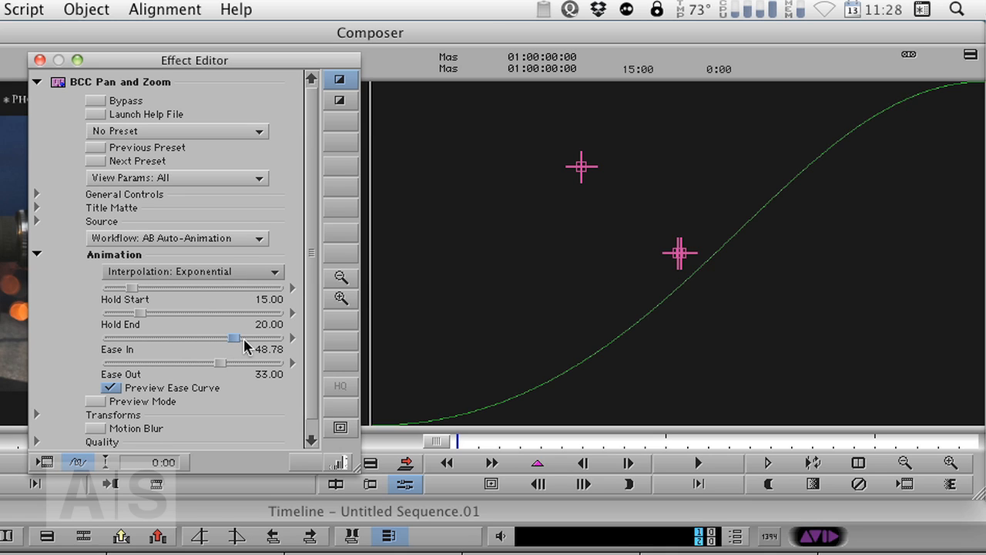
left_click_drag(235, 337, 162, 337)
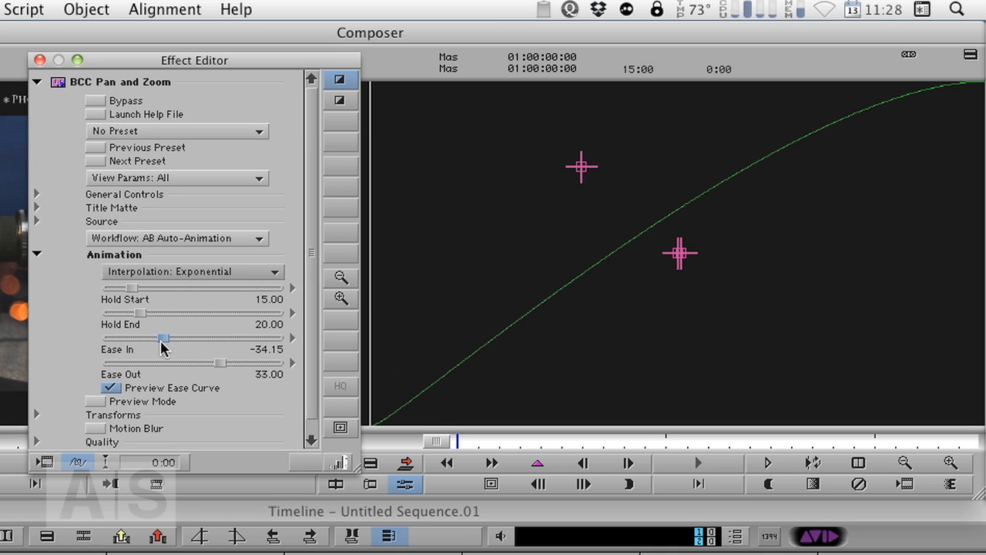
left_click_drag(162, 338, 234, 338)
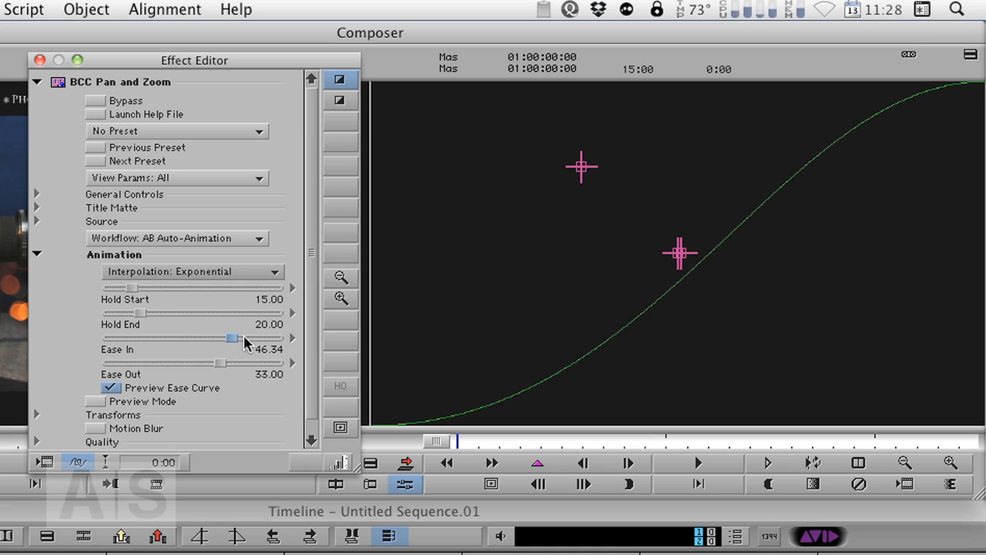
left_click_drag(234, 338, 224, 338)
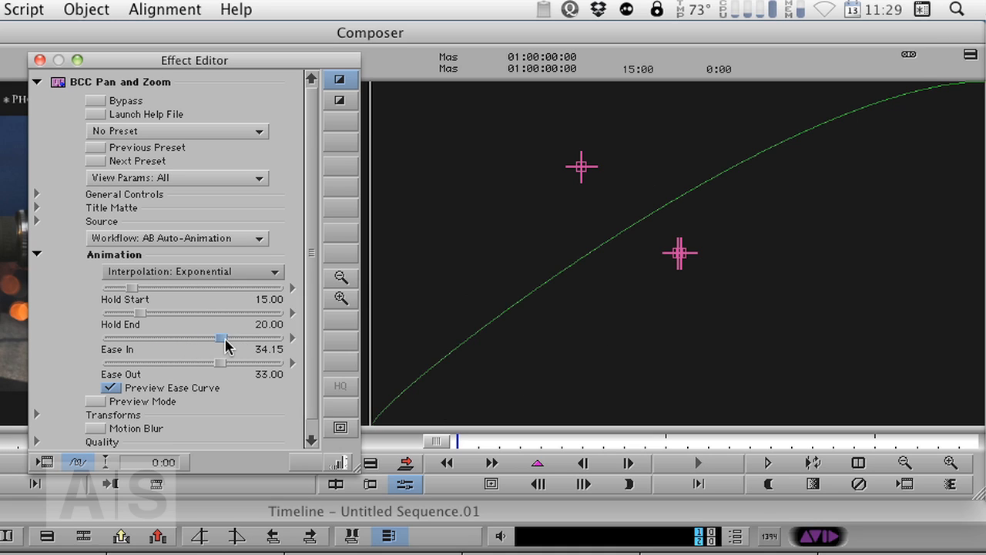
left_click_drag(218, 337, 225, 338)
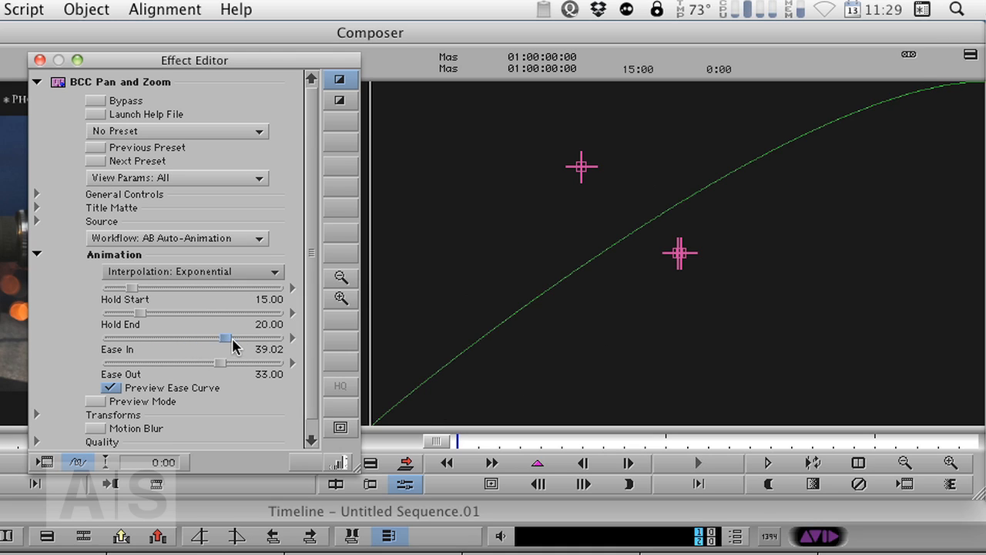
left_click_drag(225, 338, 230, 349)
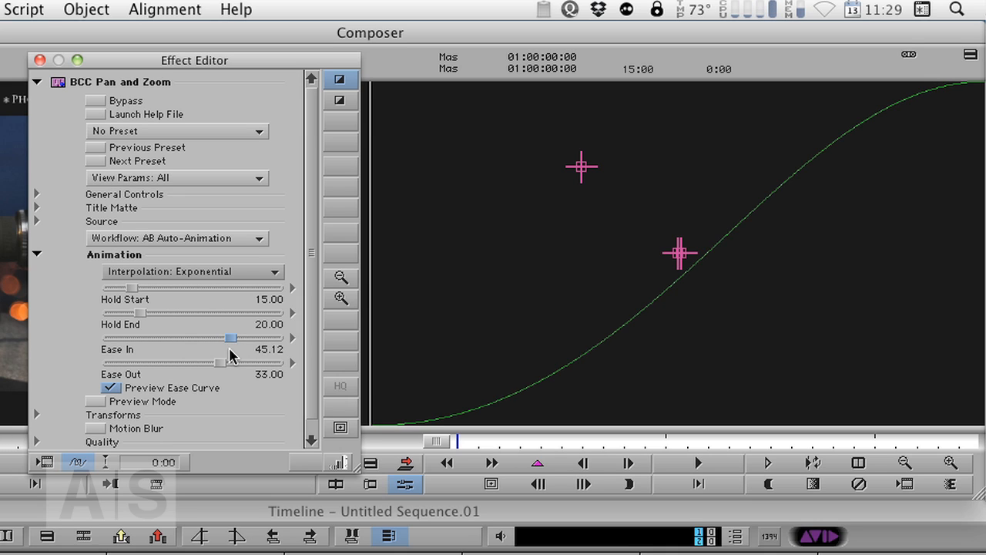
left_click_drag(232, 338, 221, 338)
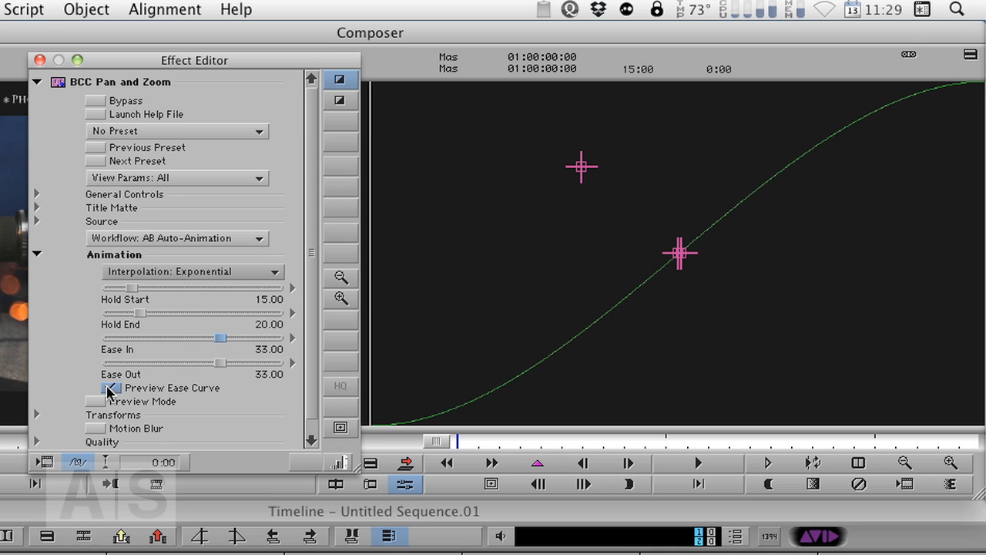
left_click(95, 388)
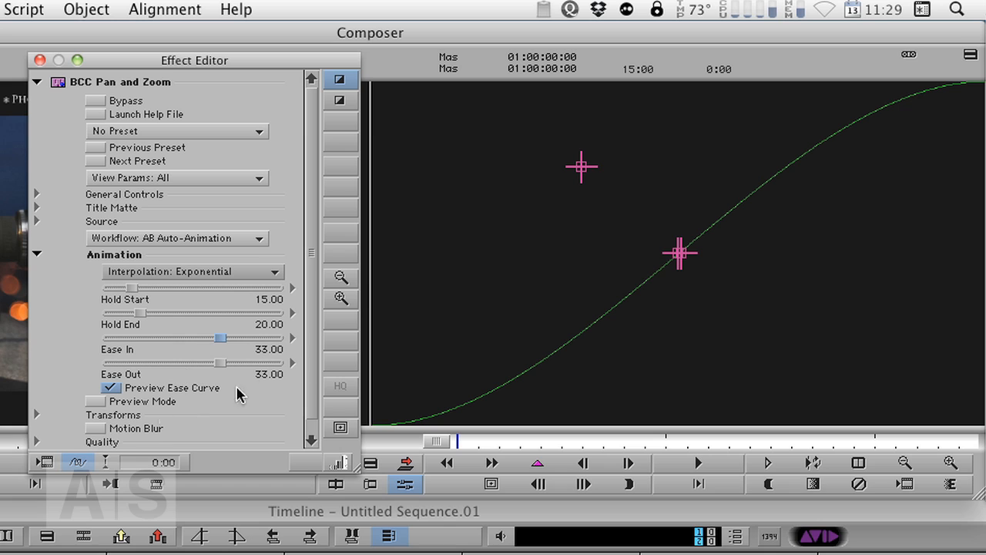
mouse_move(112, 401)
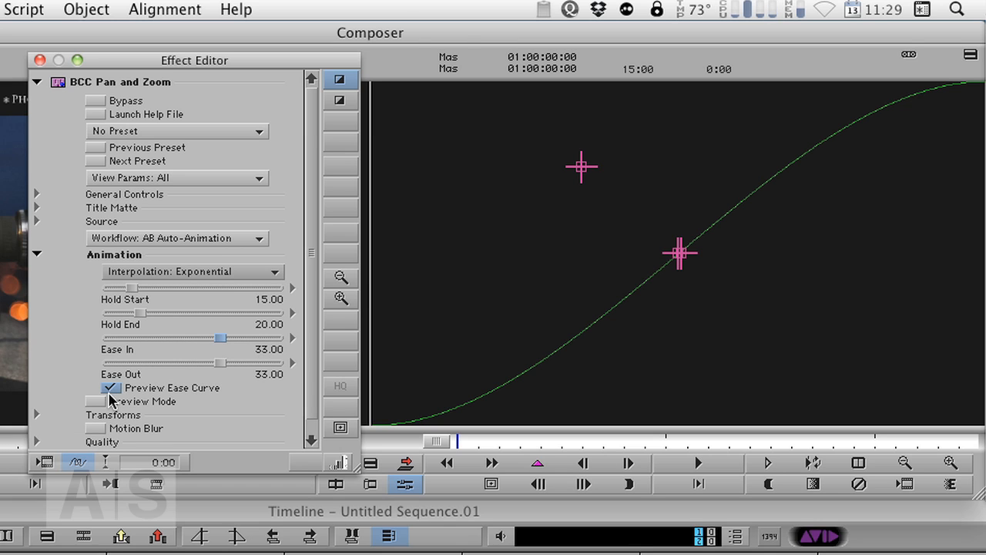
left_click(110, 388)
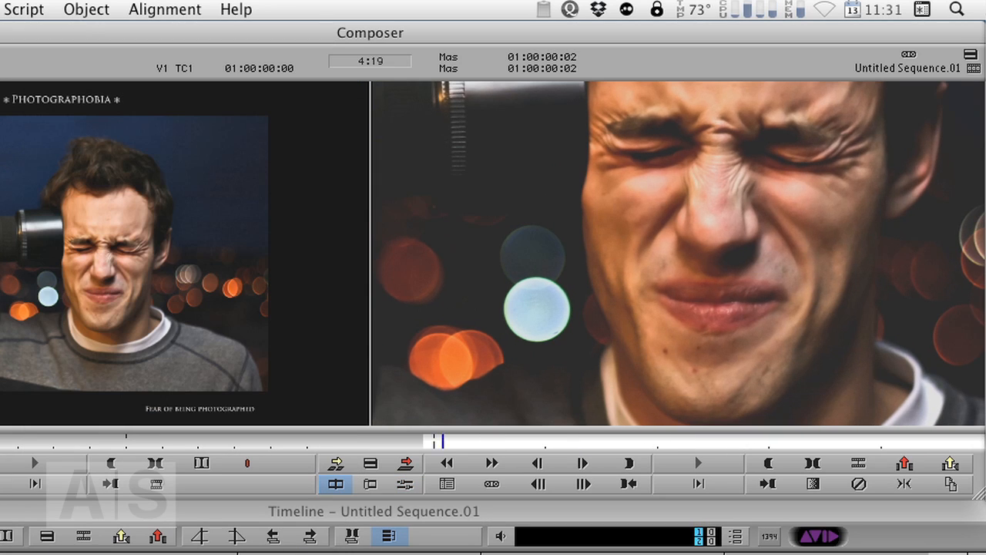
Step: Play back the sequence to review the pan and zoom animation
left_click(697, 463)
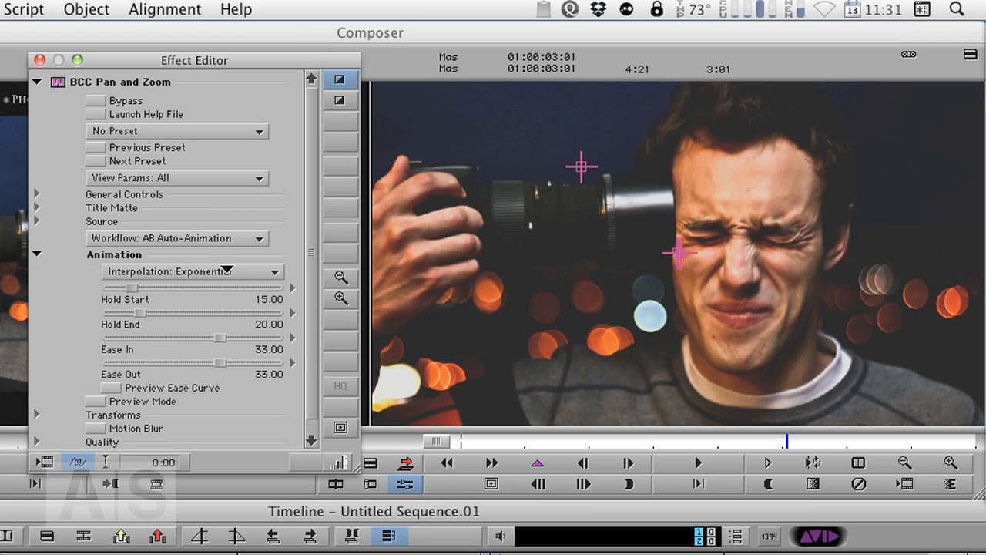
mouse_move(291, 216)
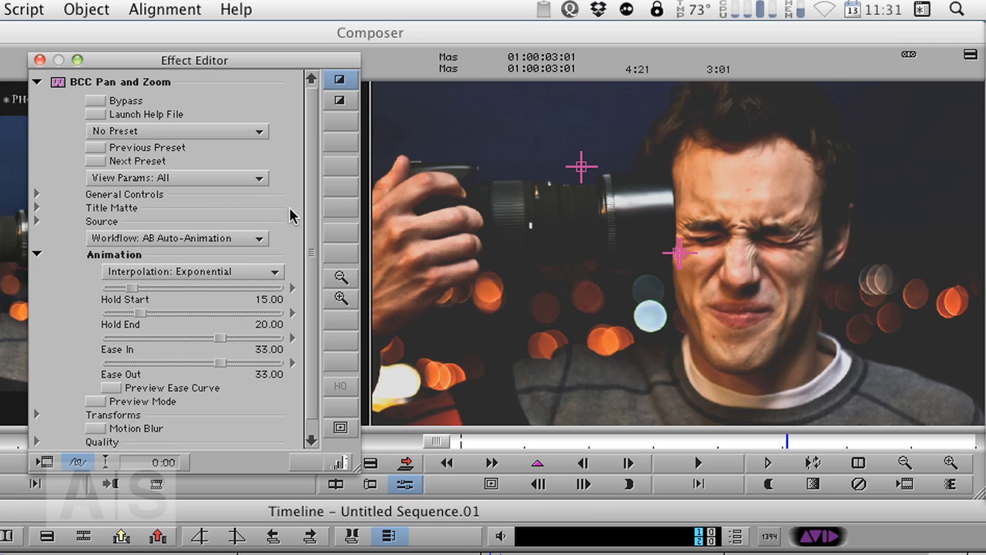
mouse_move(531, 161)
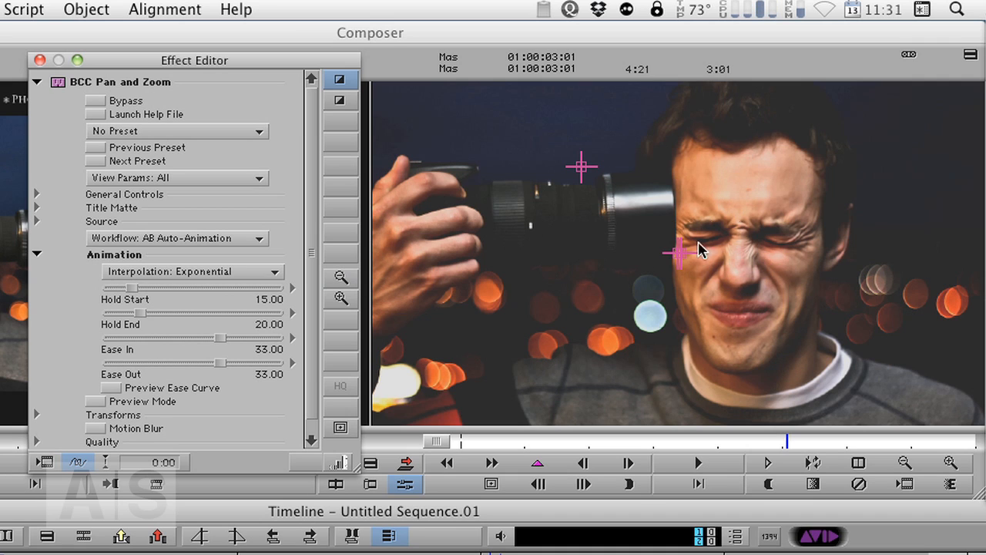
mouse_move(420, 165)
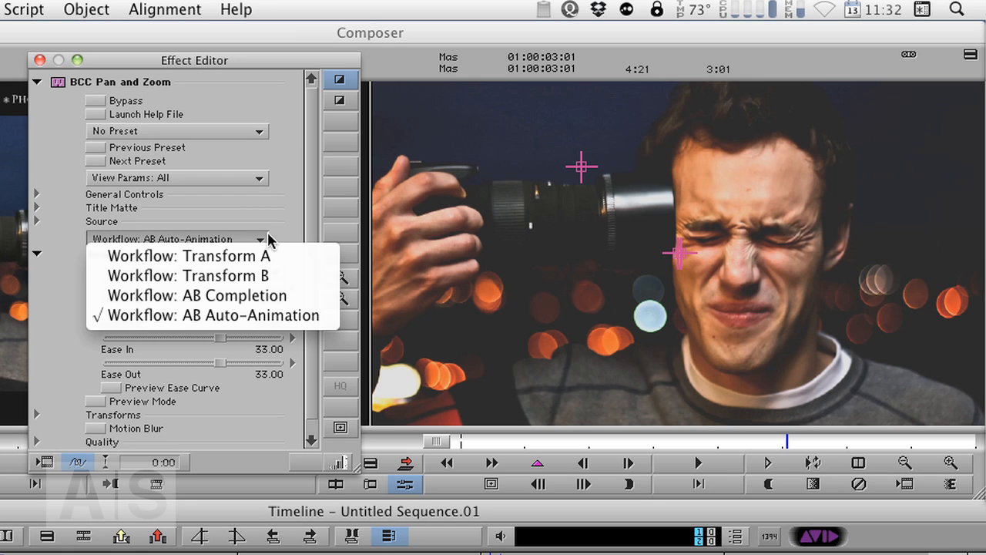
mouse_move(189, 255)
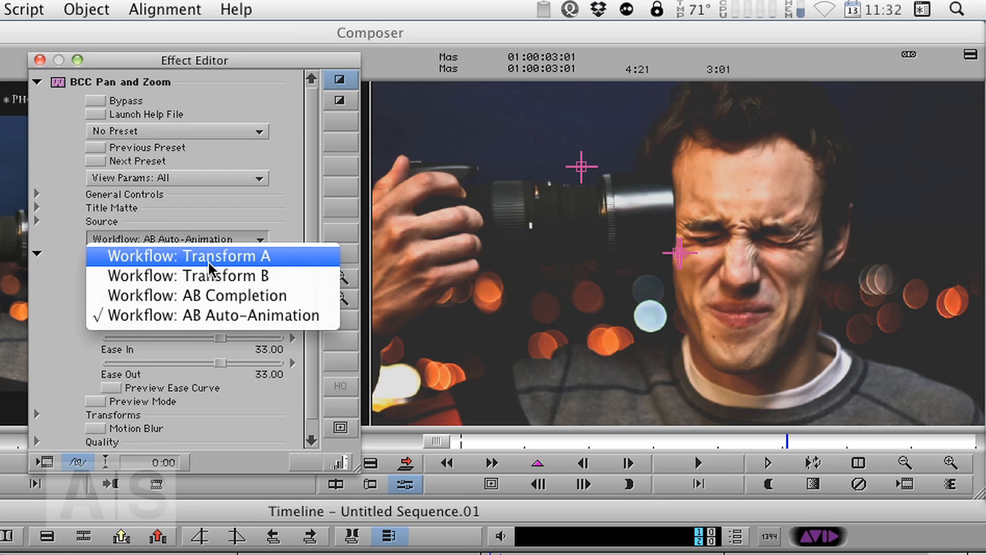
Step: Set the BCC Pan and Zoom Workflow dropdown to Transform A
left_click(187, 255)
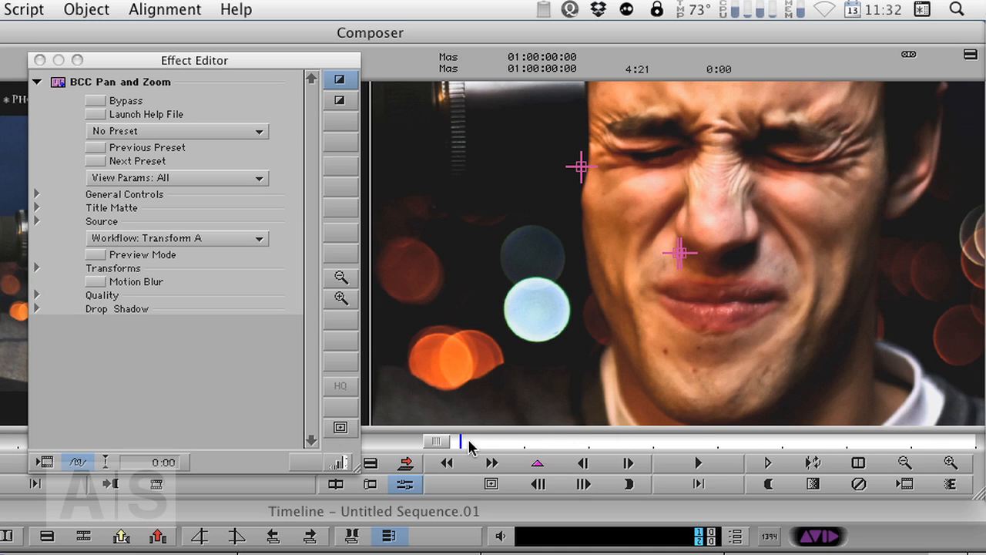
Step: Scrub through the effect, add keyframes, and land on the two-second keyframe
left_click_drag(462, 440, 518, 441)
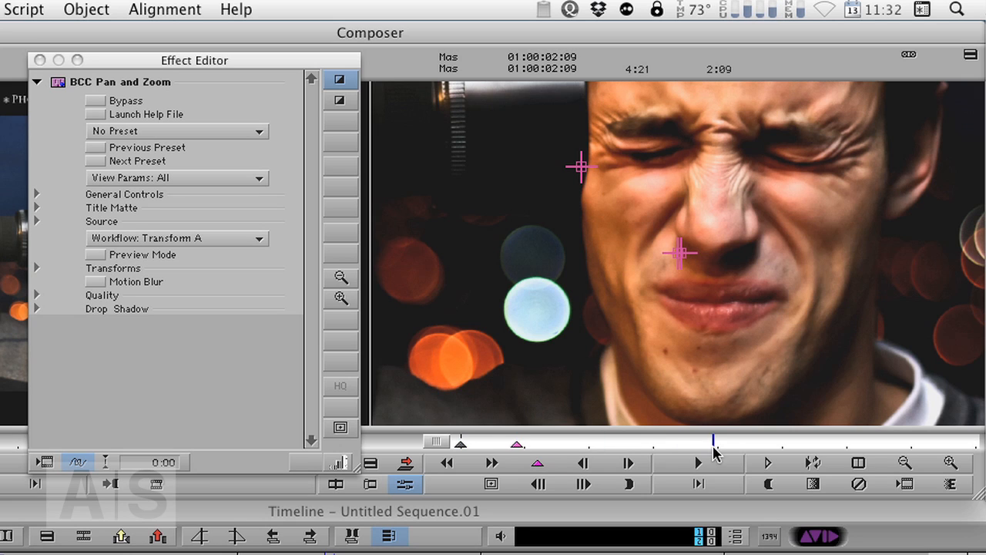
left_click(675, 440)
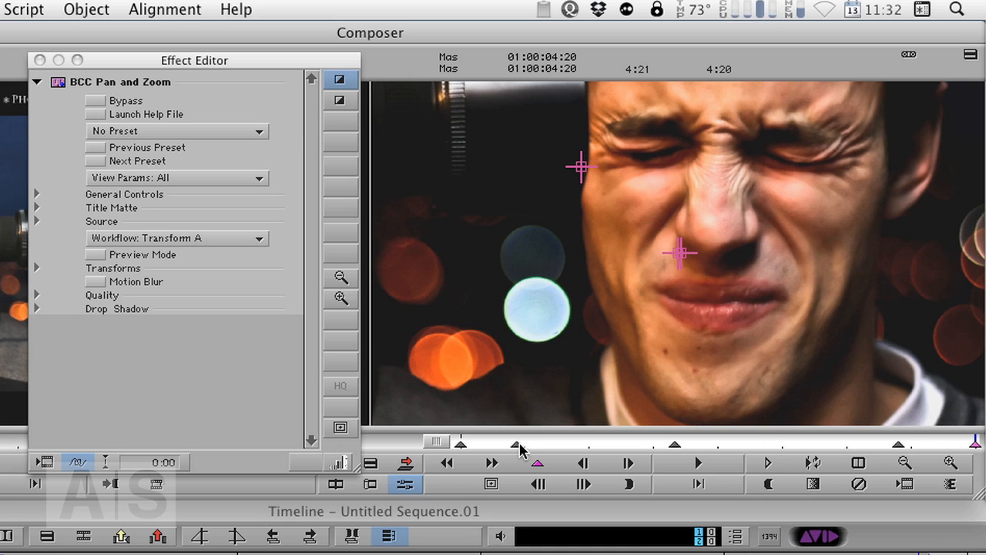
left_click(674, 441)
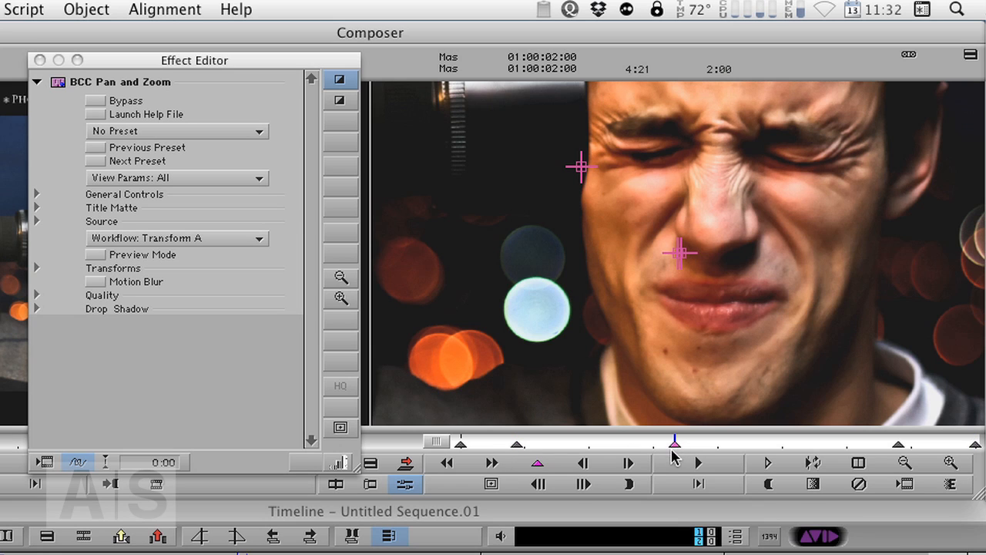
mouse_move(359, 278)
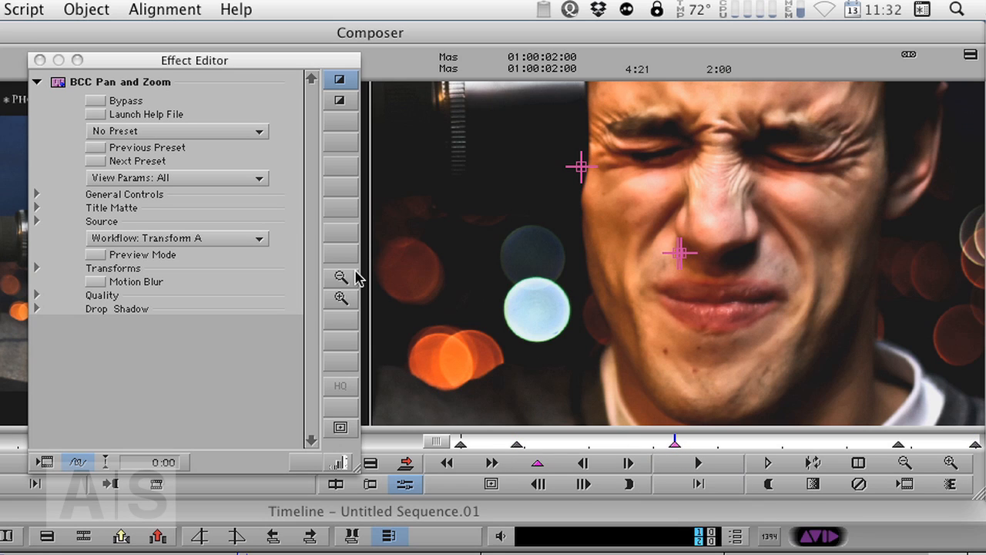
Step: Enable Preview Mode, resize the viewport frame around the man's face, and move to the one-second keyframe
left_click(95, 255)
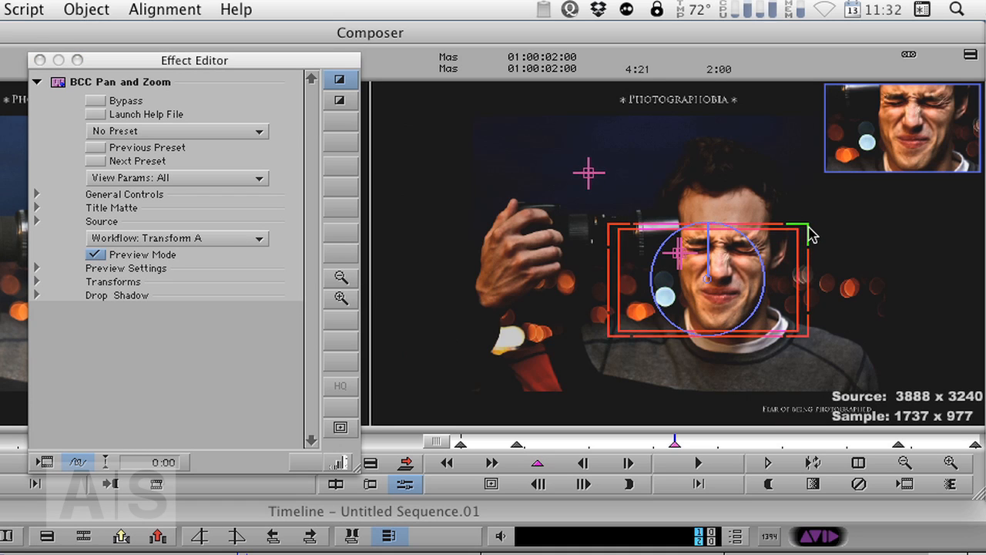
left_click_drag(813, 231, 778, 289)
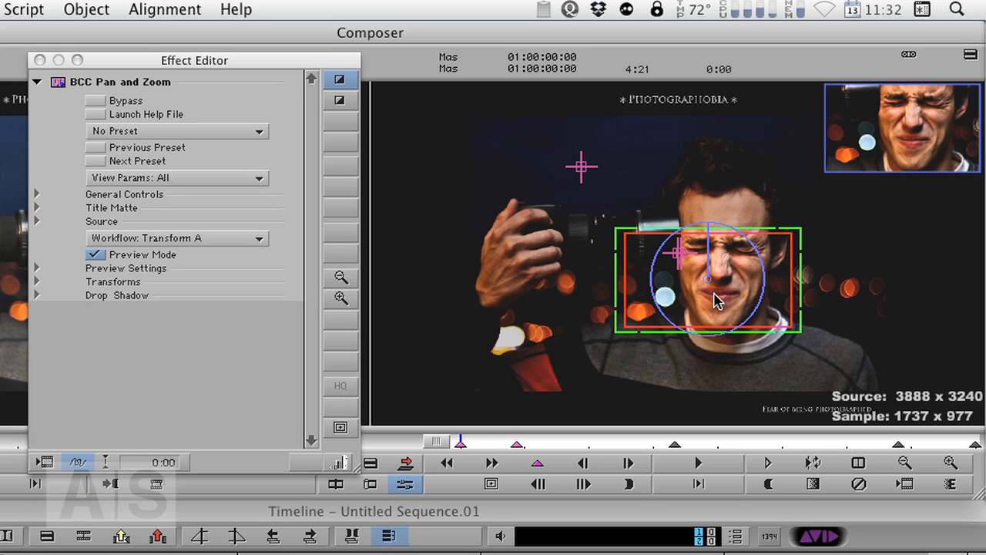
mouse_move(698, 312)
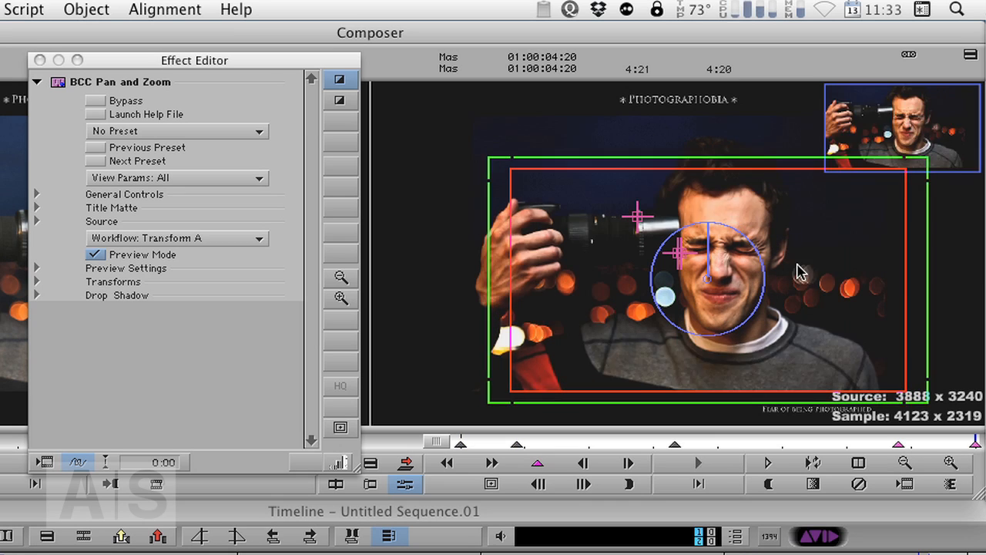
left_click(698, 463)
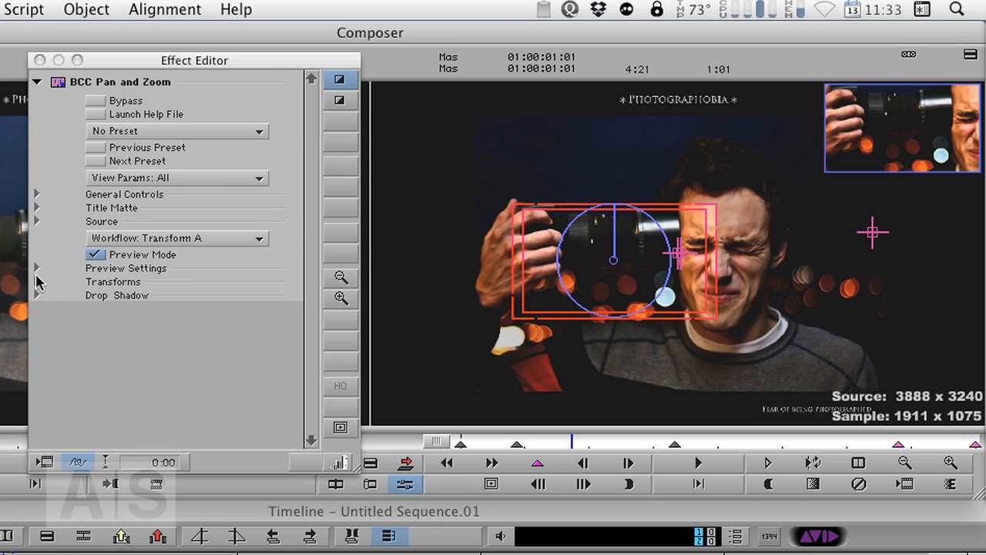
mouse_move(31, 275)
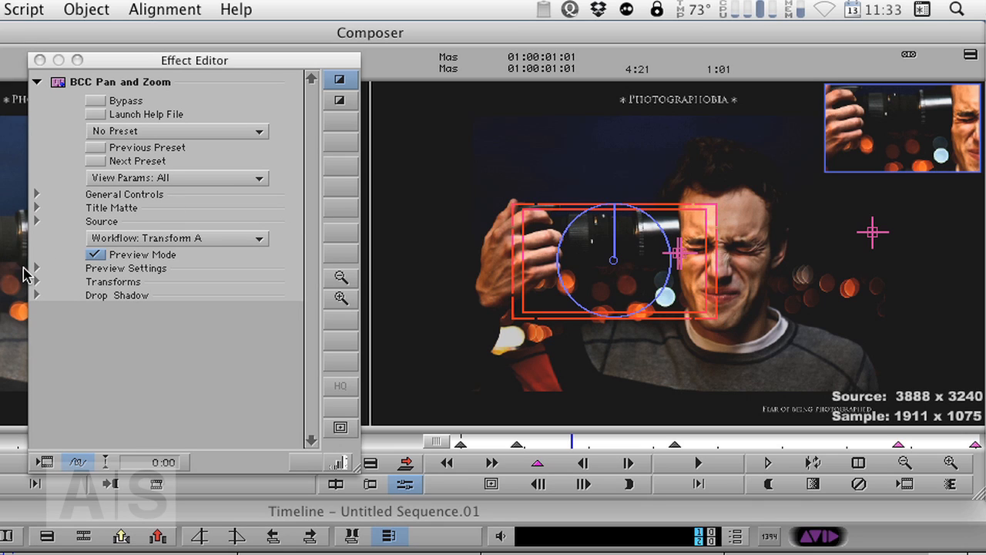
mouse_move(34, 293)
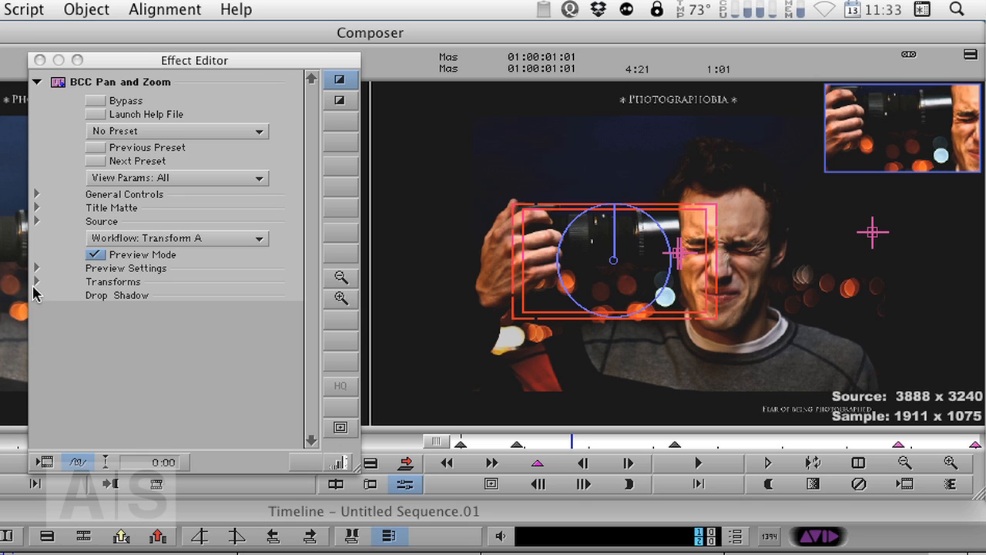
mouse_move(63, 330)
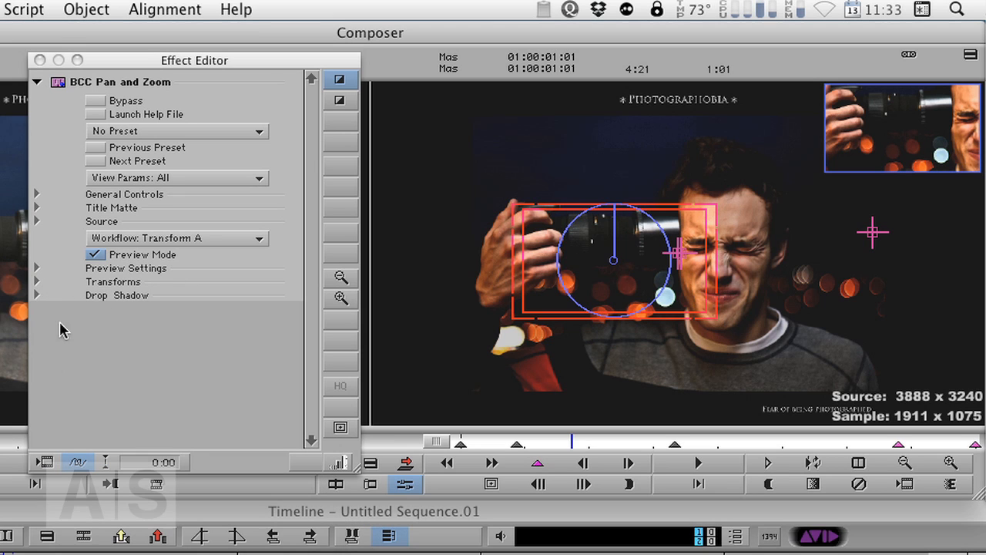
mouse_move(77, 276)
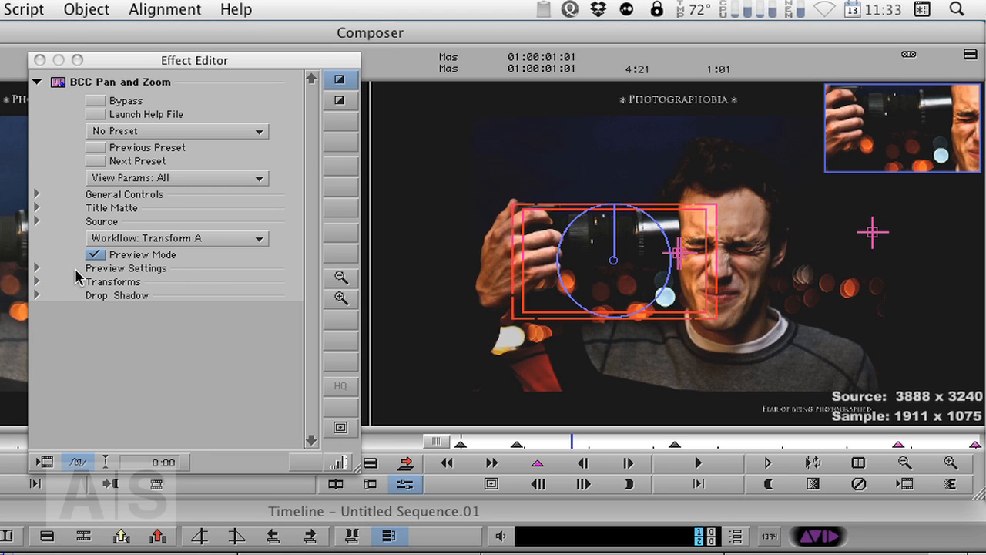
Step: Expand the Transforms group and step between keyframes, showing Scale A 202.10 framing the camera
left_click(36, 282)
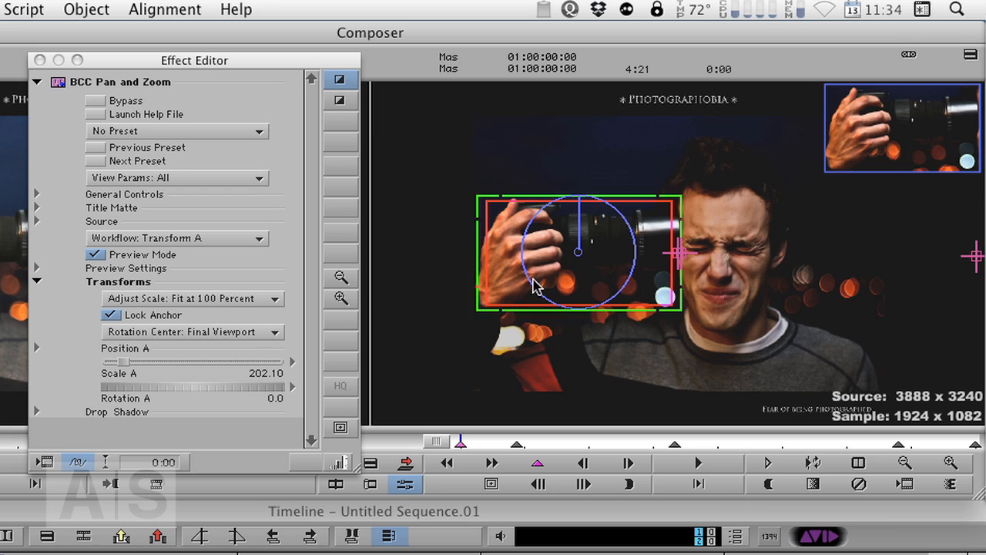
mouse_move(634, 268)
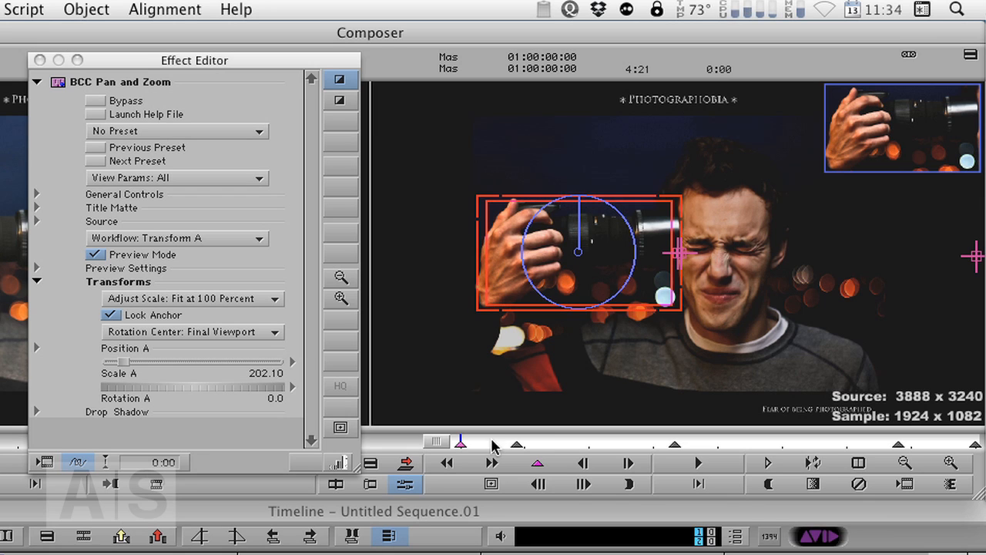
left_click_drag(461, 440, 514, 440)
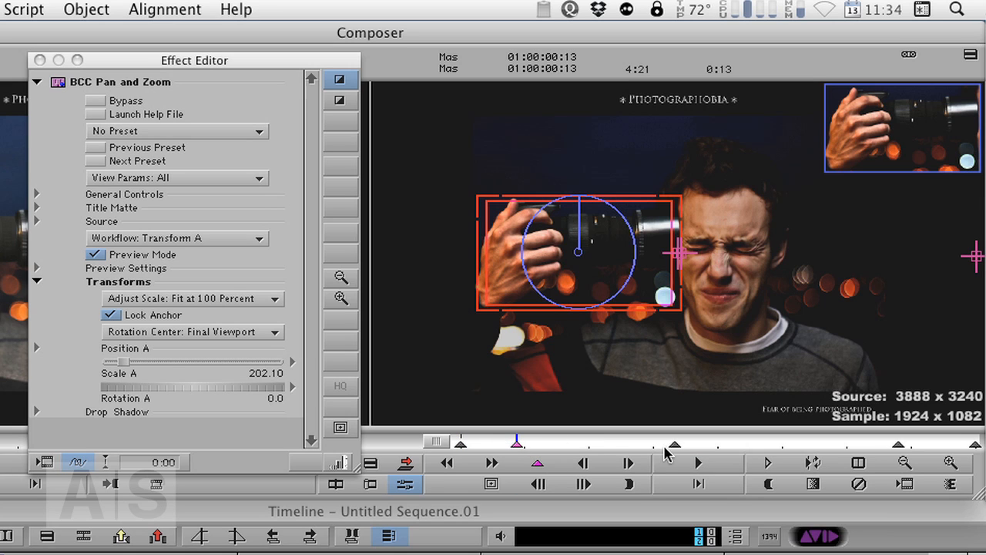
left_click_drag(517, 441, 898, 441)
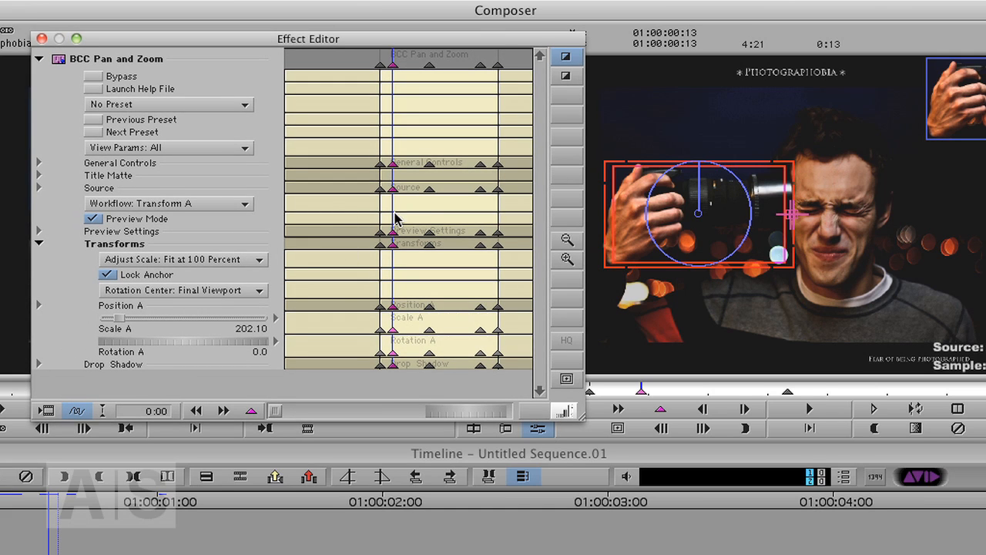
mouse_move(227, 346)
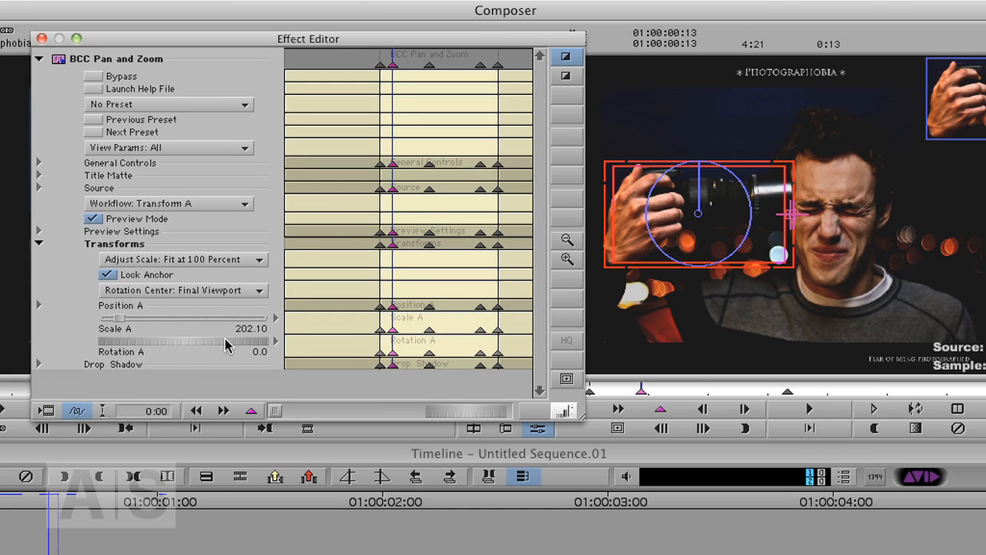
Step: Expand Position A into X Point 488.0 and Y Point 9.0 and enlarge the X Point graph
left_click(38, 309)
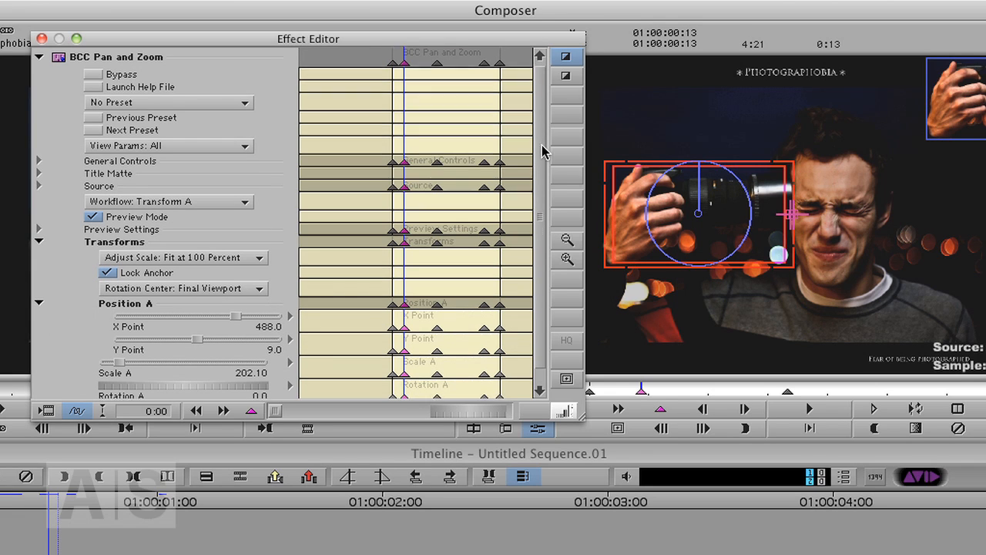
scroll("down", 3)
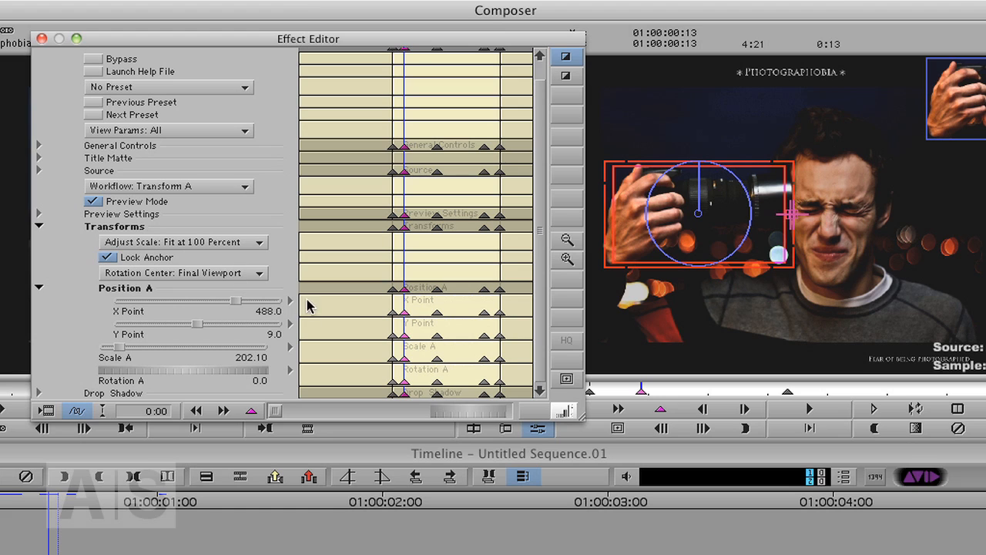
left_click(291, 307)
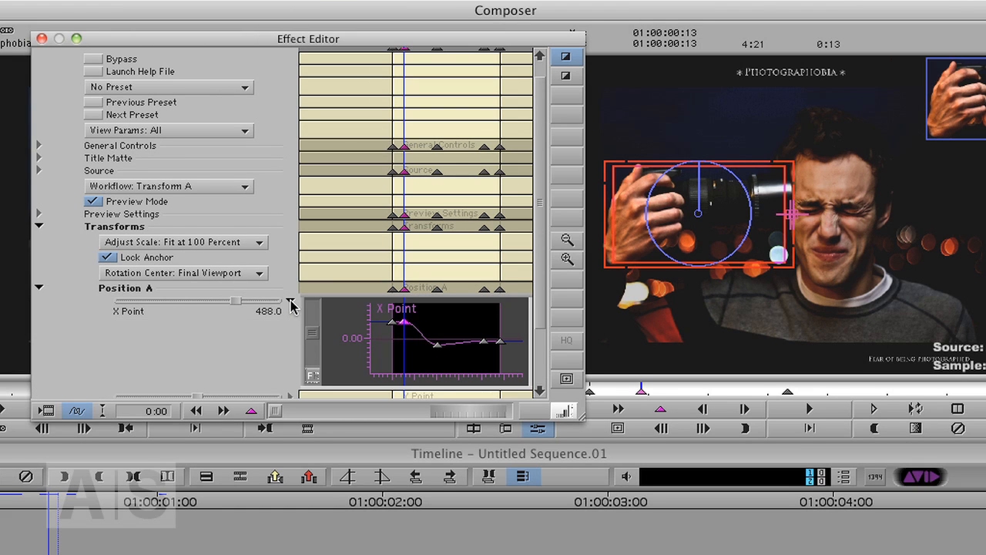
scroll("down", 3)
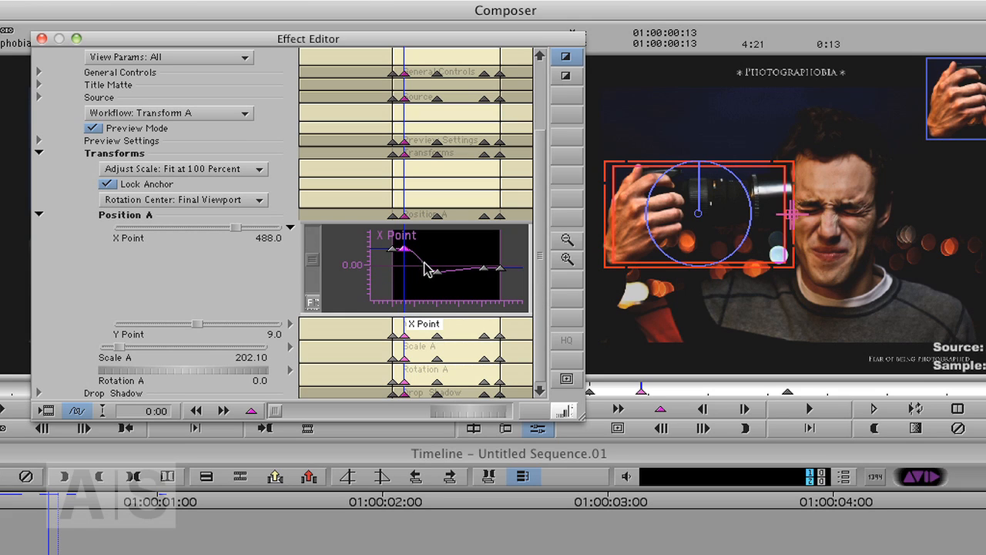
mouse_move(416, 279)
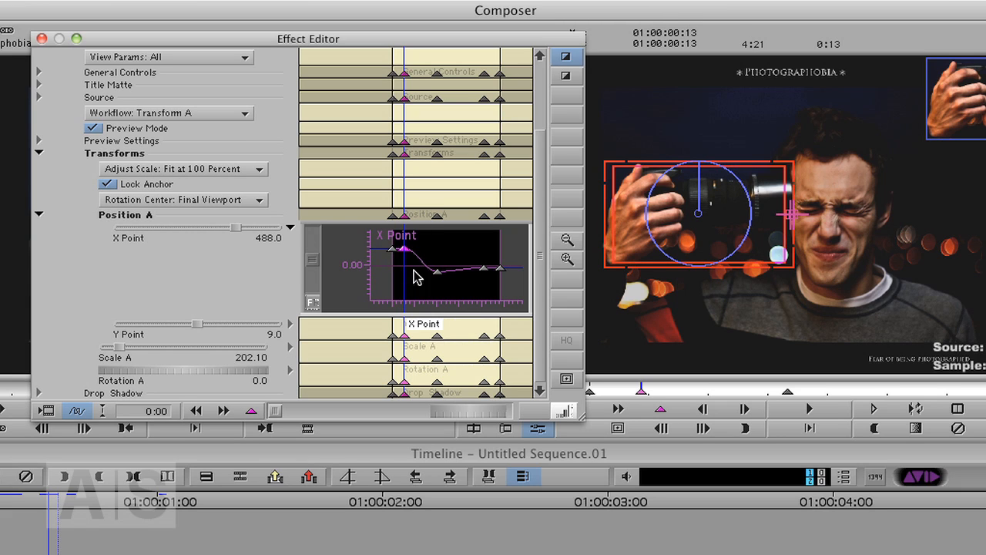
Step: Set the X Point keyframes to Spline interpolation and recheck the interpolation options
right_click(416, 277)
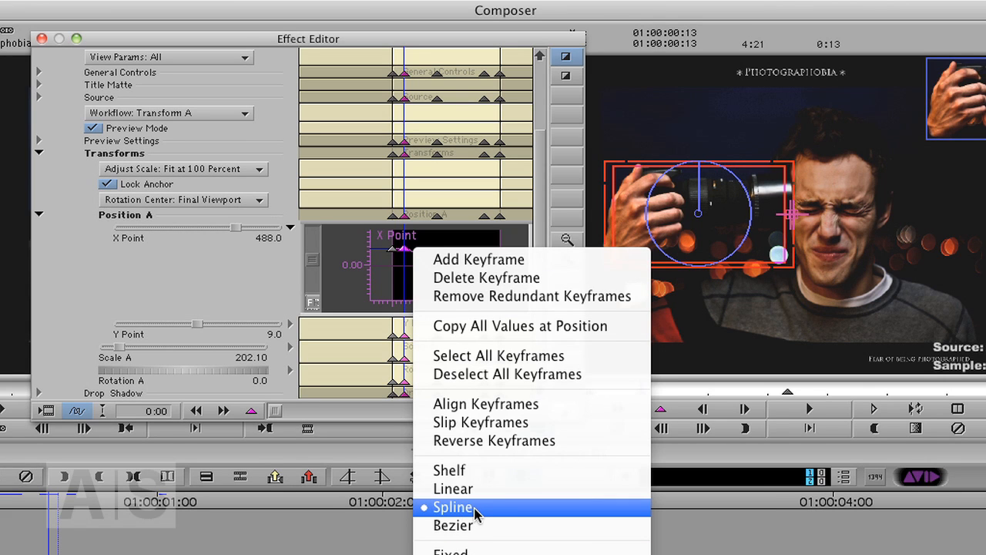
left_click(453, 507)
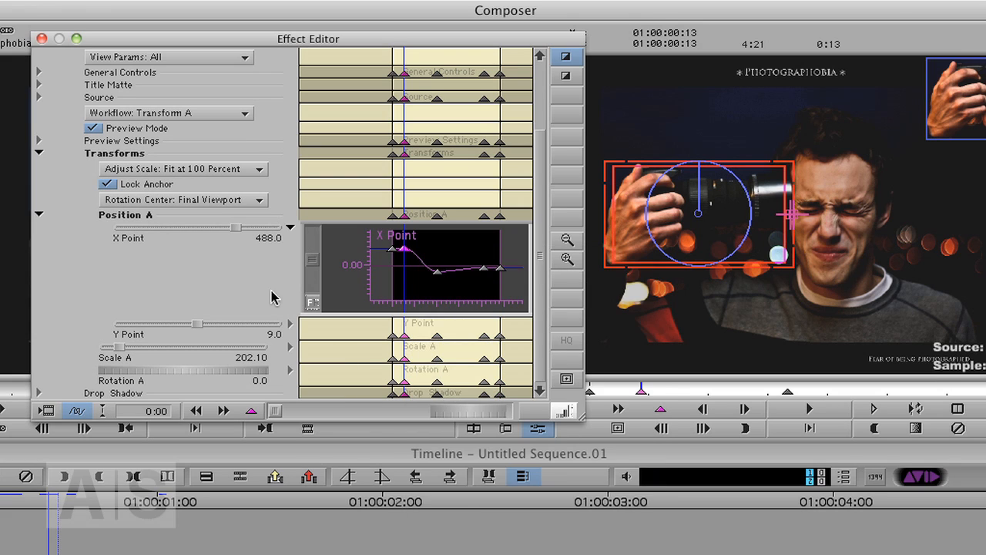
mouse_move(492, 292)
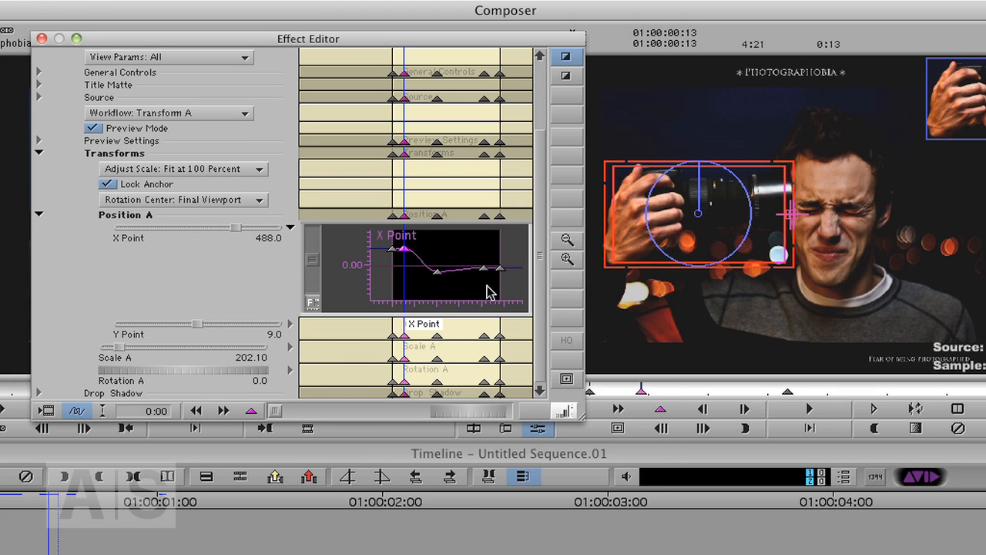
mouse_move(438, 295)
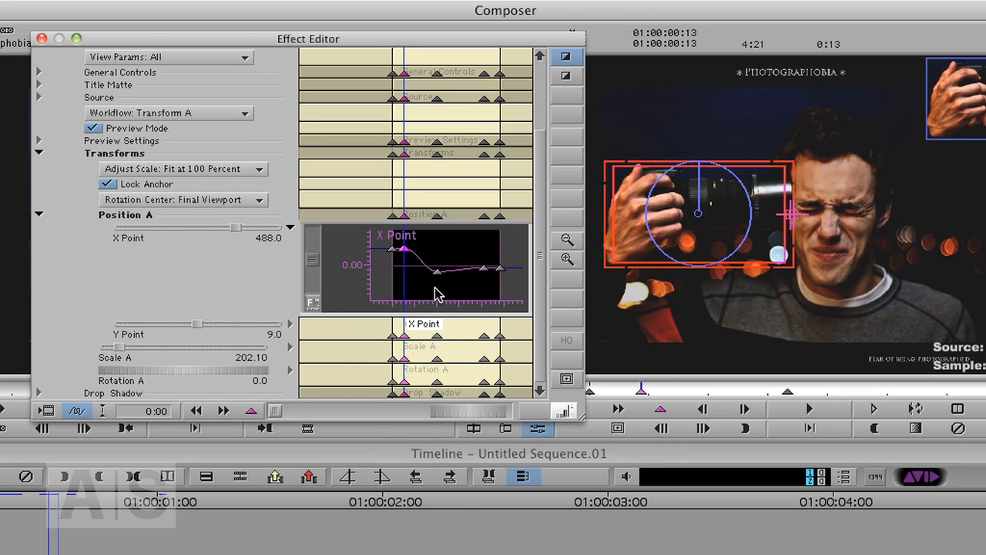
mouse_move(409, 291)
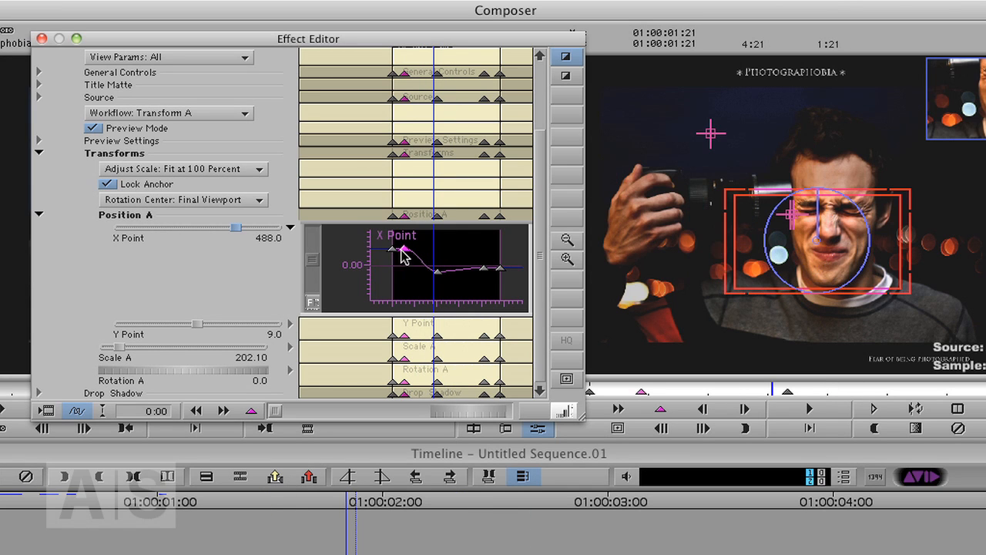
right_click(404, 249)
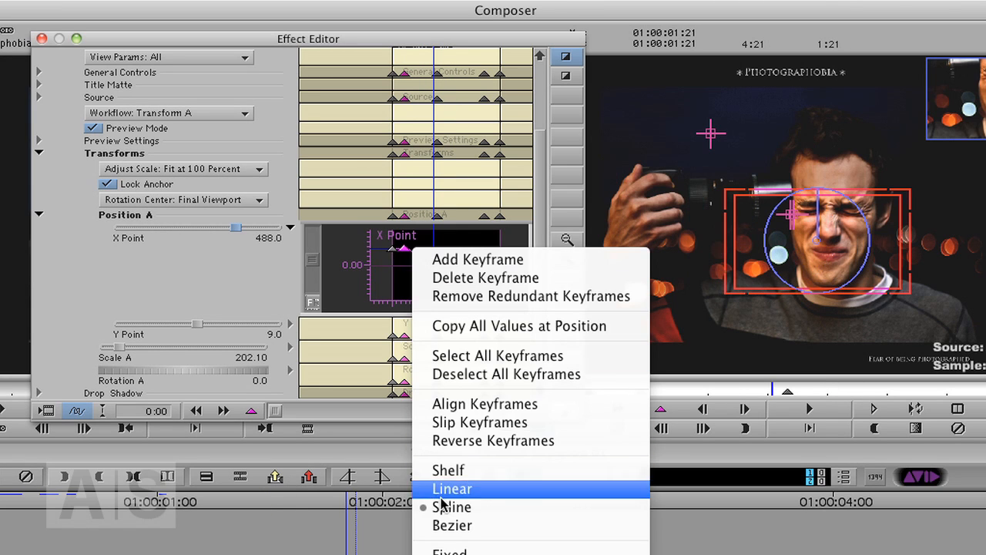
left_click(453, 489)
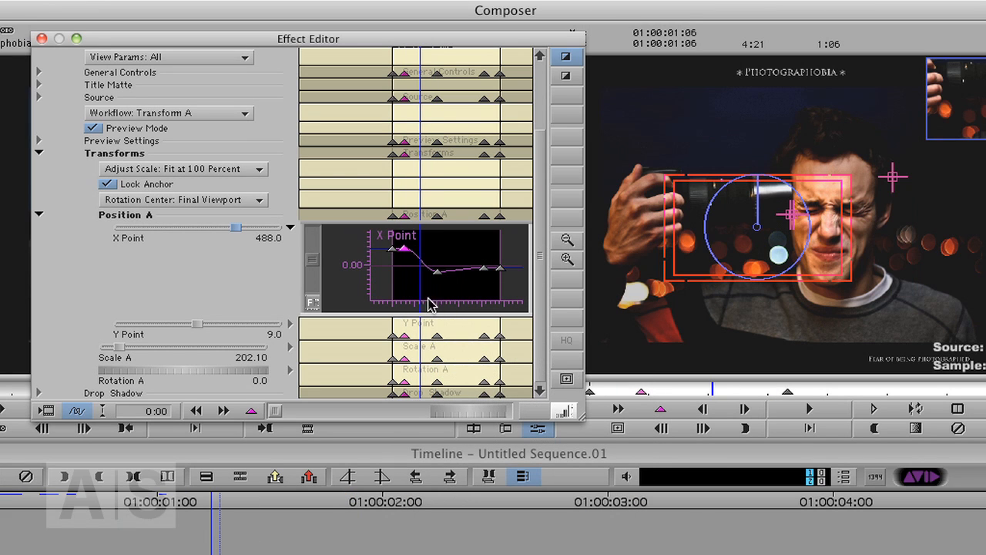
mouse_move(293, 327)
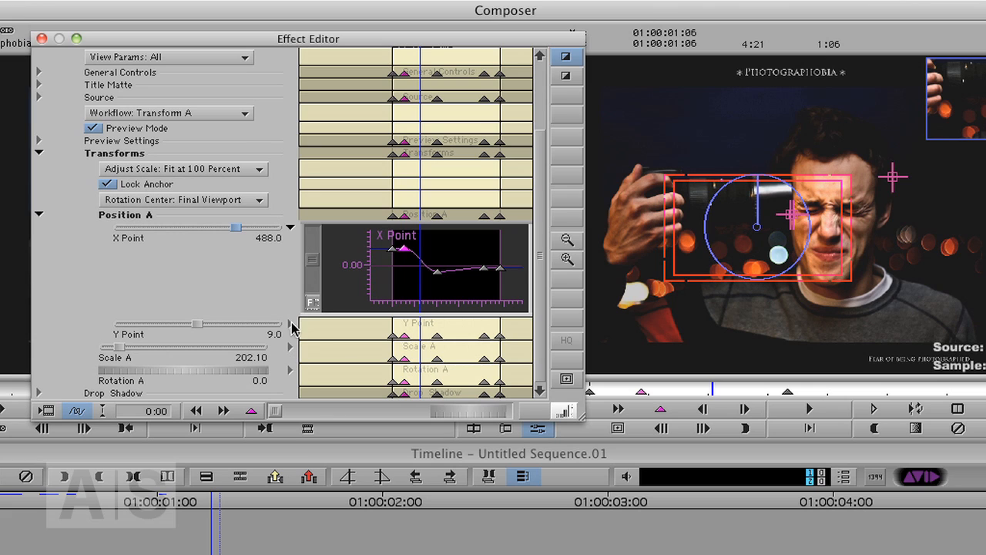
mouse_move(130, 249)
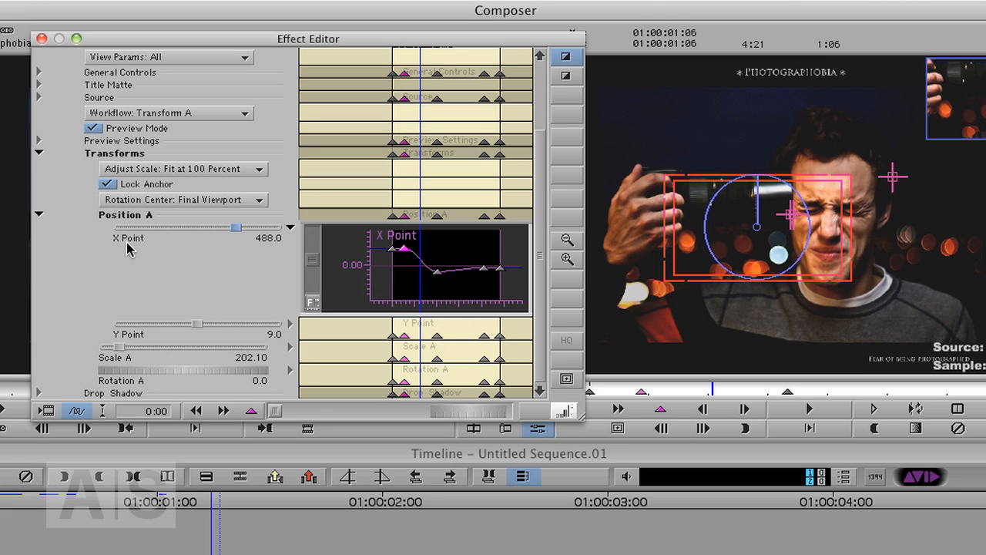
mouse_move(242, 376)
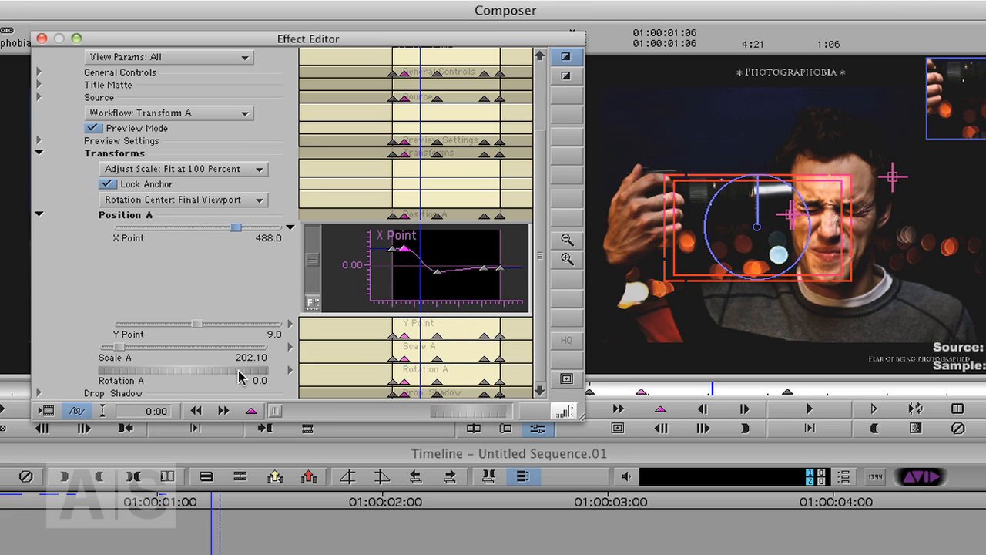
mouse_move(270, 359)
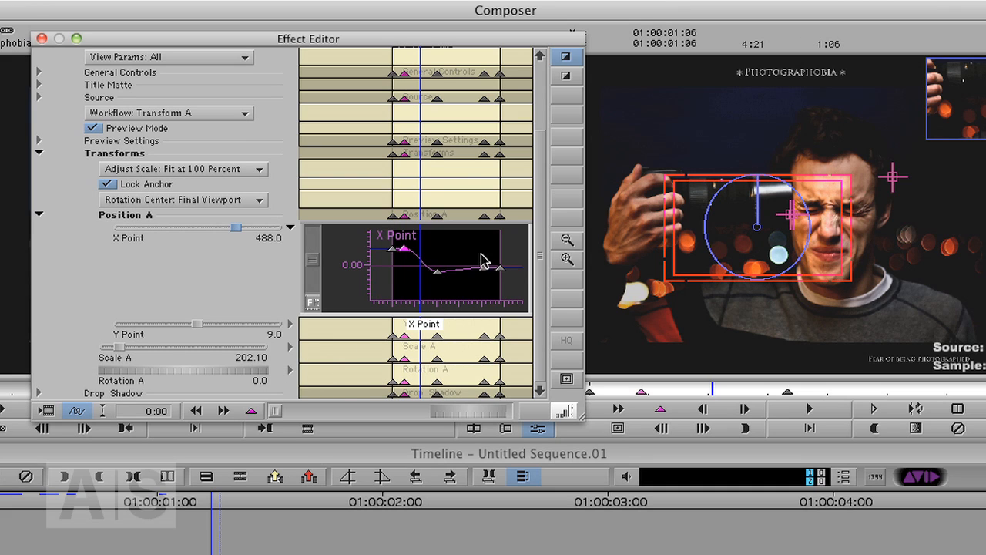
Step: Hide the keyframe graph, return to the start and play the pan, ending on the face close-up
left_click(579, 409)
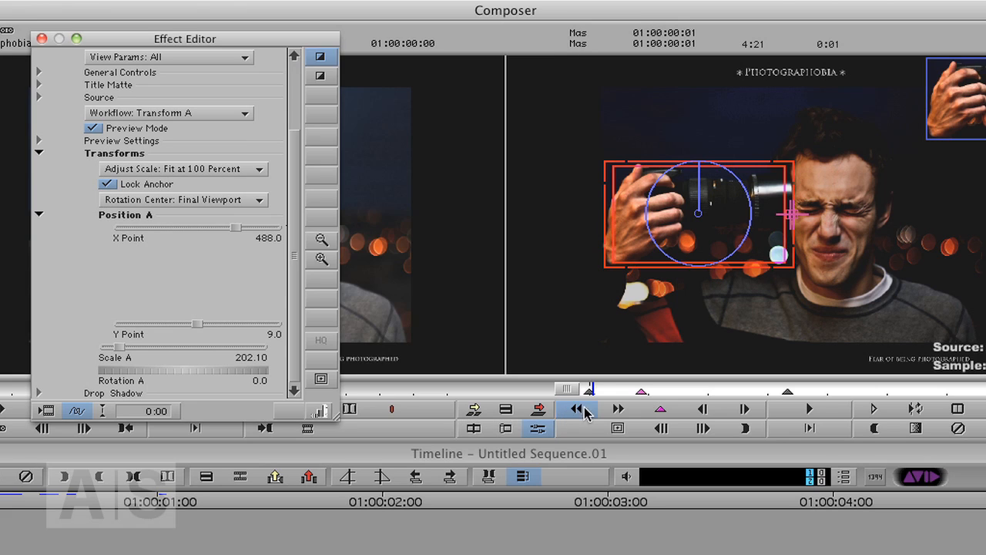
left_click(576, 408)
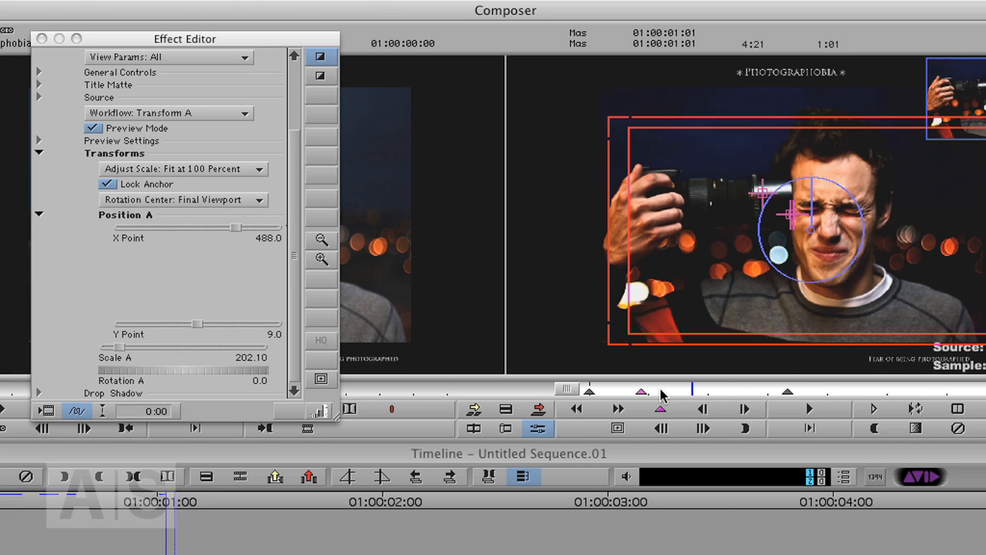
left_click(37, 214)
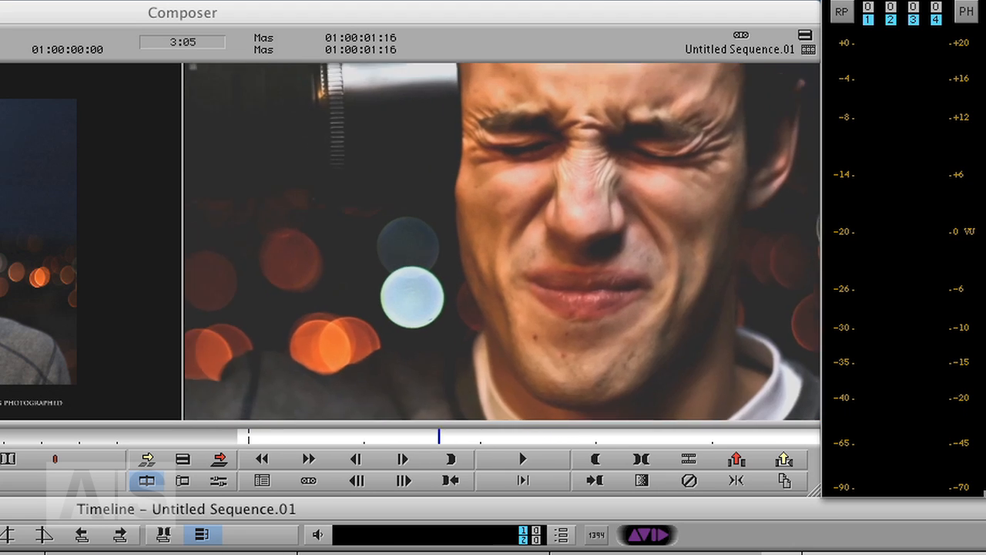
left_click(522, 459)
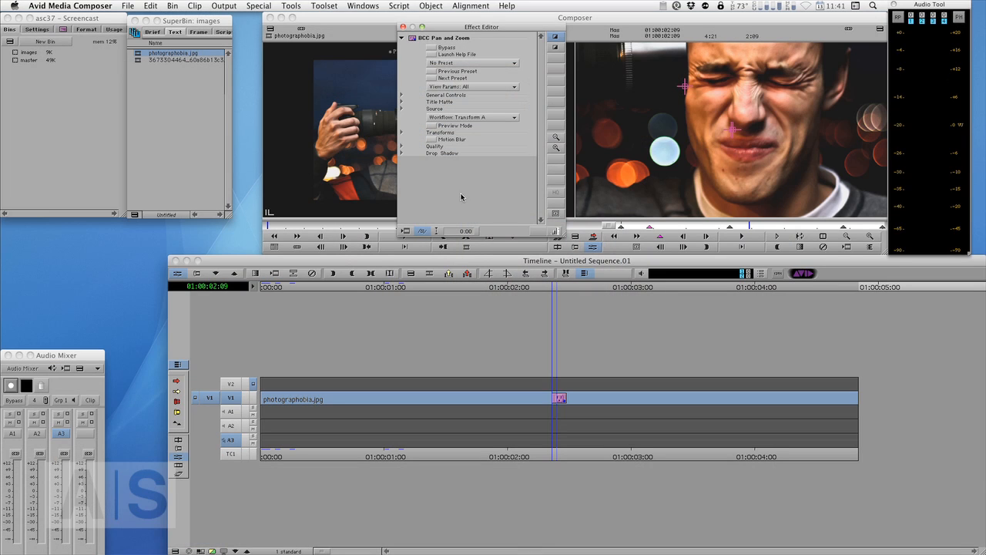
mouse_move(457, 162)
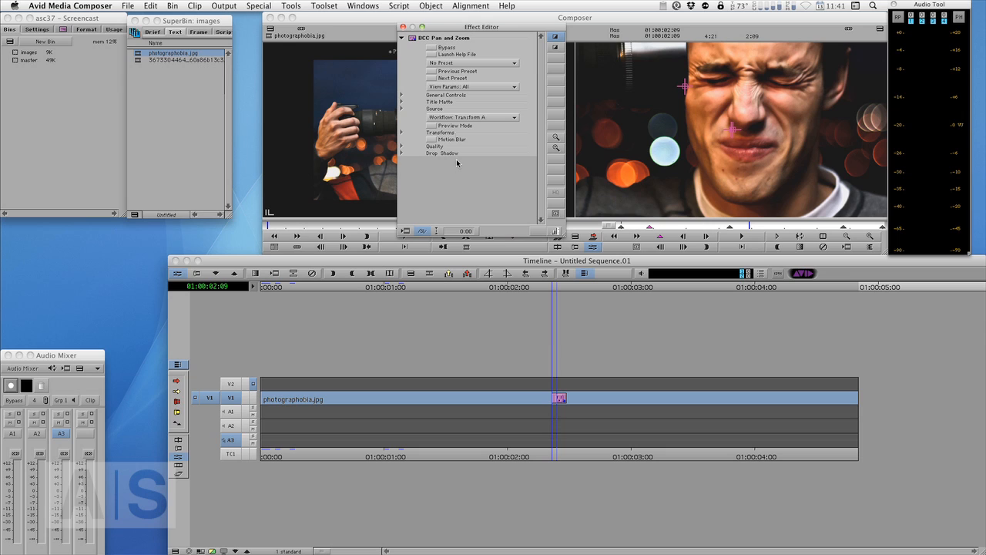
mouse_move(518, 218)
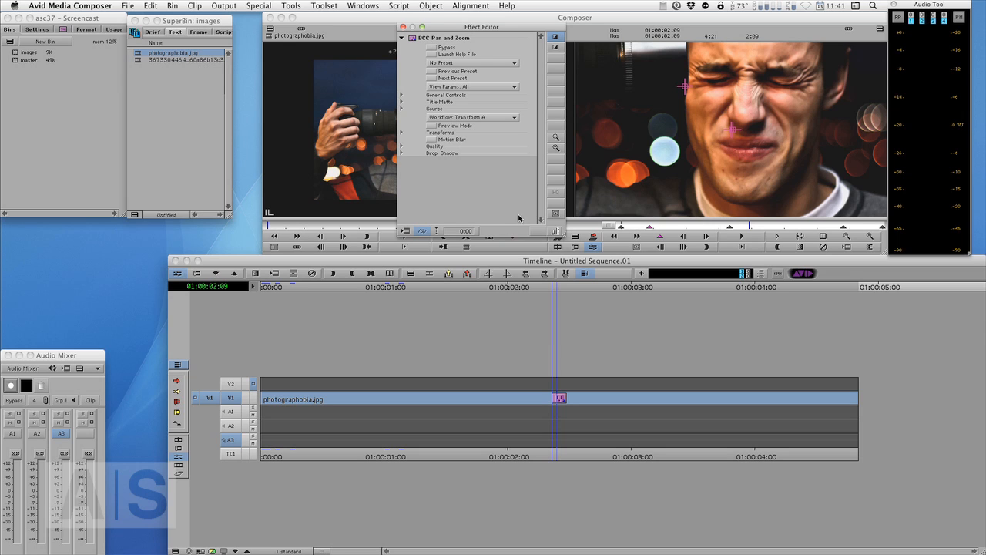
mouse_move(487, 169)
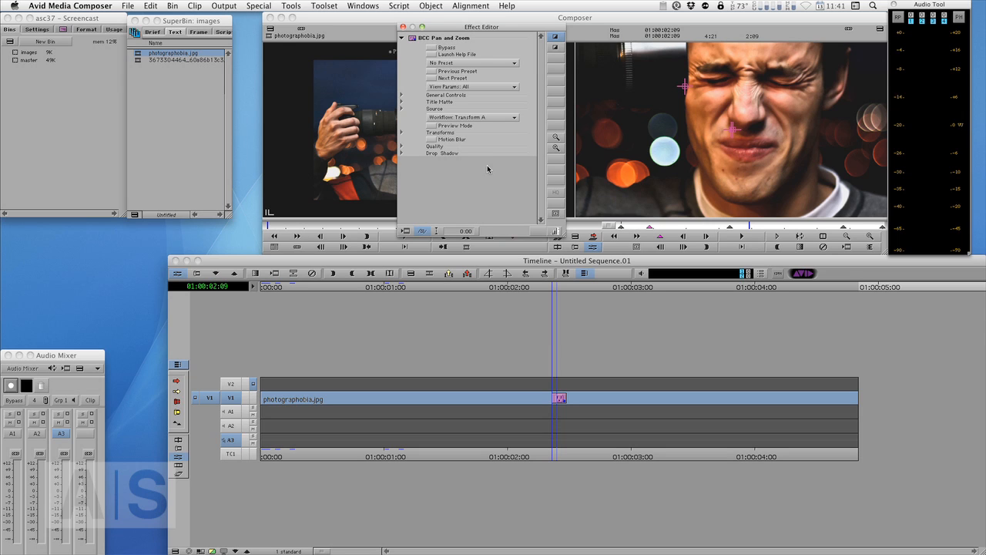
mouse_move(441, 201)
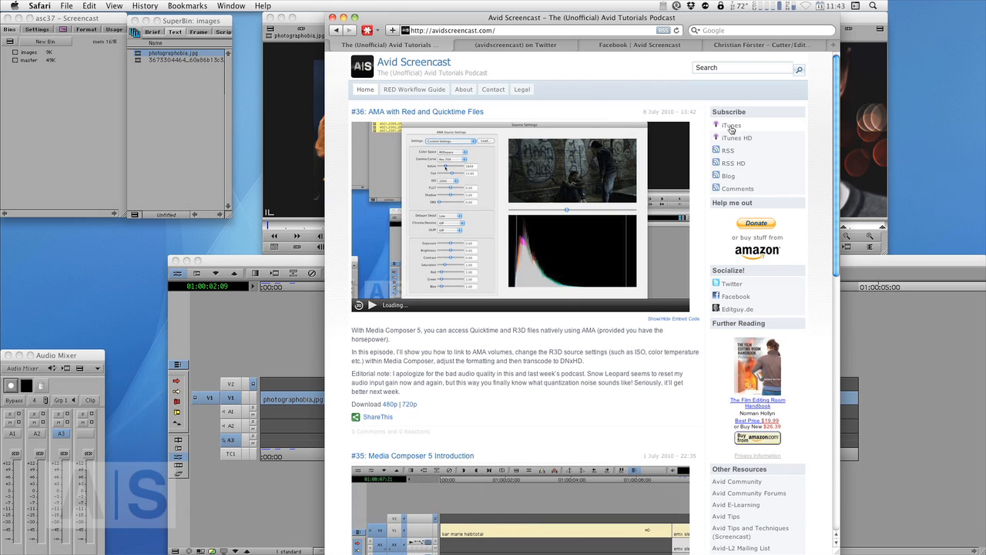
mouse_move(453, 81)
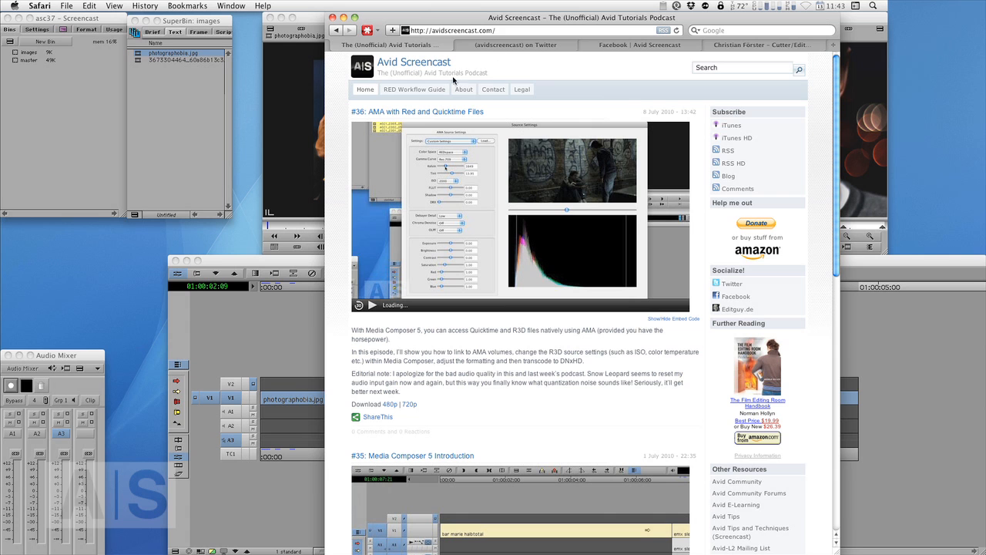
Step: Cycle through the Avid Screencast Twitter and Facebook tabs, ending on the editguy.de site
left_click(515, 45)
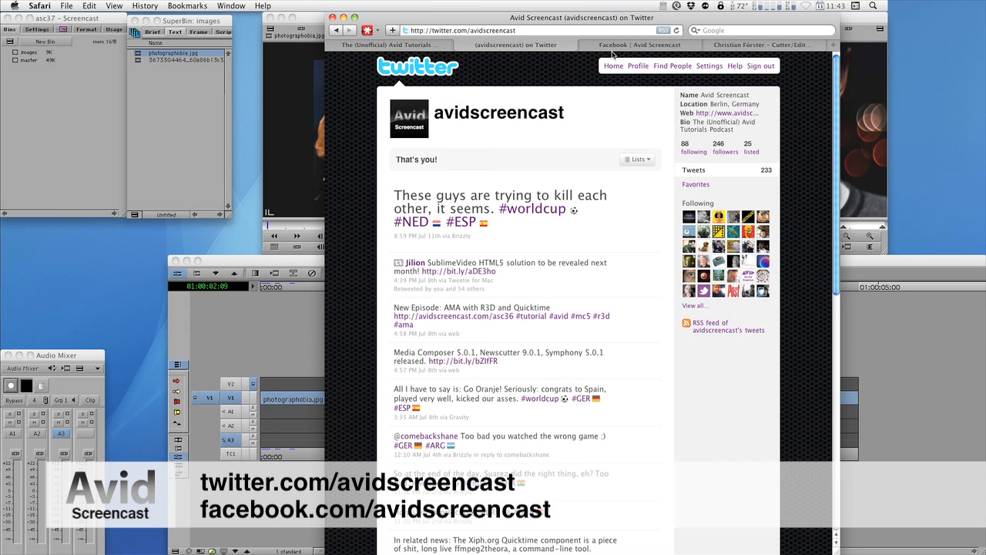
left_click(639, 44)
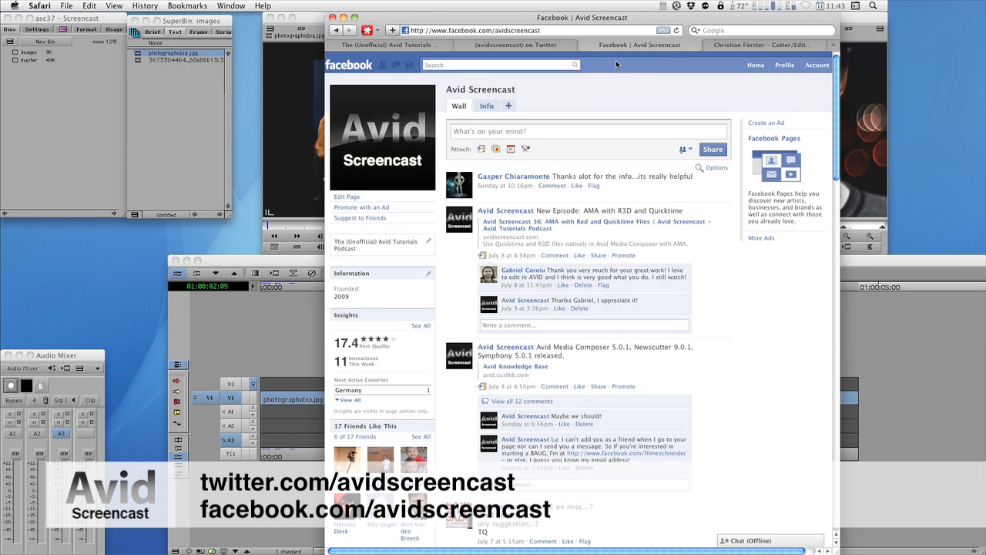
left_click(761, 44)
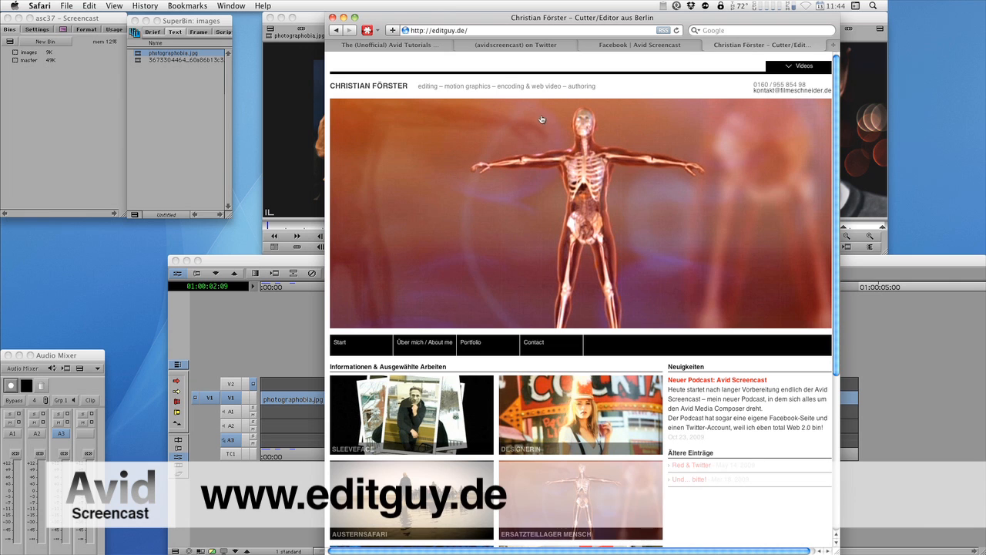
mouse_move(541, 120)
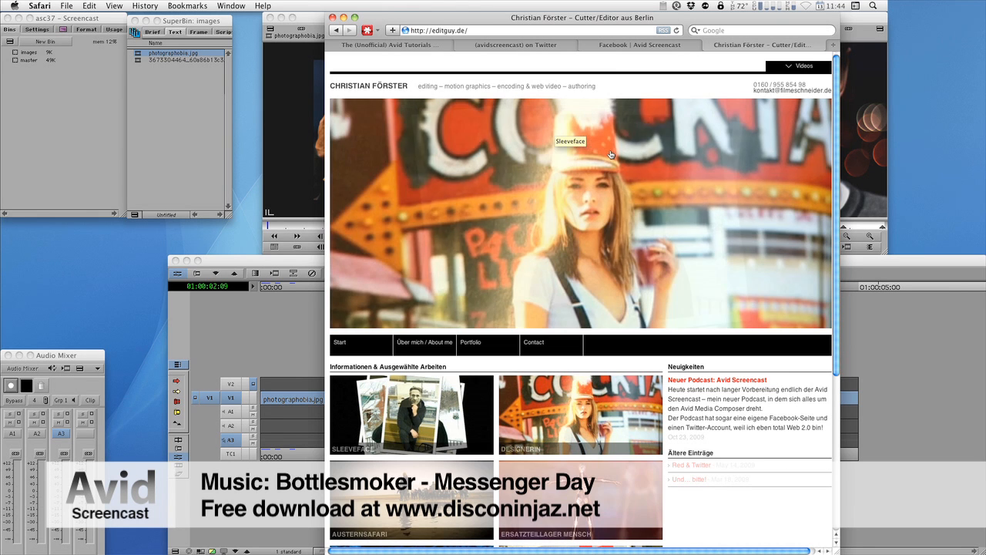
mouse_move(594, 149)
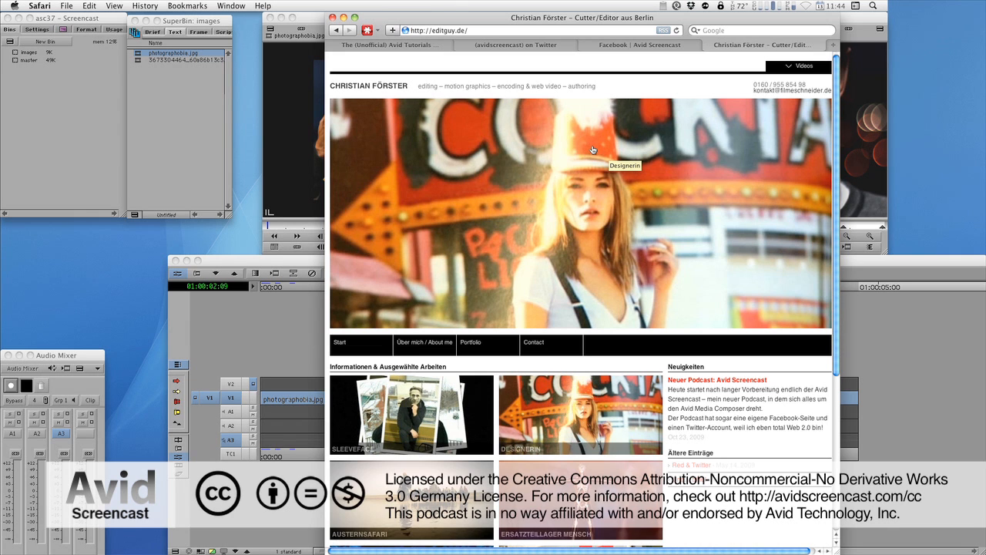